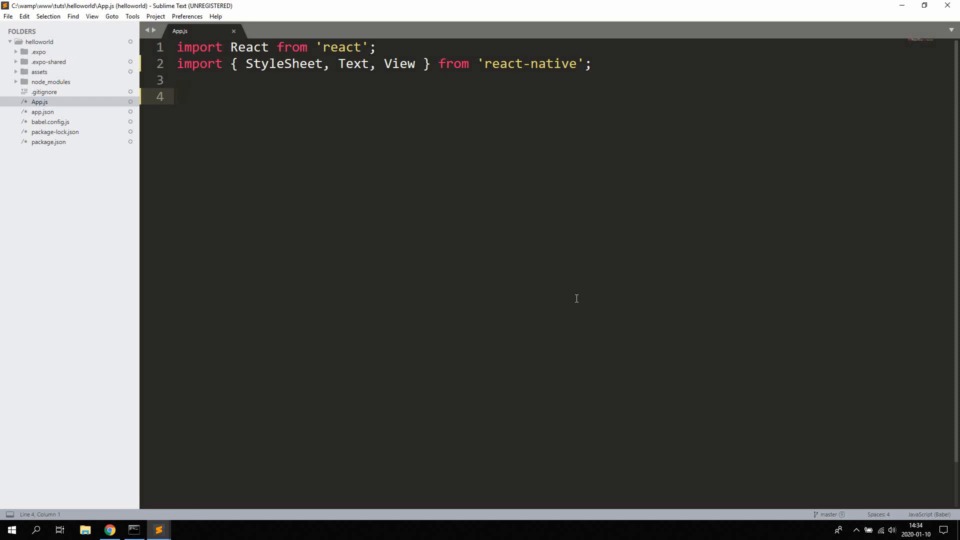
# Copy the unique webhook.site URL in Chrome and return to App.js in the editor.
pyautogui.click(178, 96)
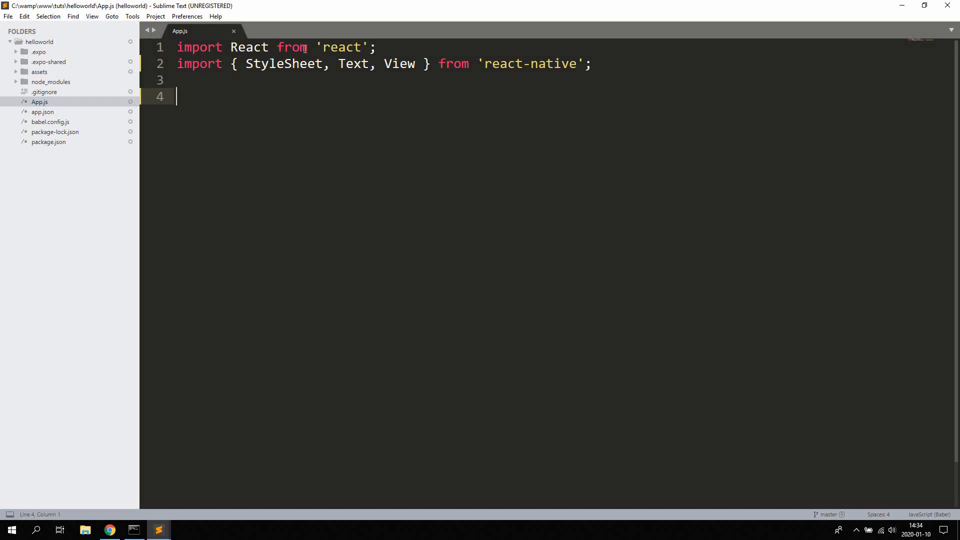
pyautogui.moveTo(329, 181)
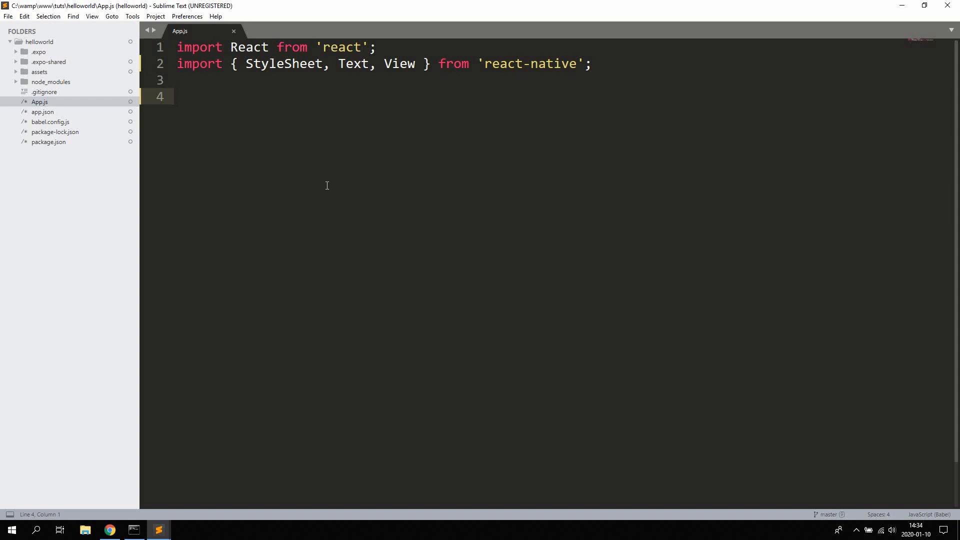
pyautogui.moveTo(39, 102)
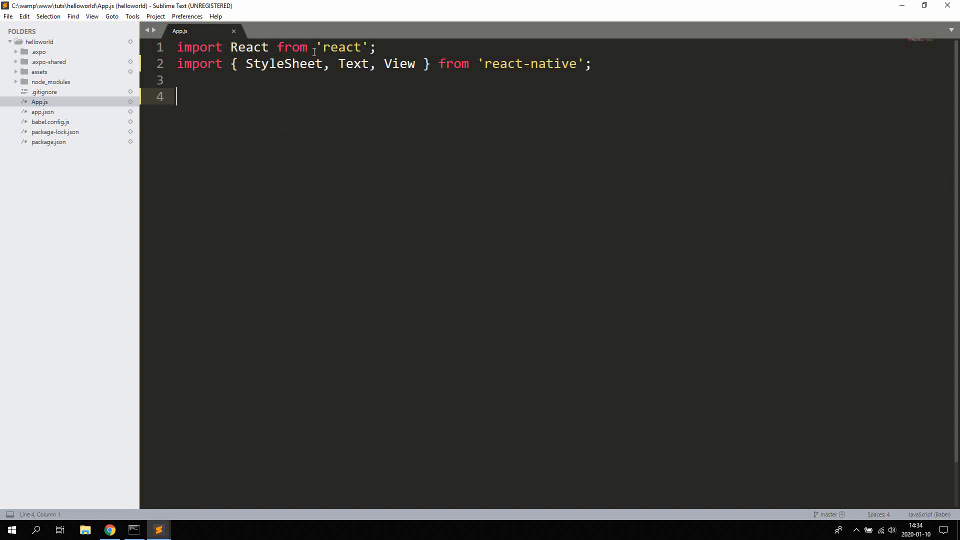
pyautogui.moveTo(379, 227)
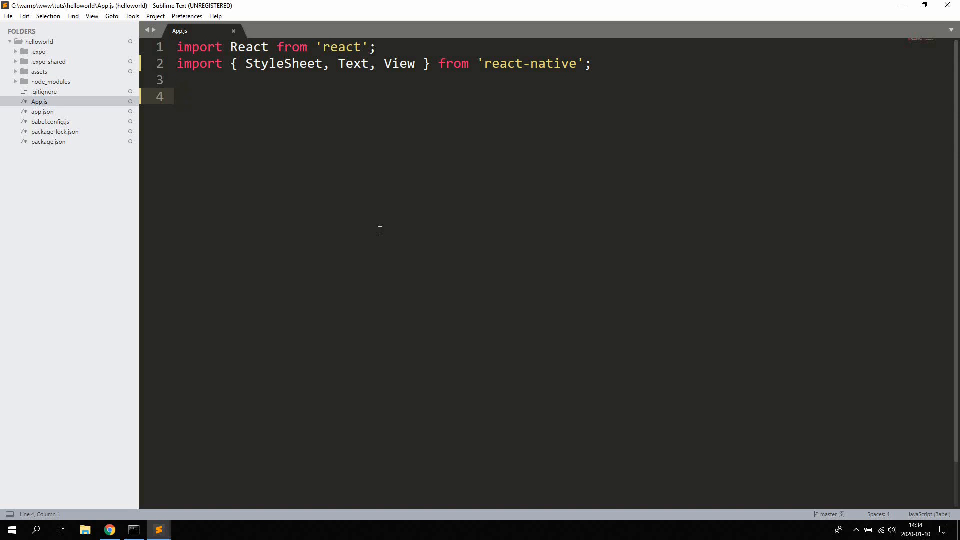
pyautogui.click(108, 531)
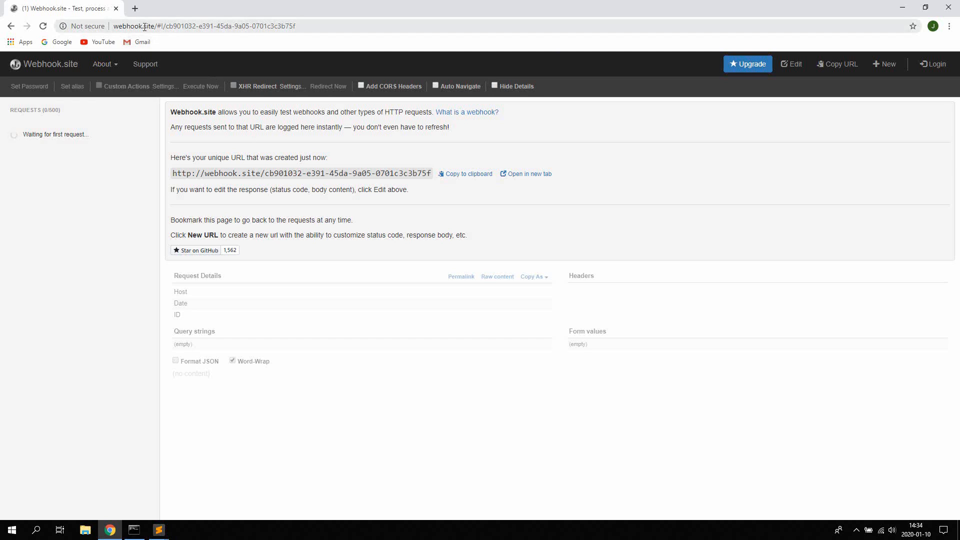
pyautogui.moveTo(436, 220)
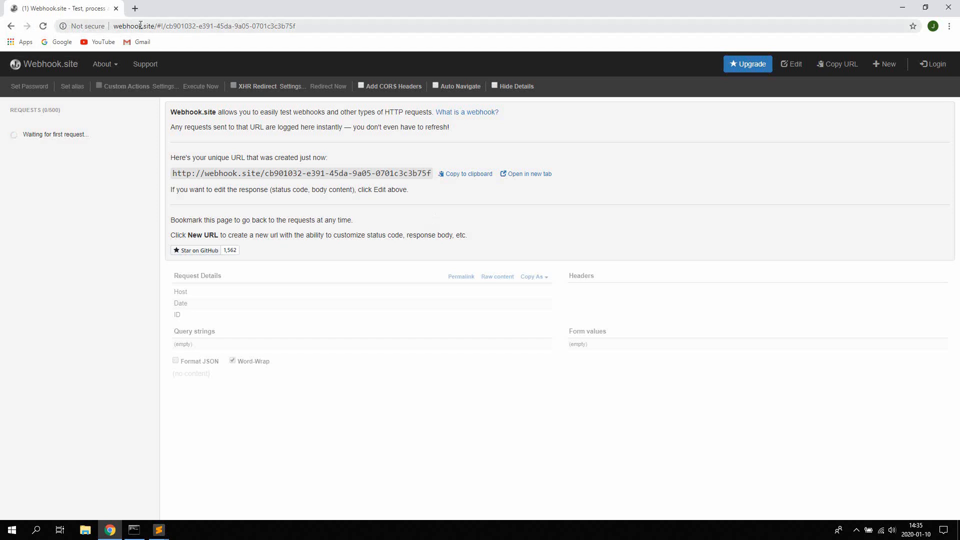
pyautogui.moveTo(267, 173)
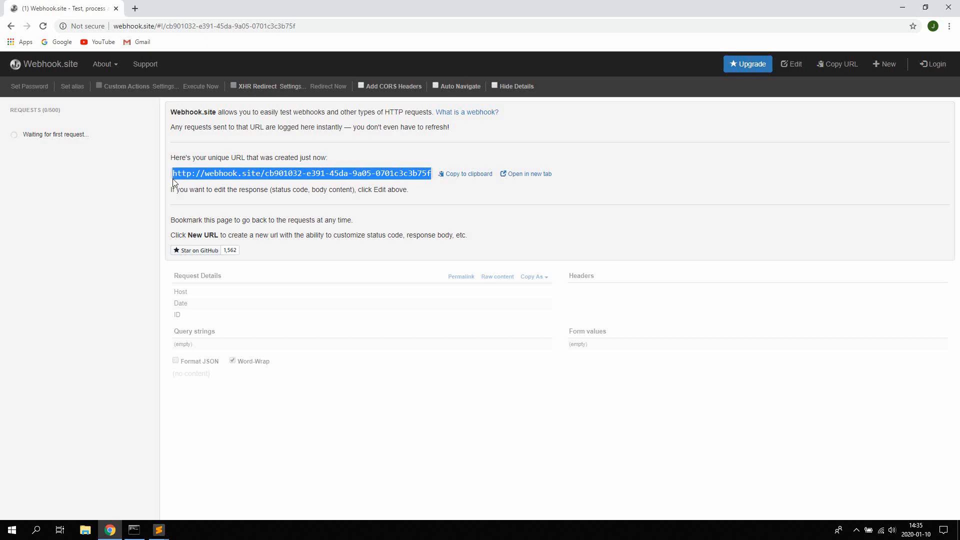
pyautogui.moveTo(308, 278)
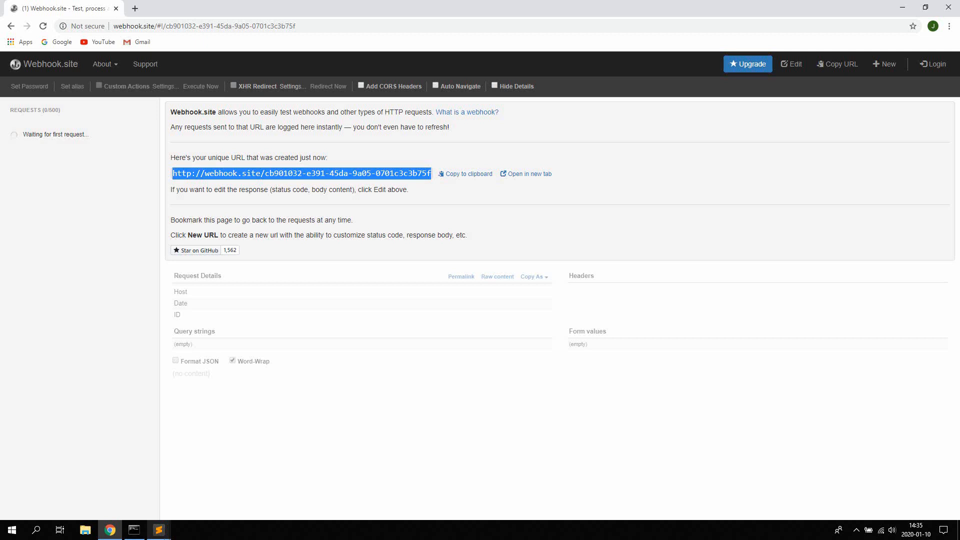
pyautogui.click(468, 174)
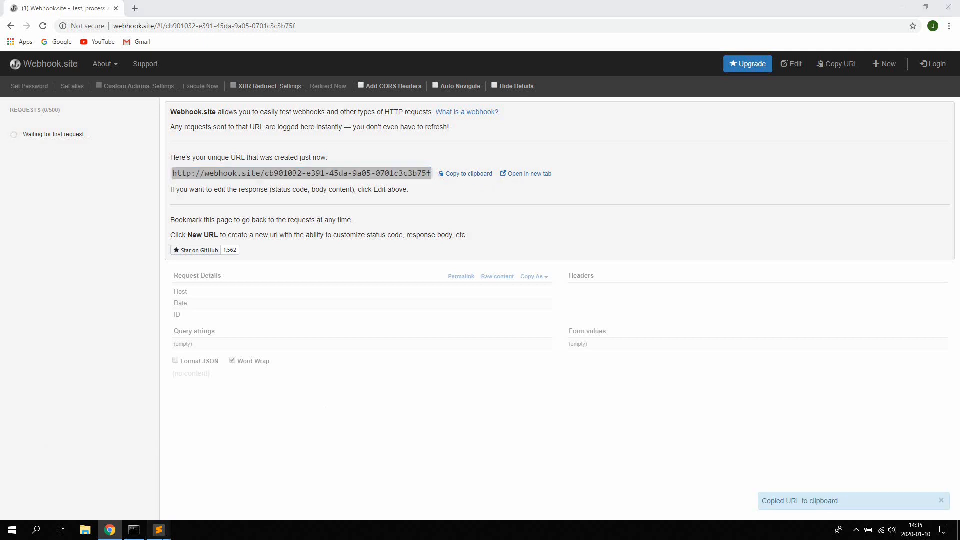
pyautogui.click(158, 530)
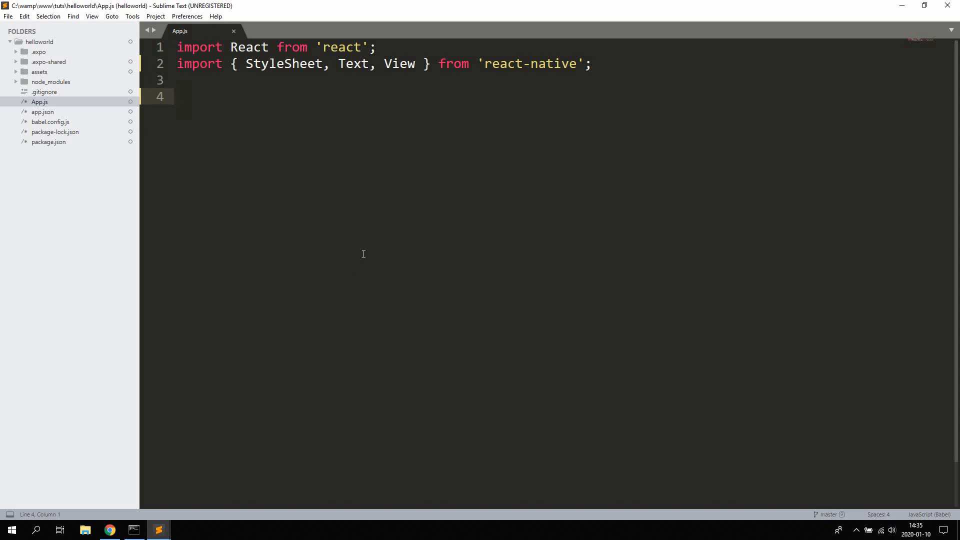
# Declare 'export default class App extends React.Component {}' with an empty body line.
pyautogui.write('ex')
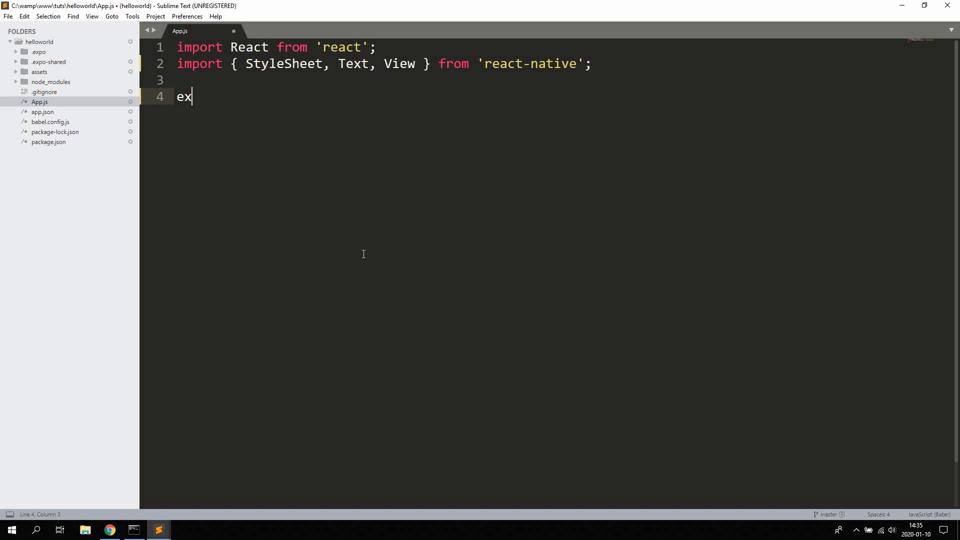
pyautogui.write('port default c')
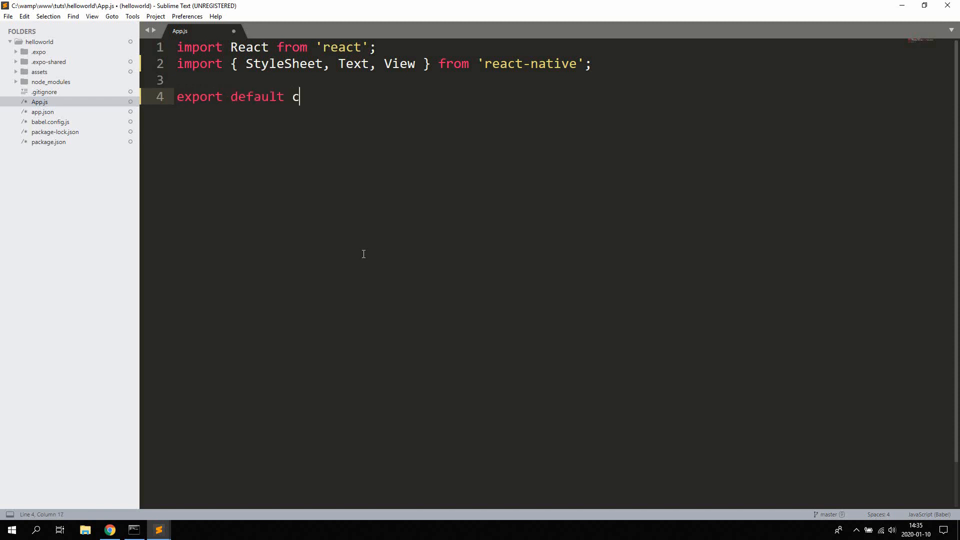
pyautogui.write('lass Ap')
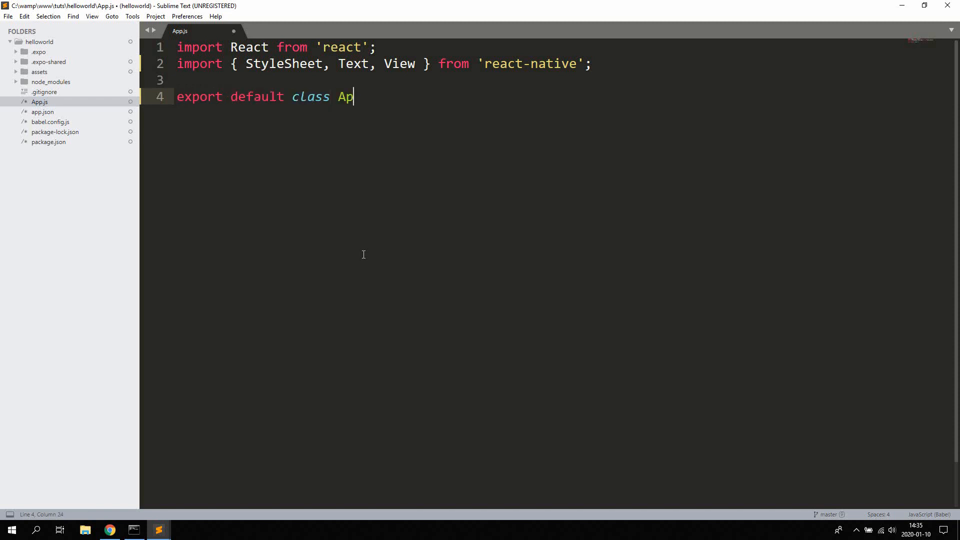
pyautogui.write('p exte')
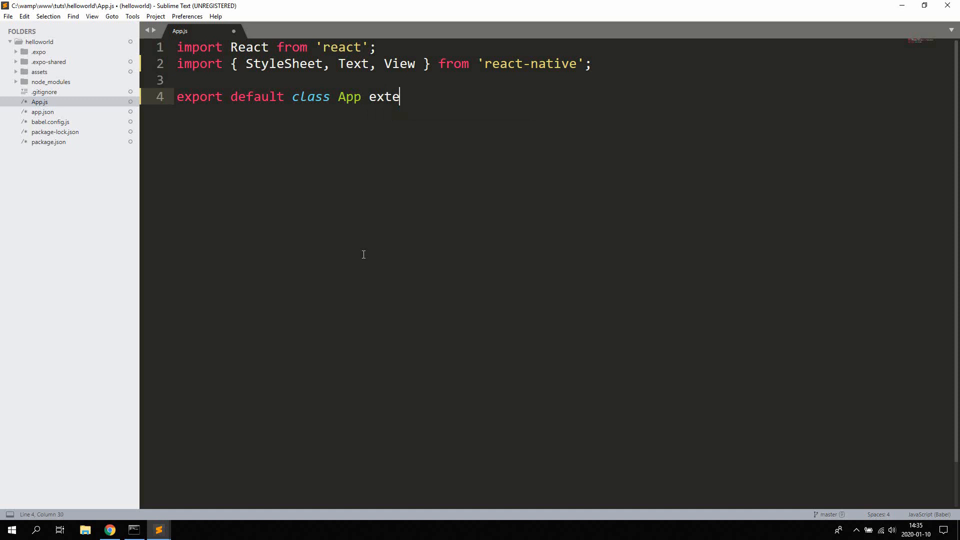
pyautogui.write('nds React.C')
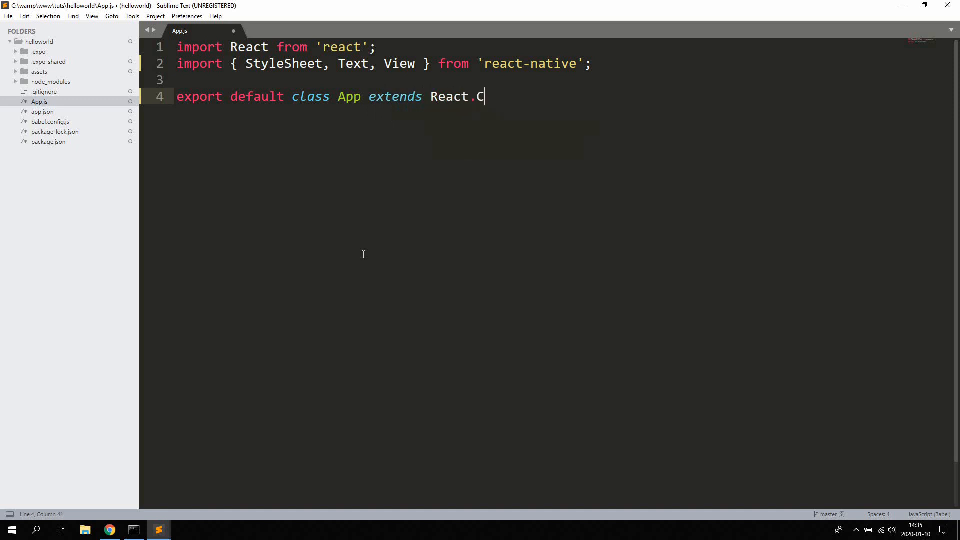
pyautogui.write('omponent {}')
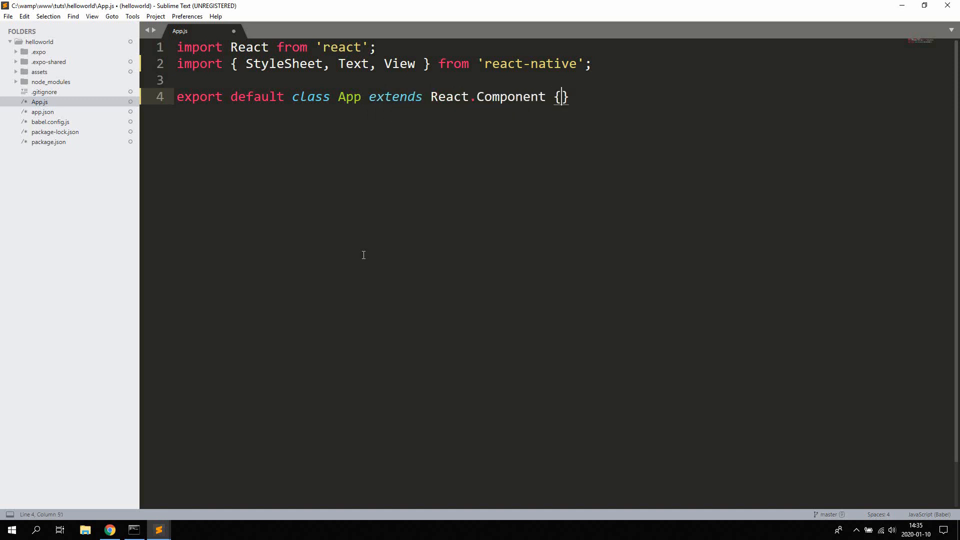
pyautogui.press('enter')
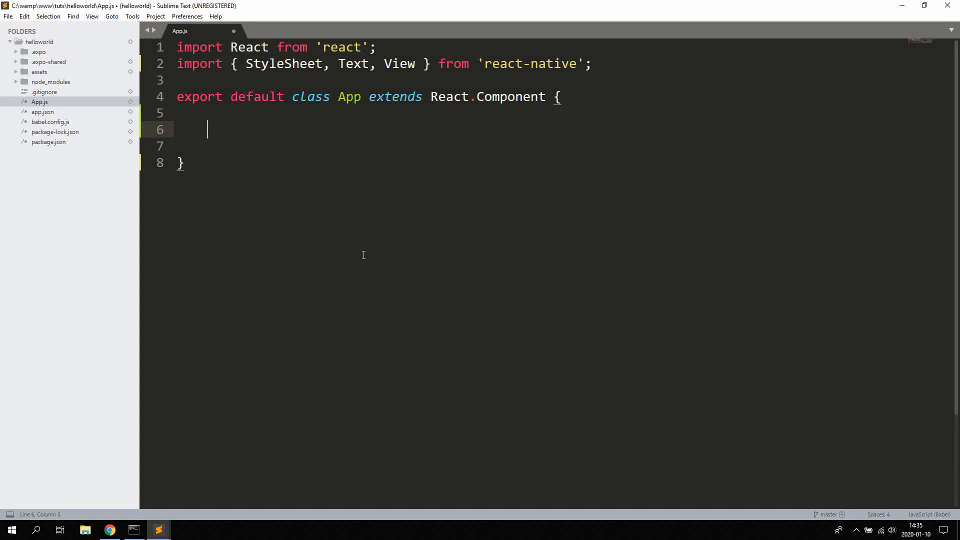
# Start the 'async componentDidMount' method inside the App class.
pyautogui.write('a')
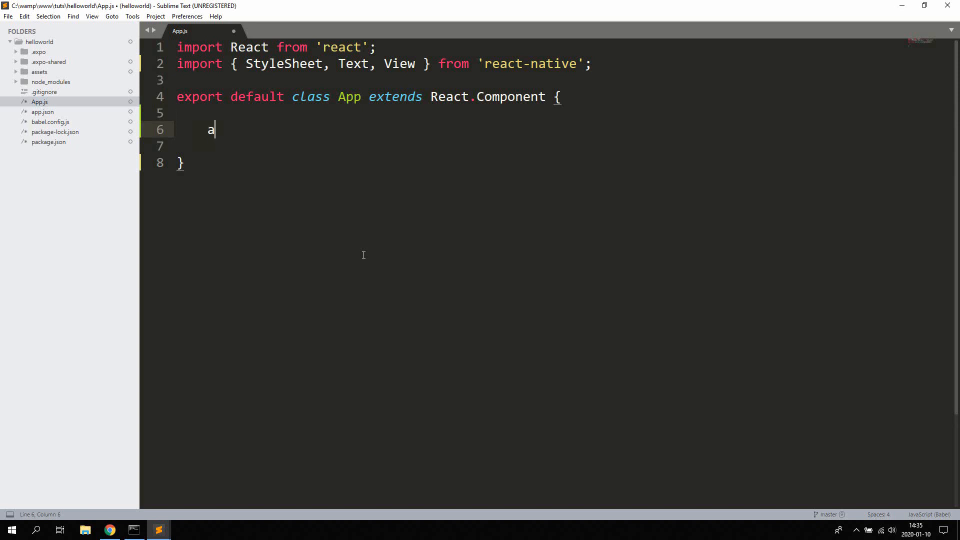
pyautogui.write('sync c')
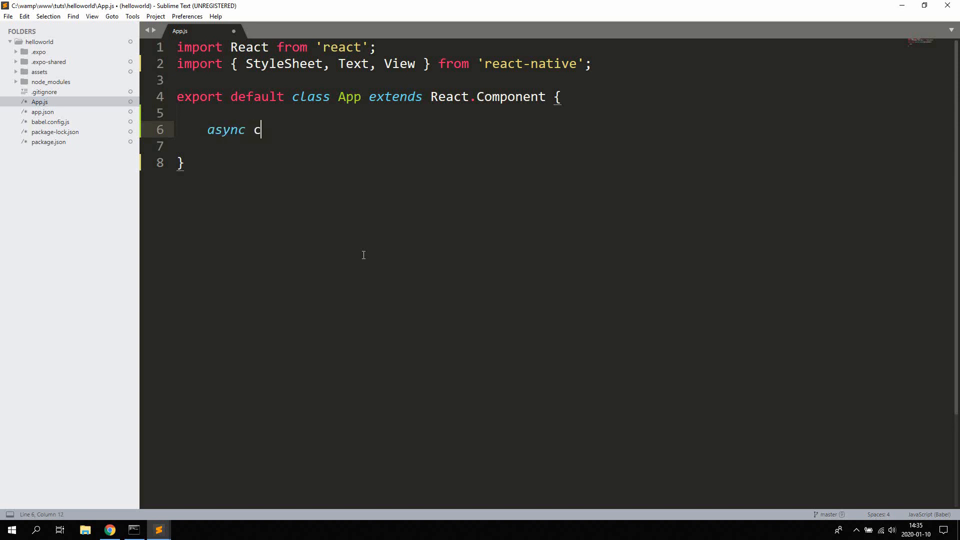
pyautogui.write('omponentDidMount() {')
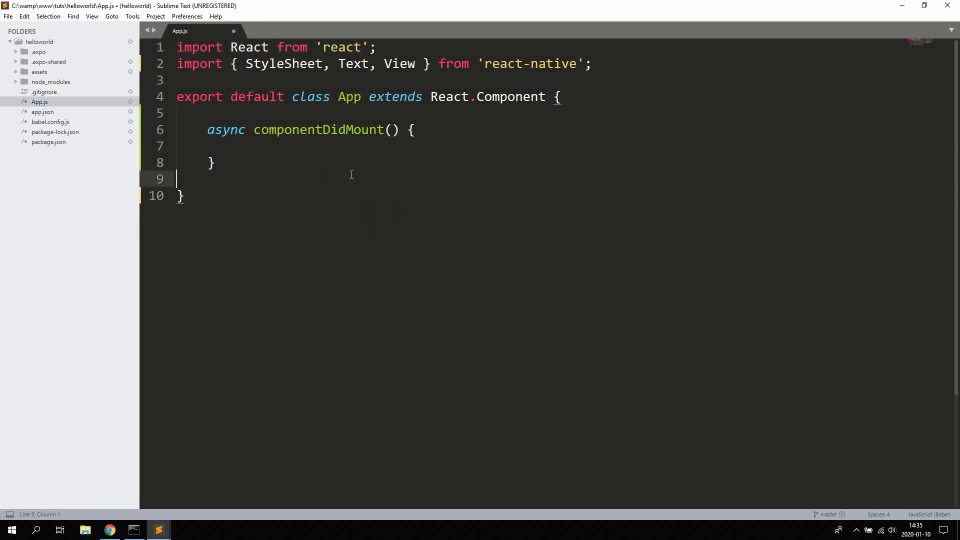
# Add a render() method returning <View></View> and save App.js.
pyautogui.write('render()')
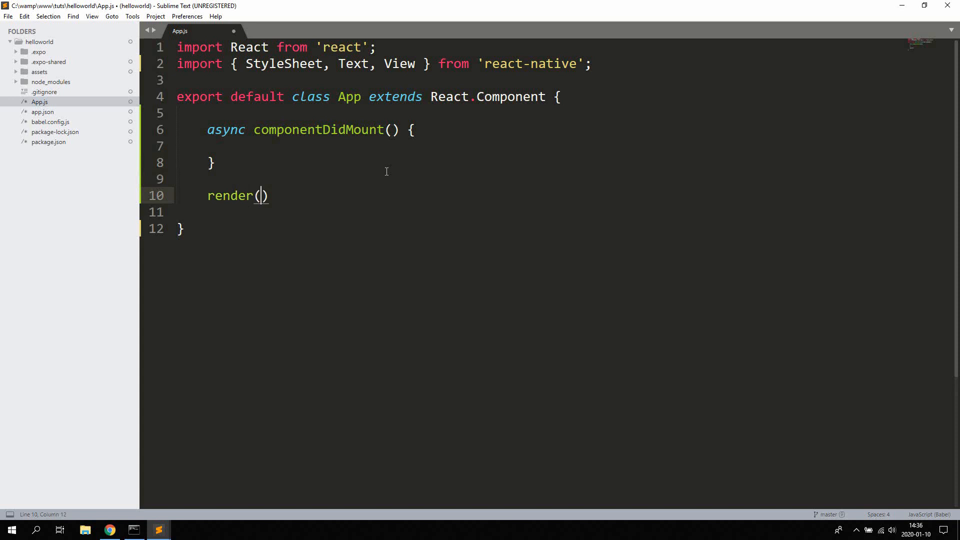
pyautogui.write('{')
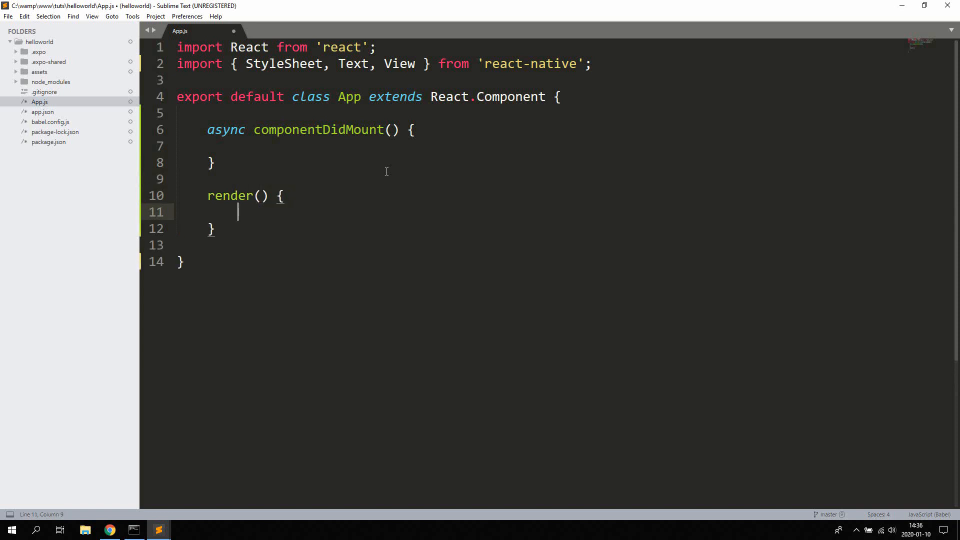
pyautogui.write('return')
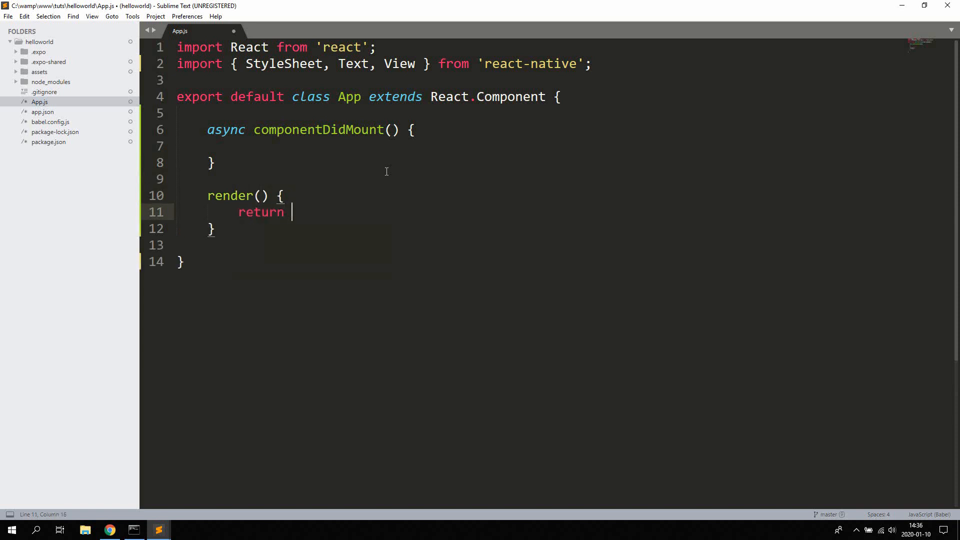
pyautogui.write('(')
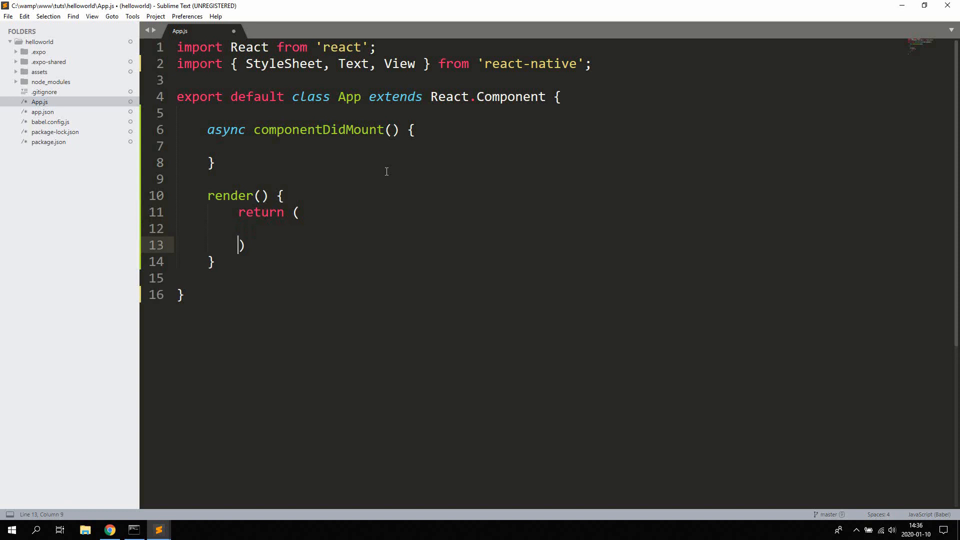
pyautogui.write('<')
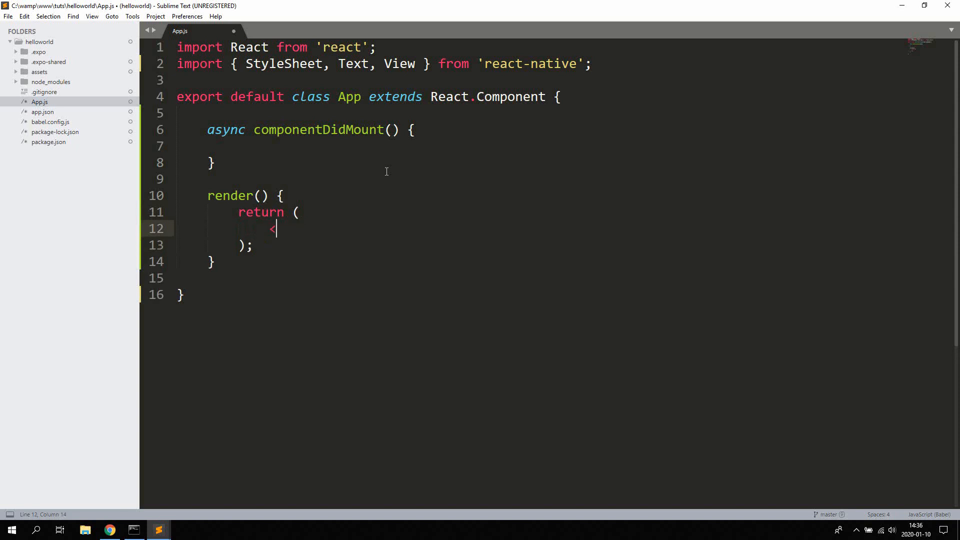
pyautogui.write('View></V')
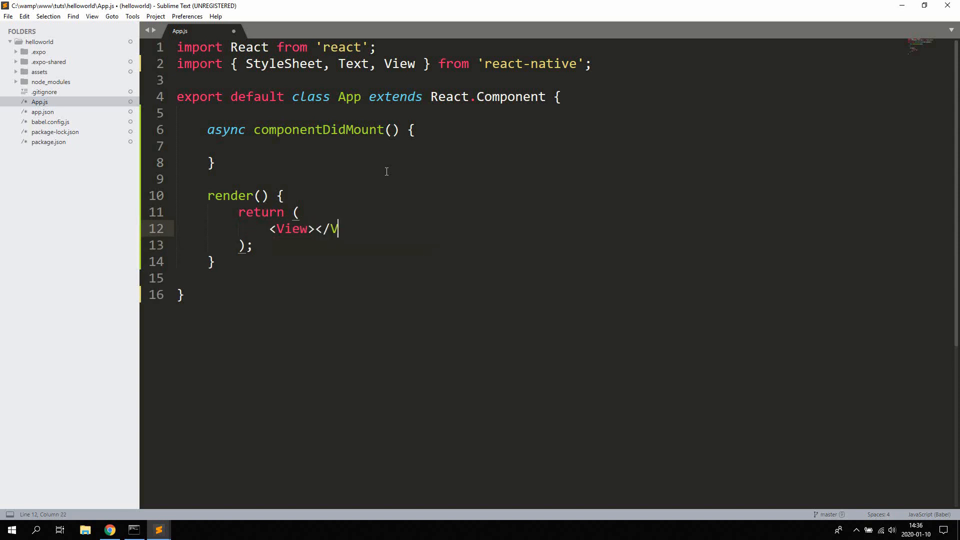
pyautogui.write('iew>')
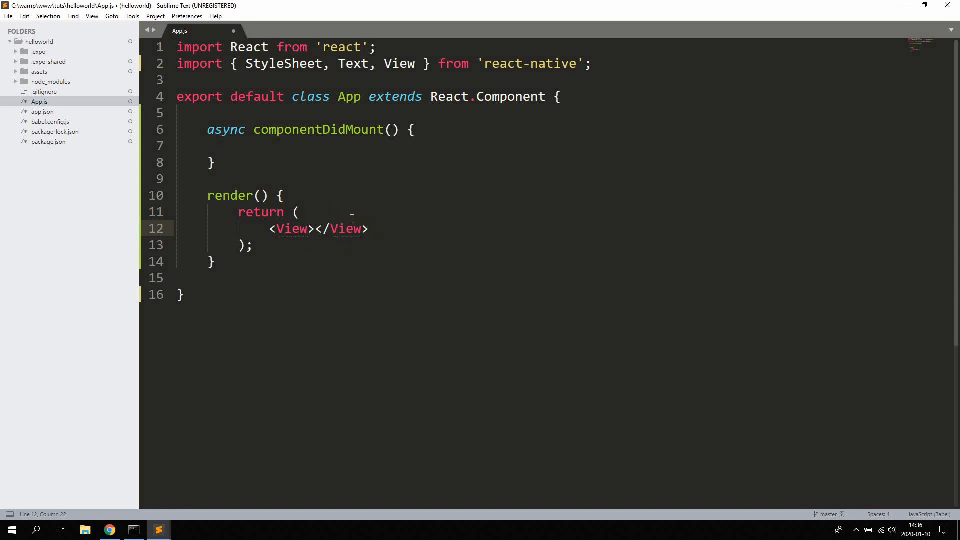
pyautogui.click(349, 239)
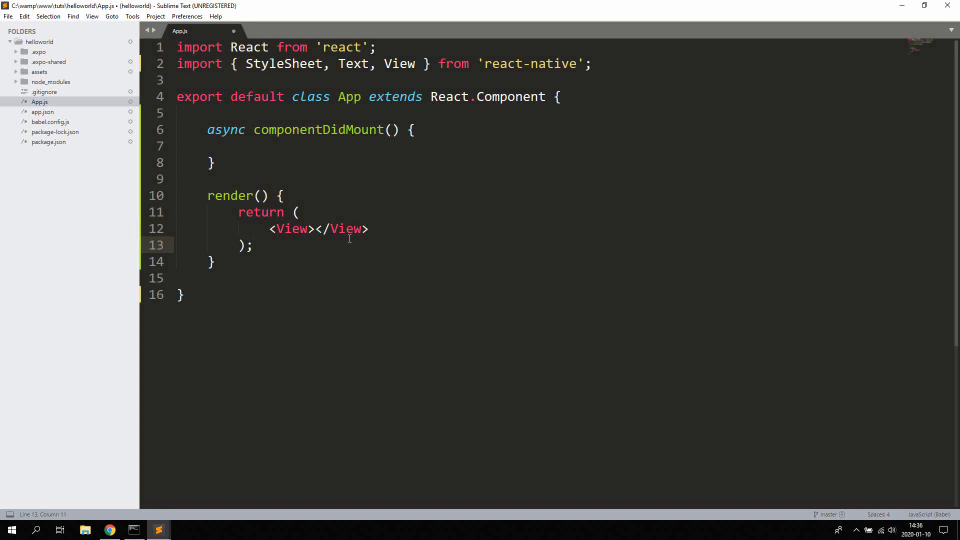
pyautogui.moveTo(315, 237)
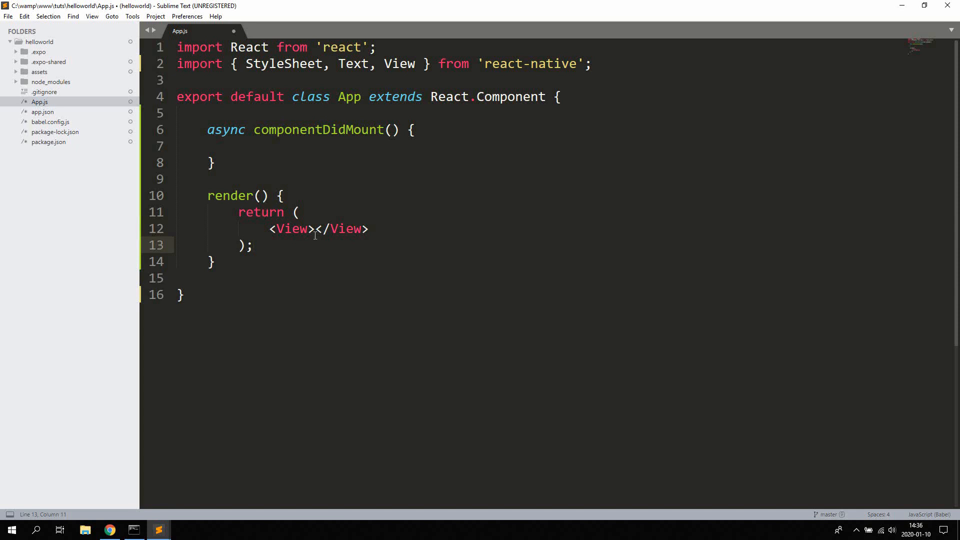
pyautogui.moveTo(275, 239)
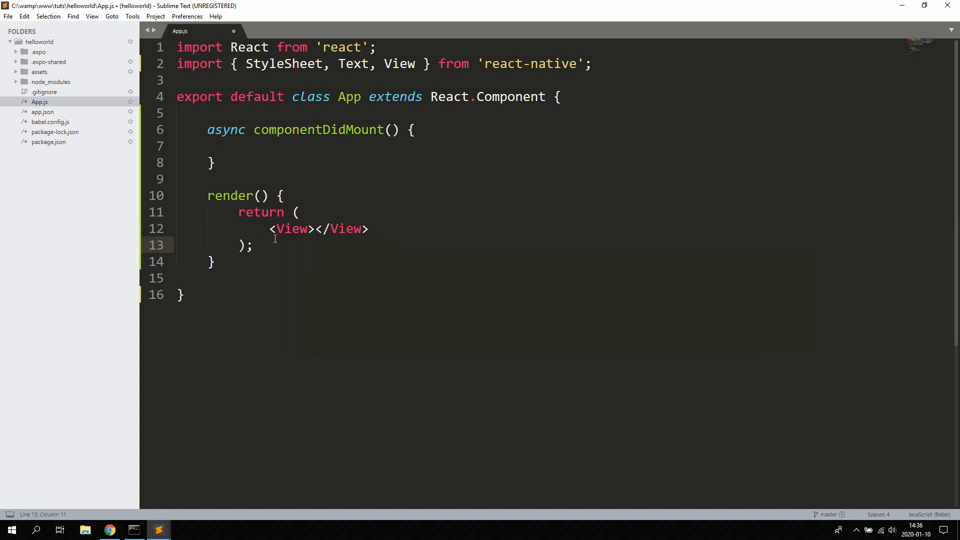
pyautogui.press('ctrl+s')
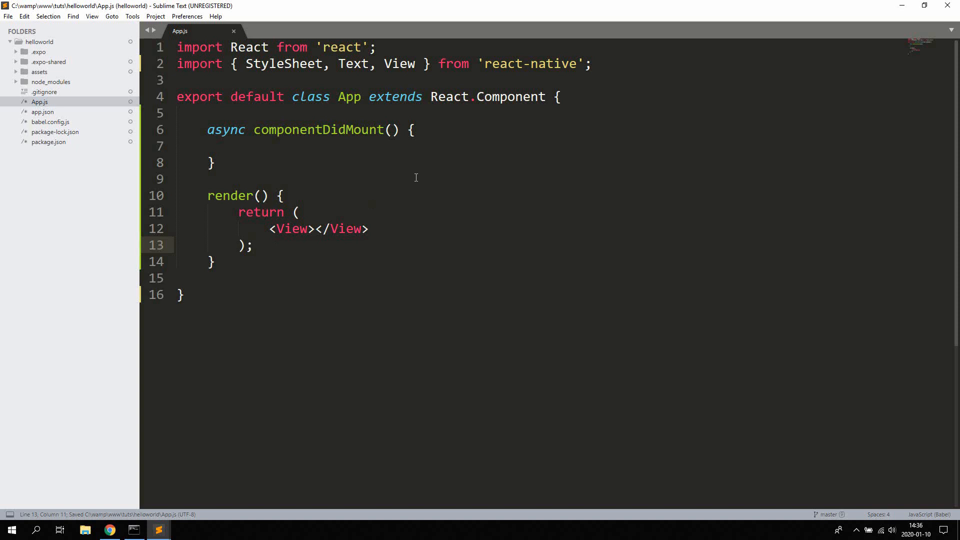
# Write a try { } catch(e) { console.log(e); } block inside componentDidMount.
pyautogui.press('enter')
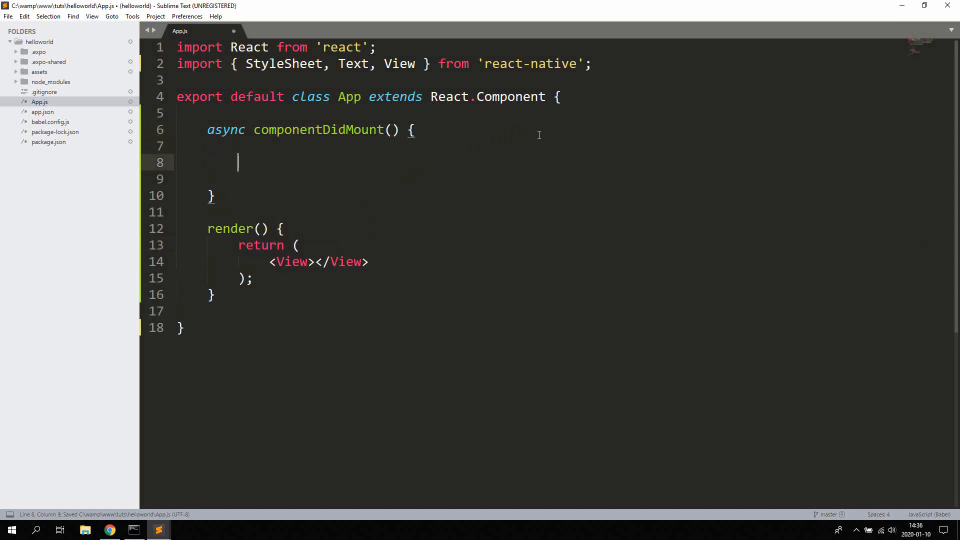
pyautogui.press('ctrl+s')
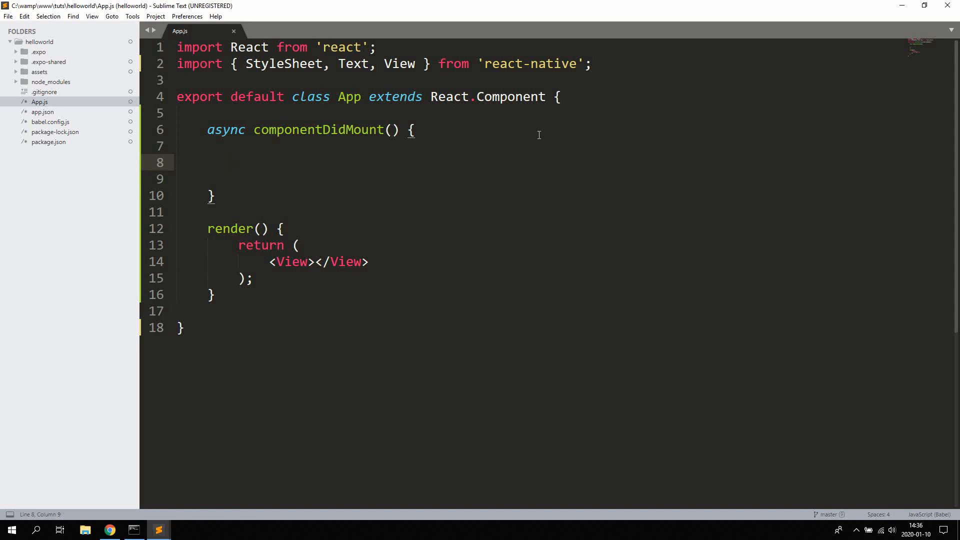
pyautogui.write('TRY')
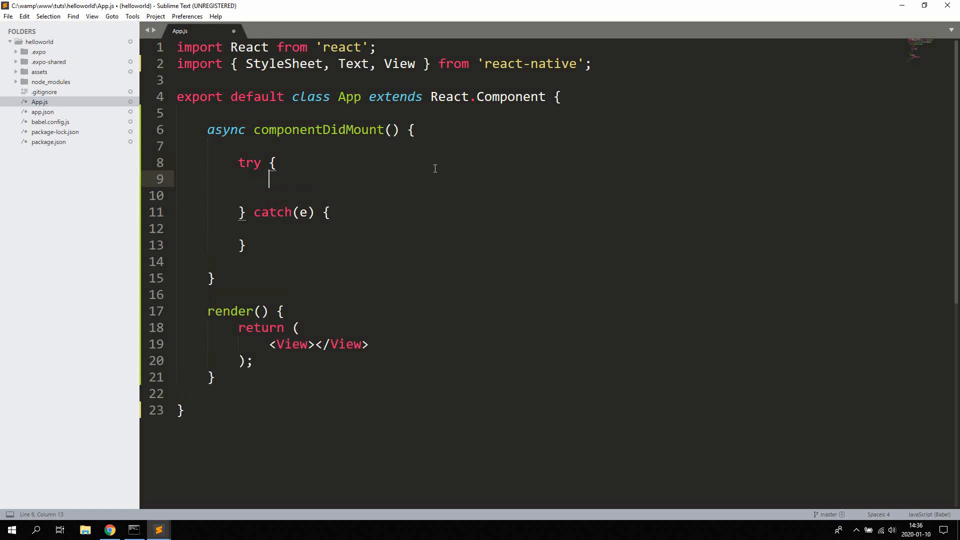
pyautogui.press('enter')
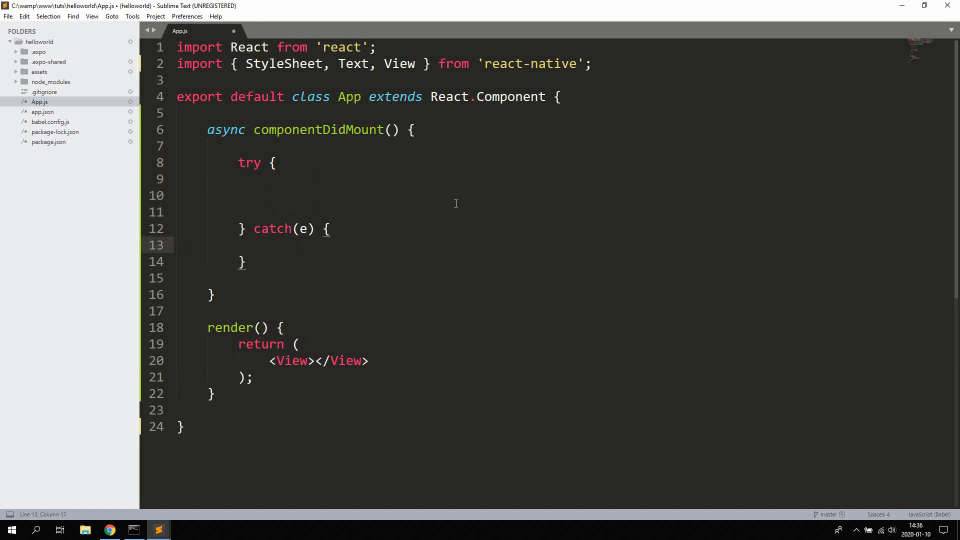
pyautogui.write('console.log(')
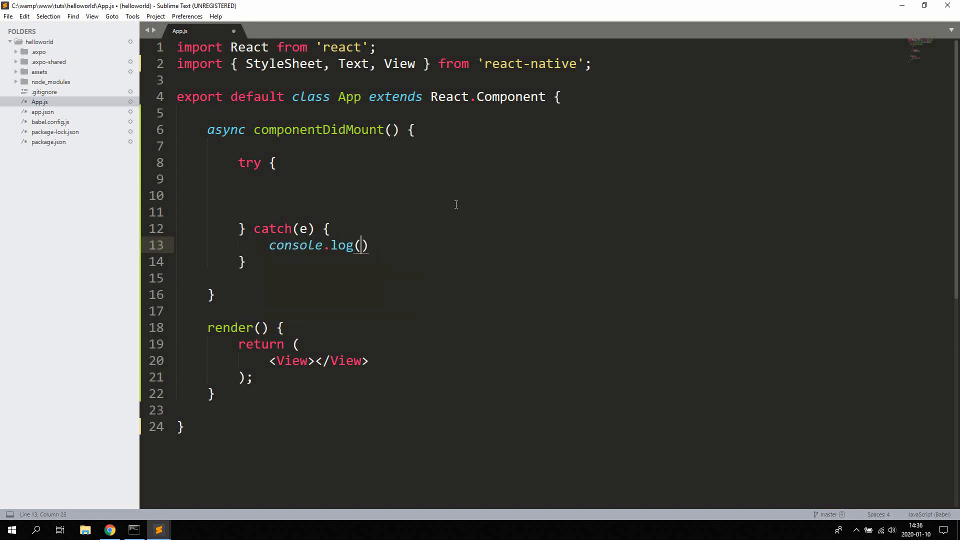
pyautogui.write('e;')
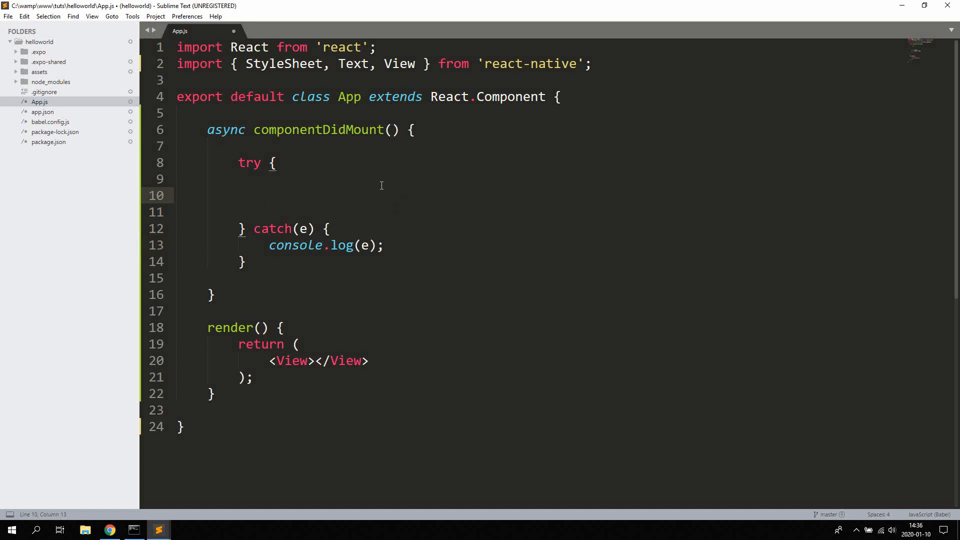
pyautogui.moveTo(254, 195)
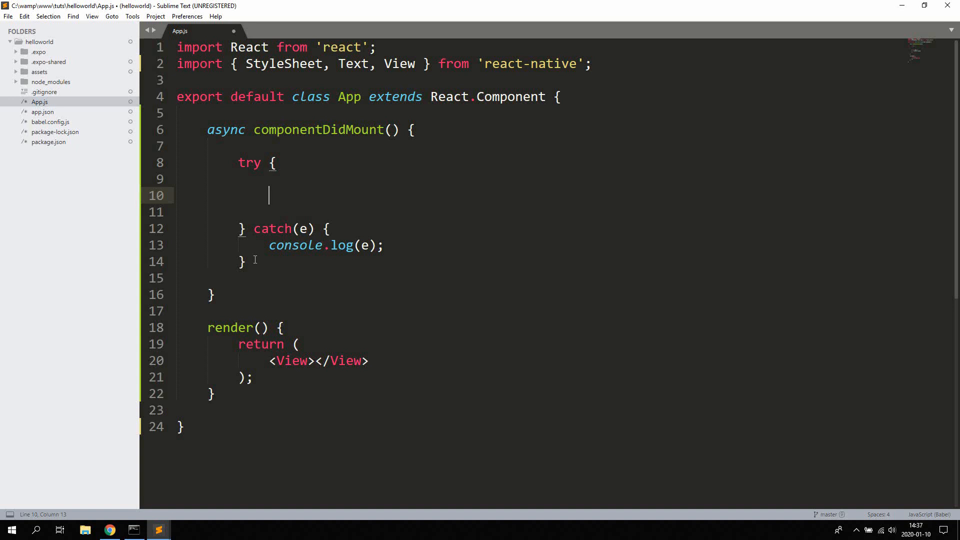
pyautogui.moveTo(353, 260)
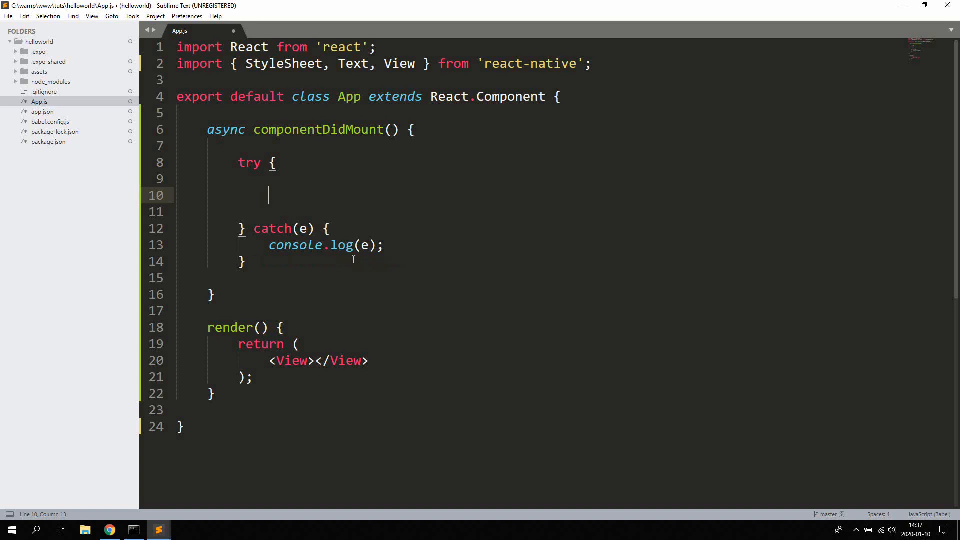
pyautogui.moveTo(443, 170)
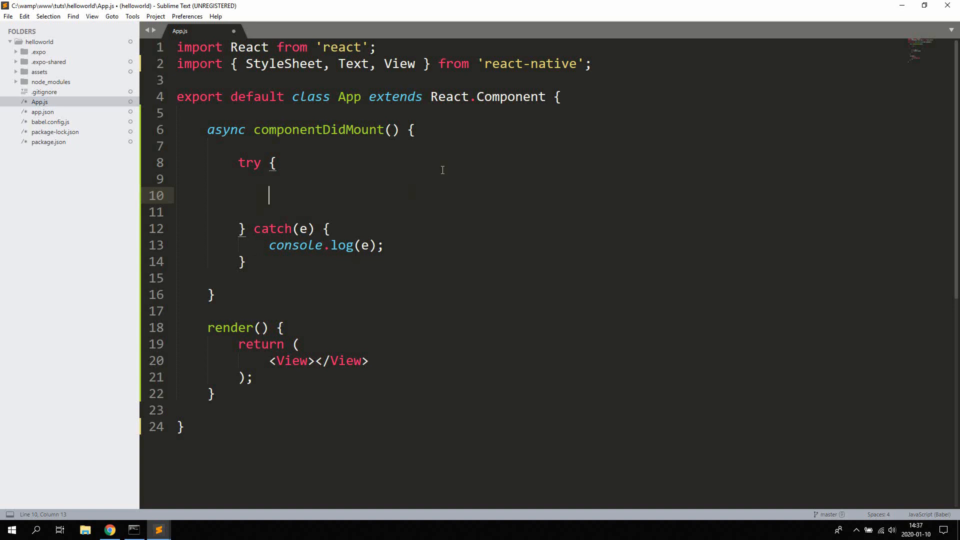
# Add 'await fetch()' in the try block and highlight the async and await keywords.
pyautogui.write('await')
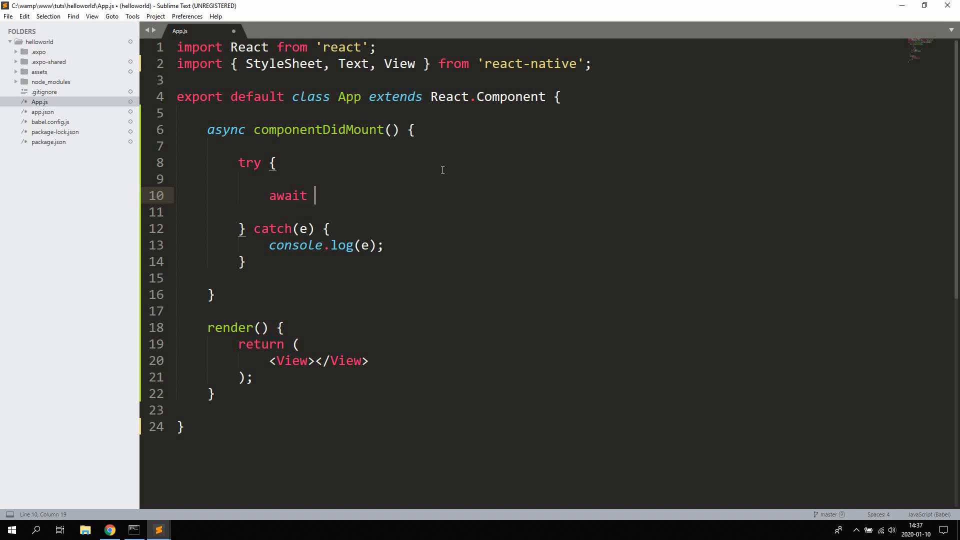
pyautogui.write('fetch()')
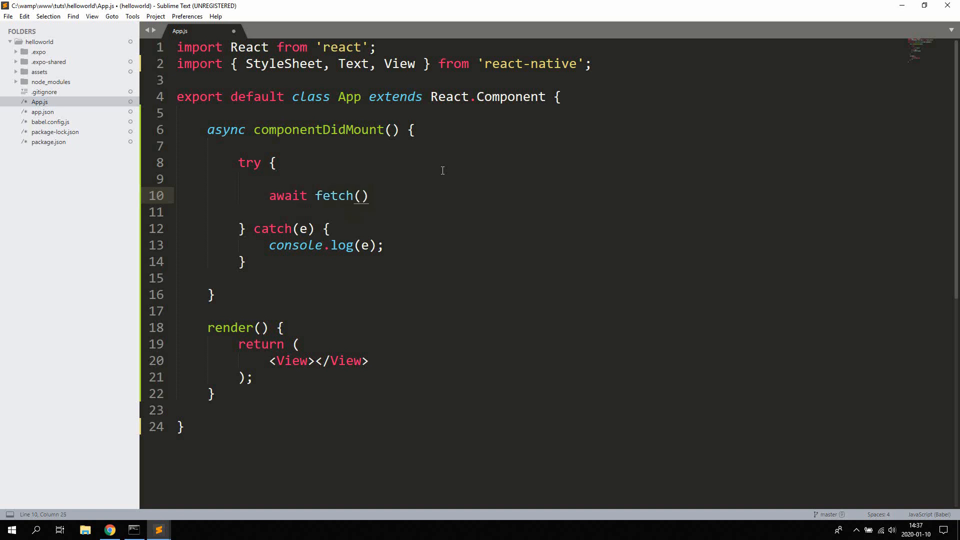
pyautogui.doubleClick(225, 129)
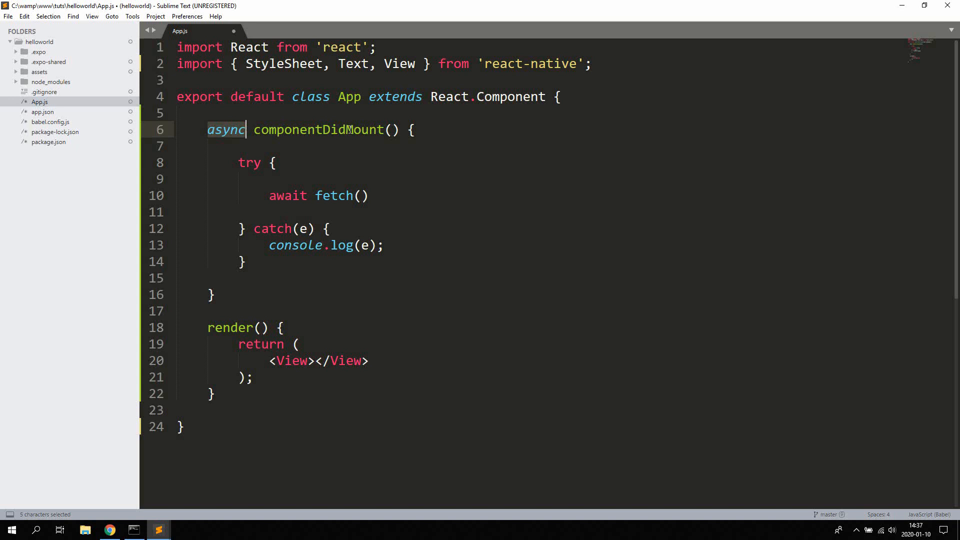
pyautogui.doubleClick(288, 196)
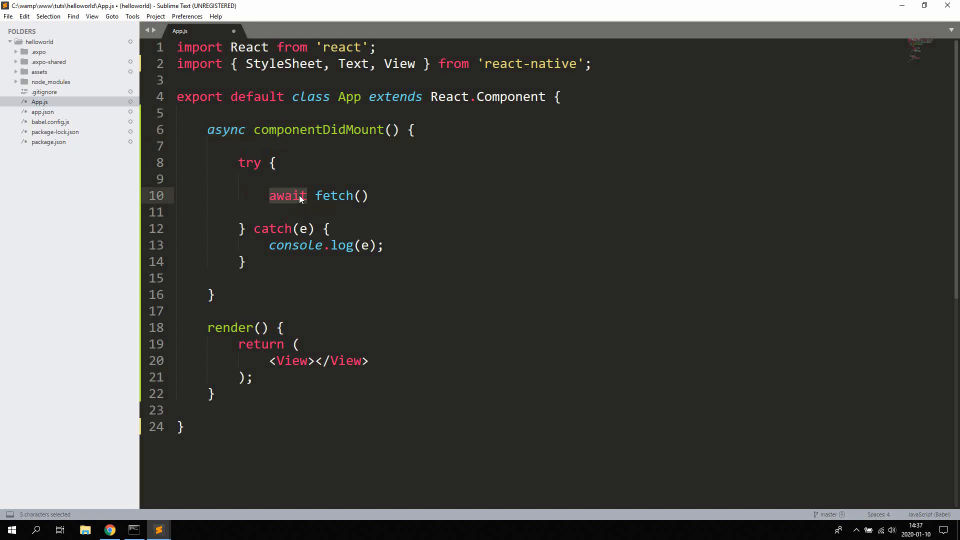
pyautogui.moveTo(286, 205)
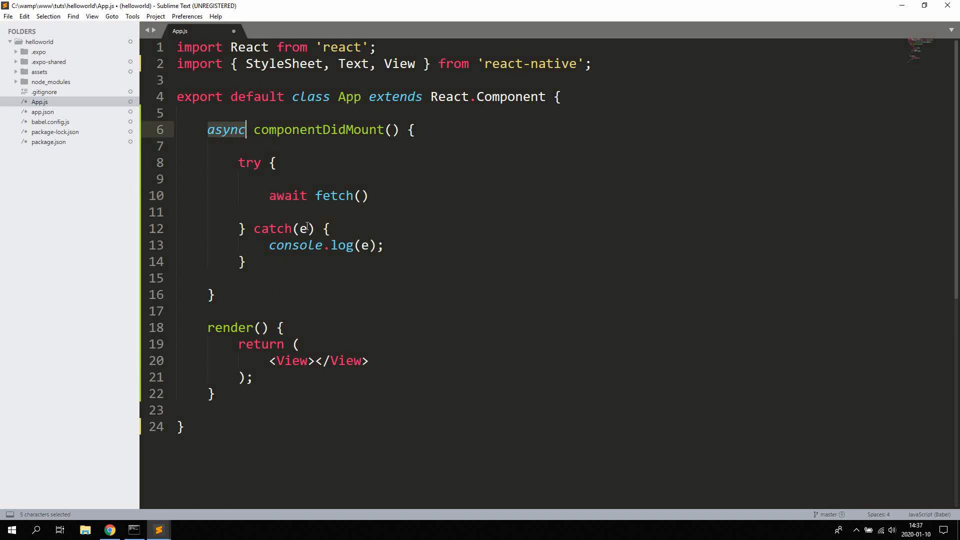
# Give fetch the quoted webhook.site URL and an empty options object, ending with a semicolon.
pyautogui.write("''")
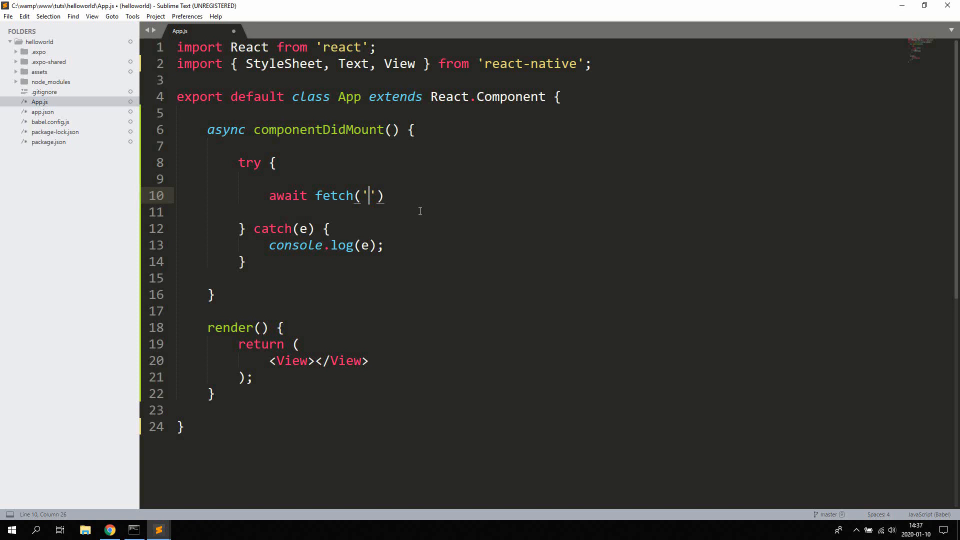
pyautogui.write('http://webhook.site/cb901032-e391-45da-9a05-0701c3c3b75f')
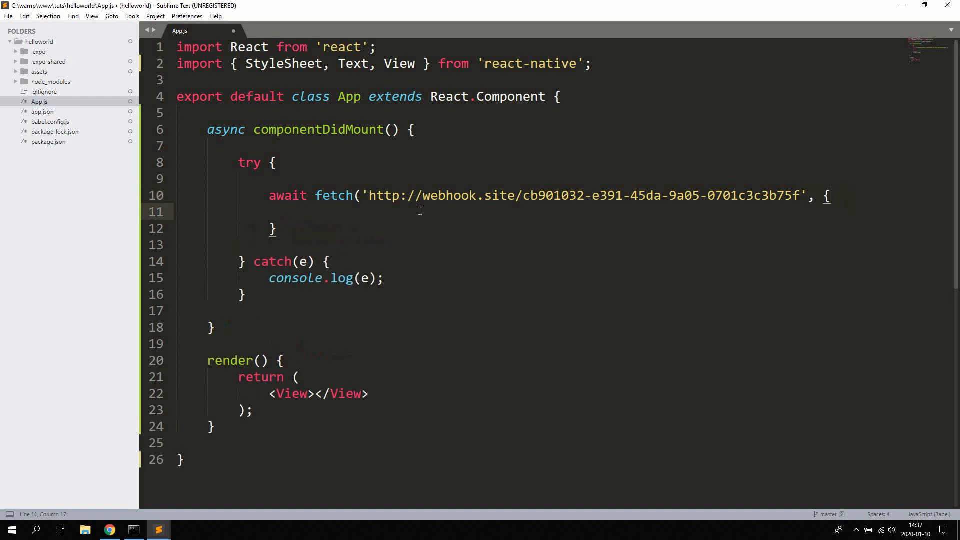
pyautogui.write(')')
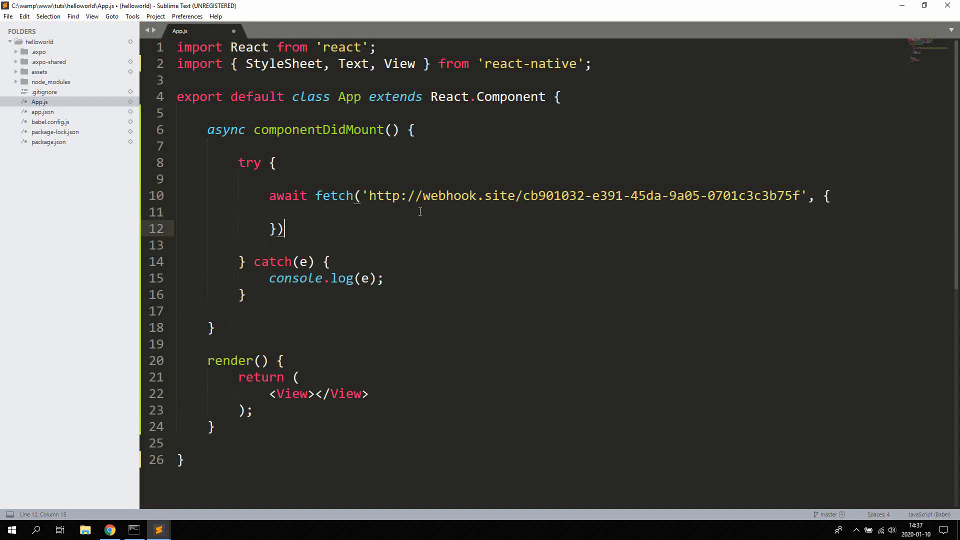
pyautogui.write(';')
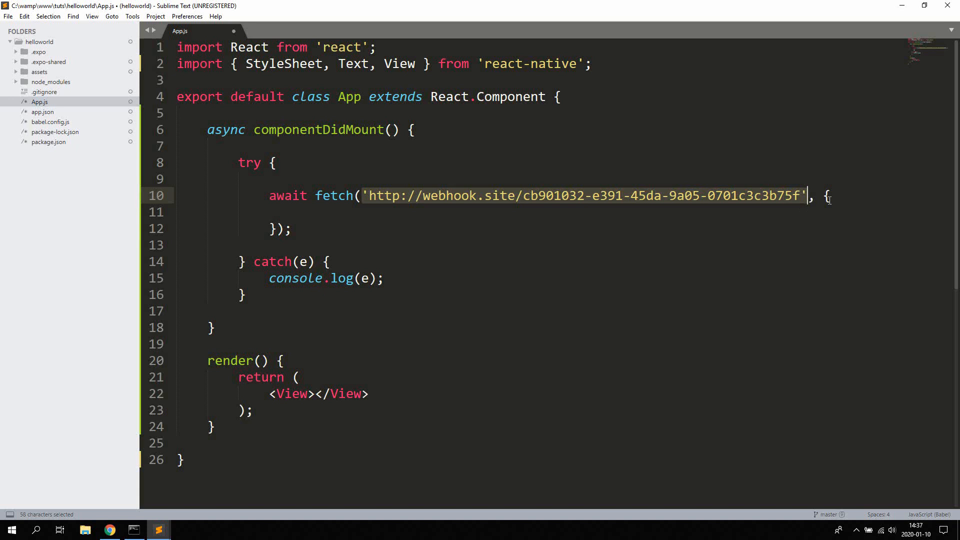
pyautogui.click(427, 230)
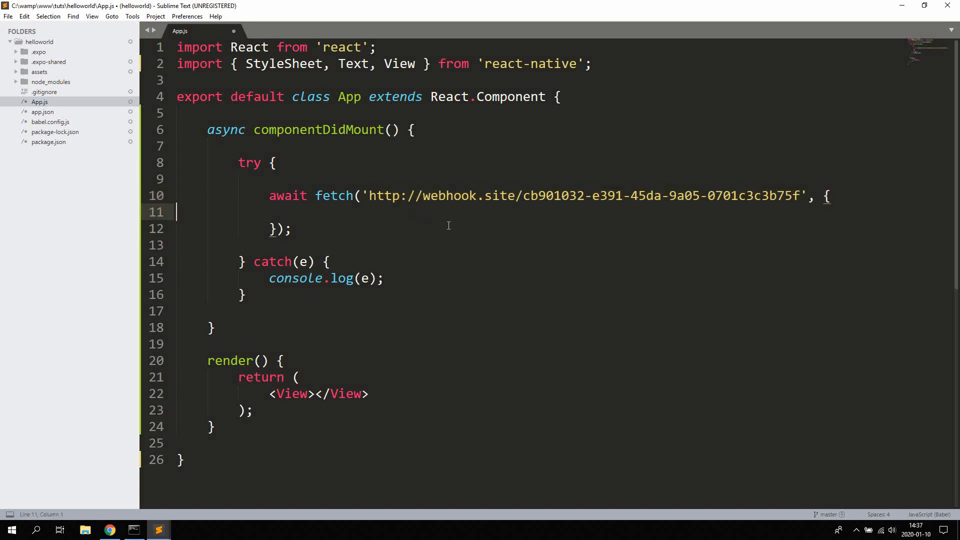
pyautogui.click(299, 212)
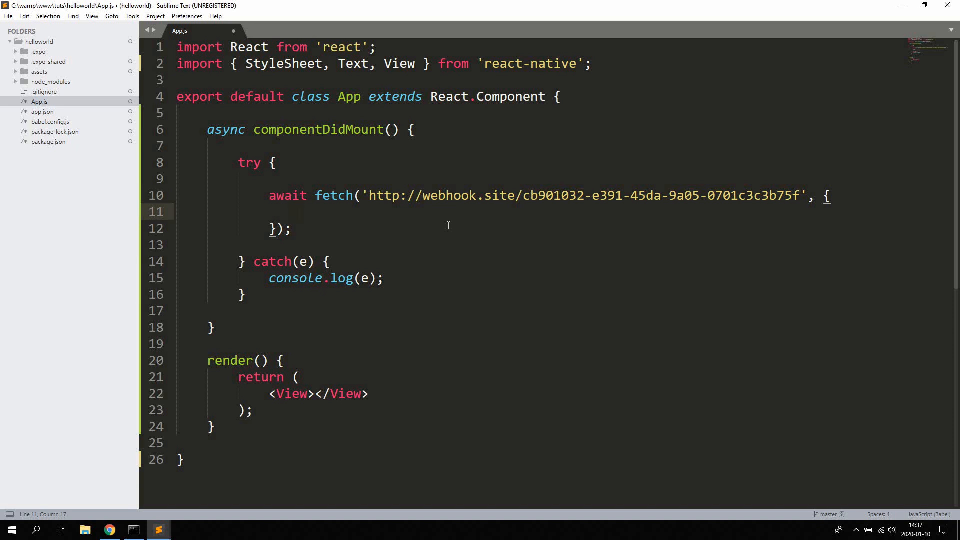
# Set fetch options method: 'post' and mode: 'no-cors', glancing at the webhook page.
pyautogui.write('method: a')
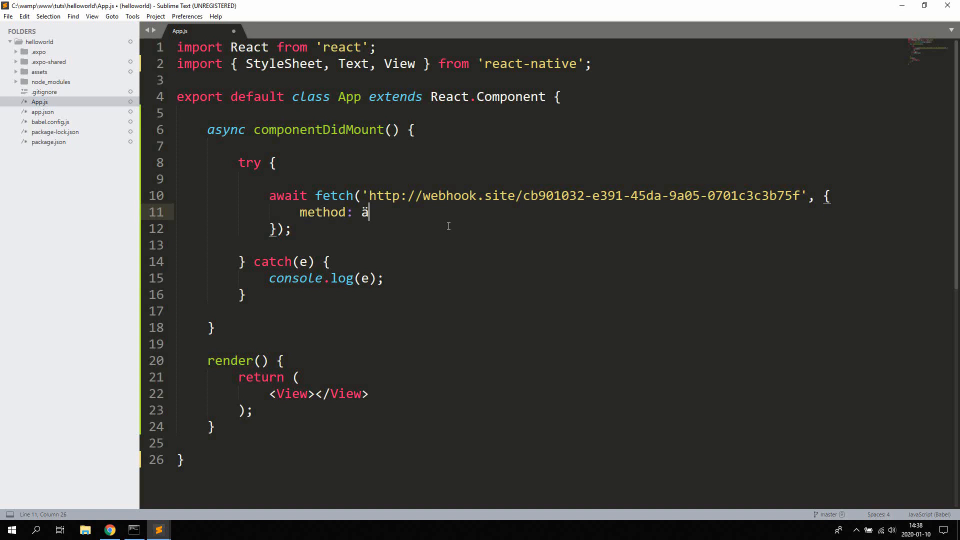
pyautogui.write("'p")
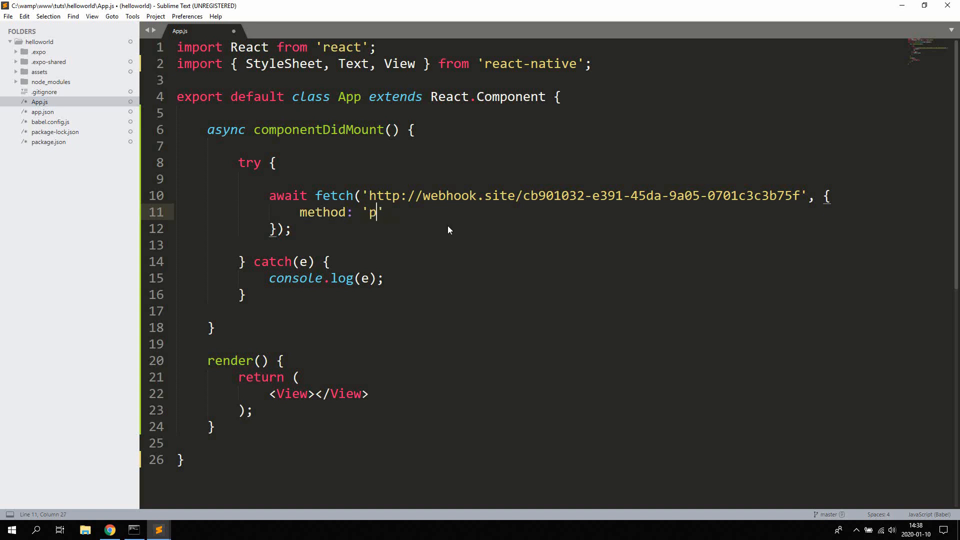
pyautogui.write('ost')
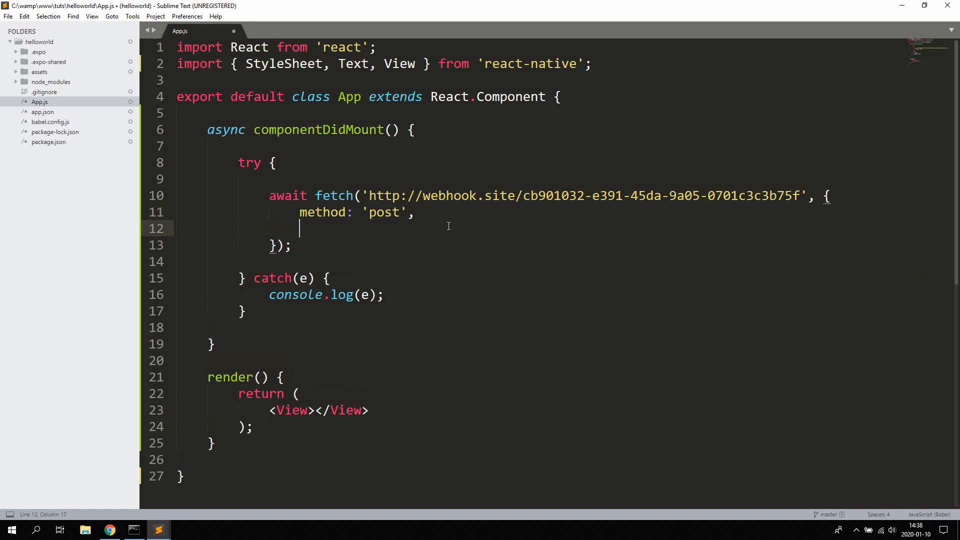
pyautogui.write("mode: ''")
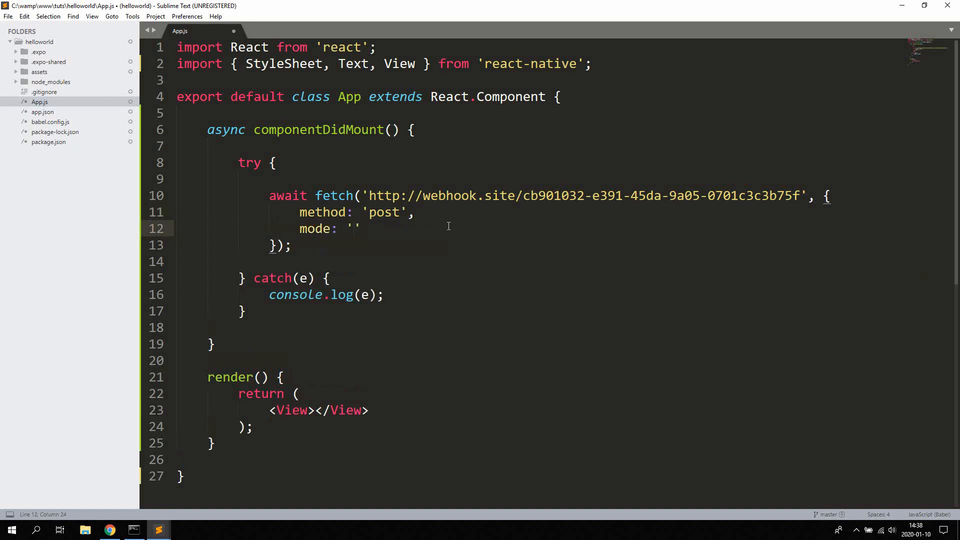
pyautogui.write('no-cors')
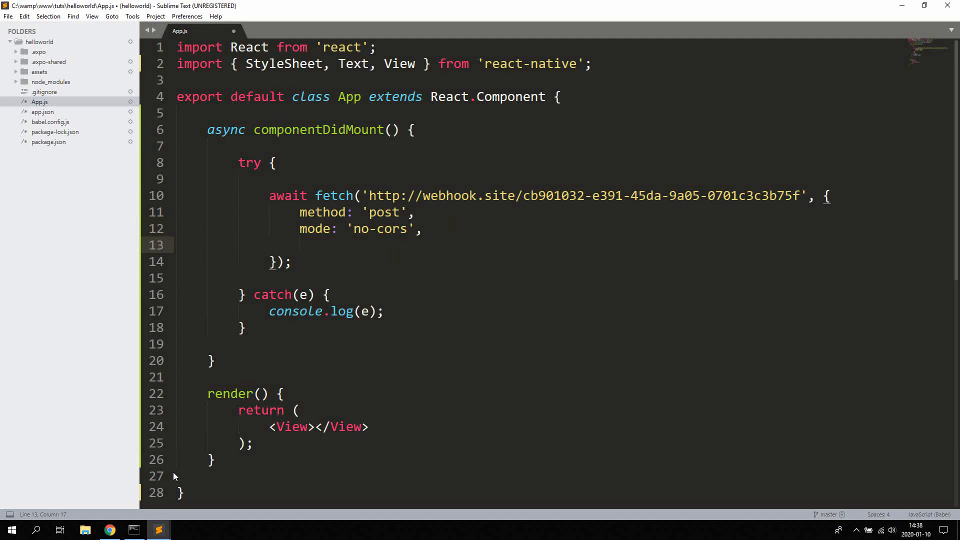
pyautogui.click(110, 530)
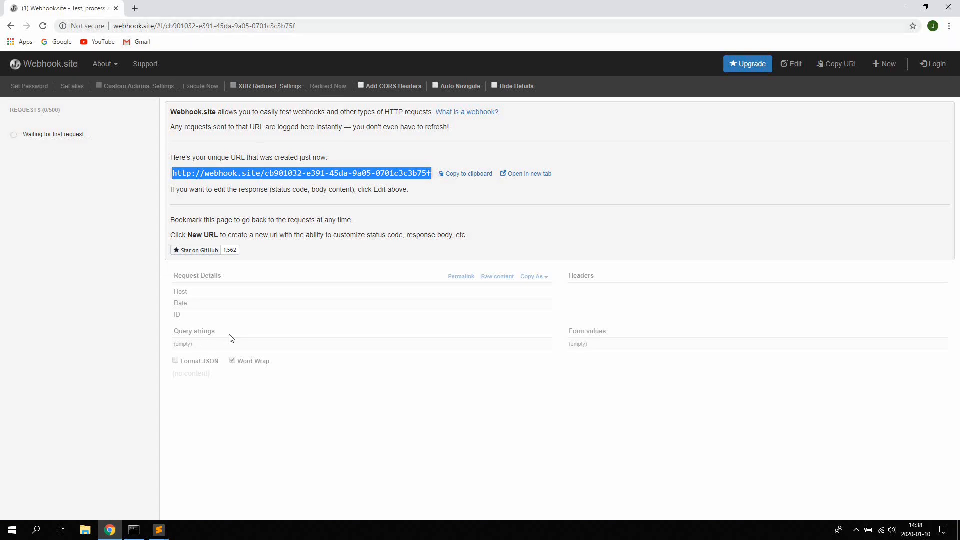
pyautogui.click(157, 529)
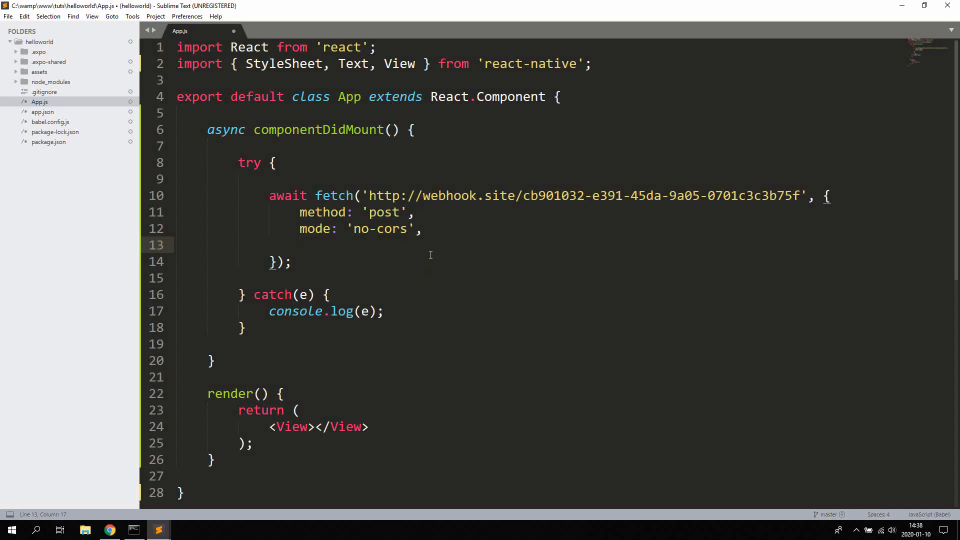
# Add a headers object with Accept: 'application/json'.
pyautogui.write('e')
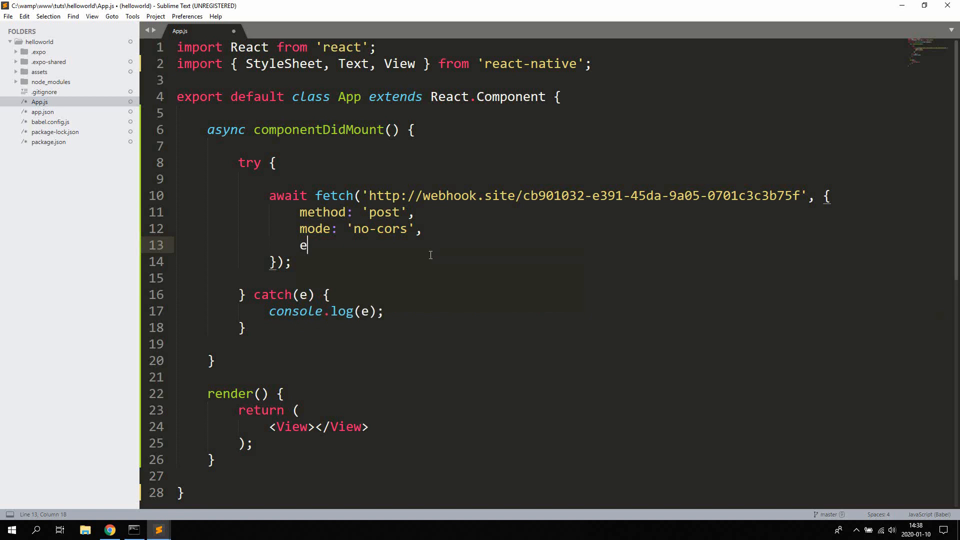
pyautogui.write('headers: {')
pyautogui.write("'Accept")
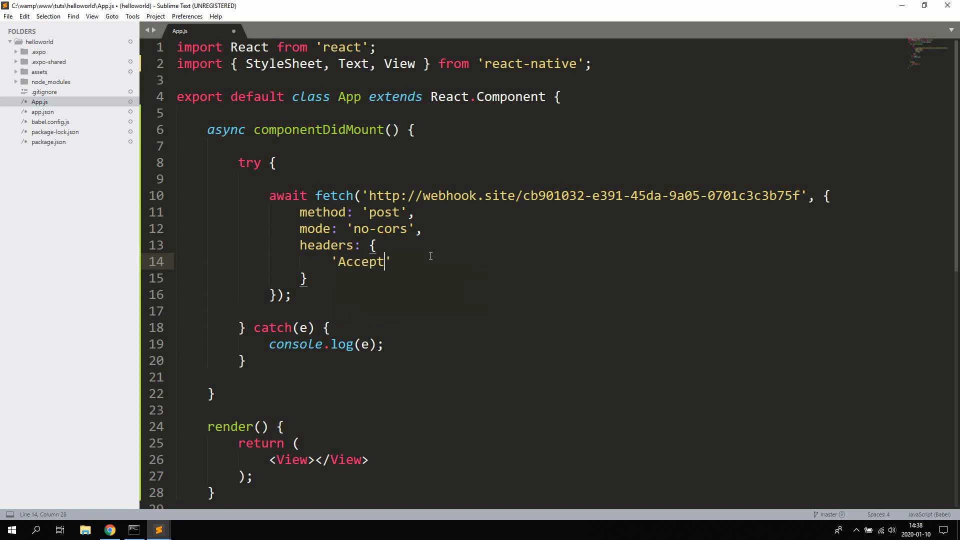
pyautogui.write(": 'applicaio")
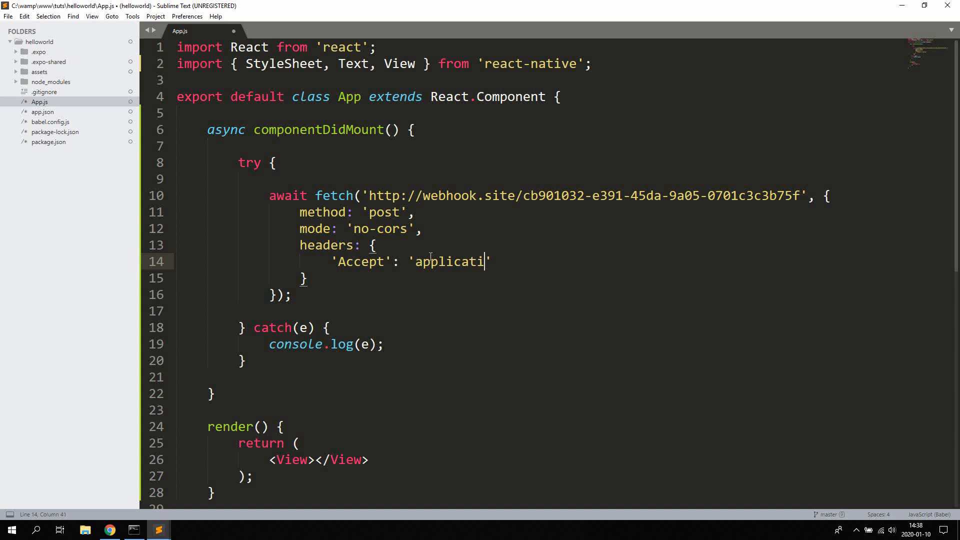
pyautogui.write('on/json')
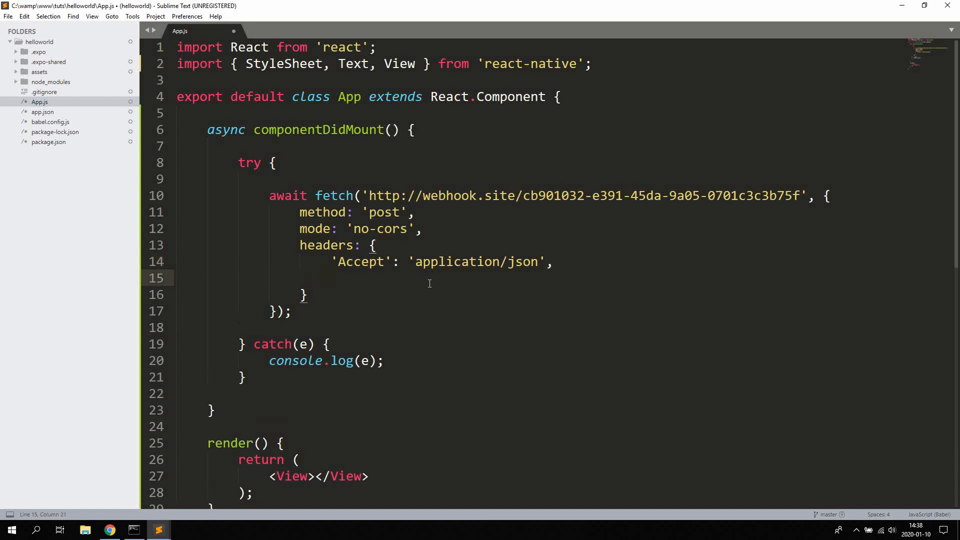
# Add 'Content-Type': 'application/json' and begin the body property after the headers.
pyautogui.write("'Content-type':")
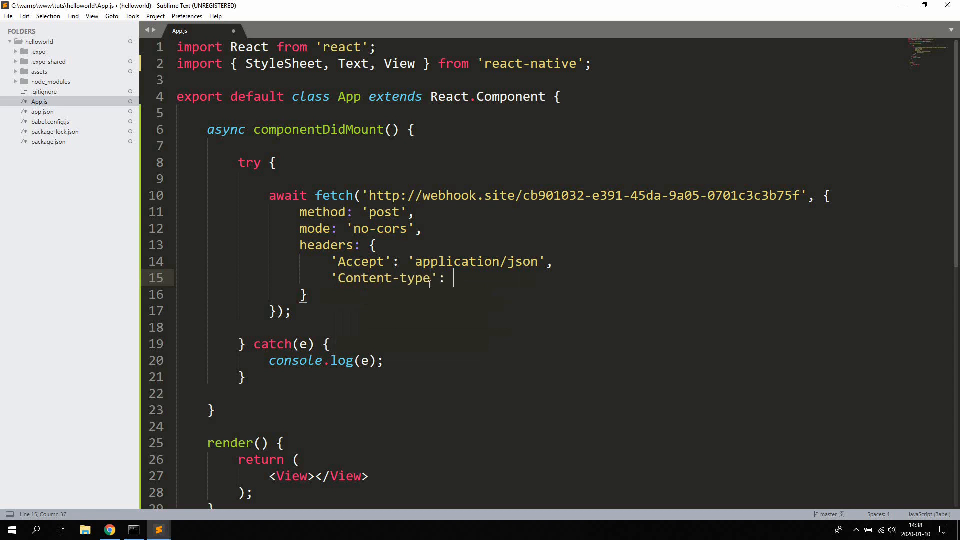
pyautogui.write("'application/json")
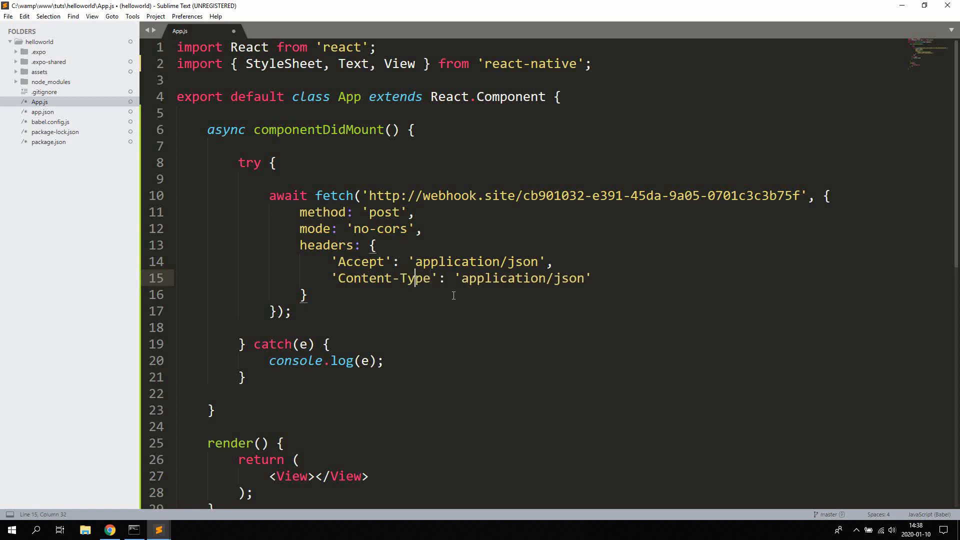
pyautogui.click(306, 295)
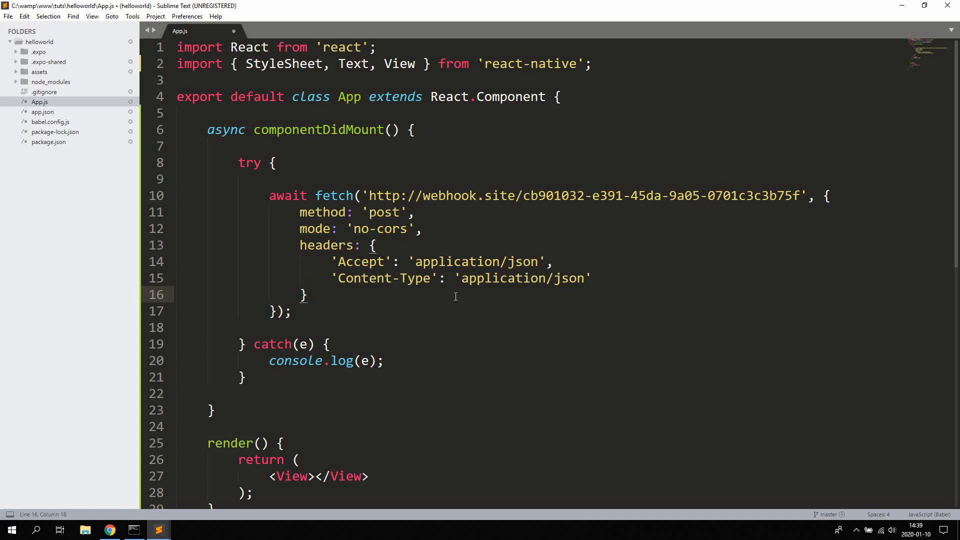
pyautogui.click(308, 294)
pyautogui.write('body:')
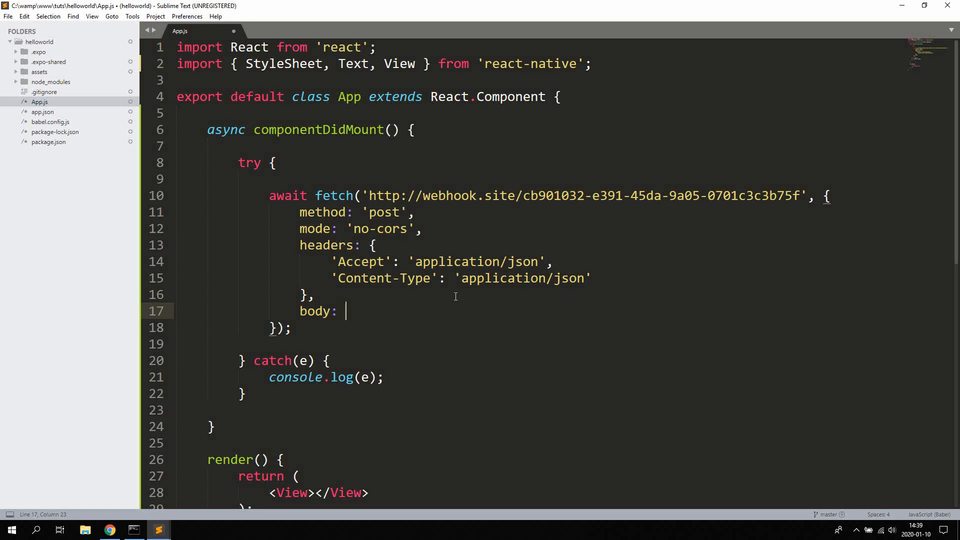
# Make the body JSON.stringify({}) with a blank line inside the object.
pyautogui.write('JSO')
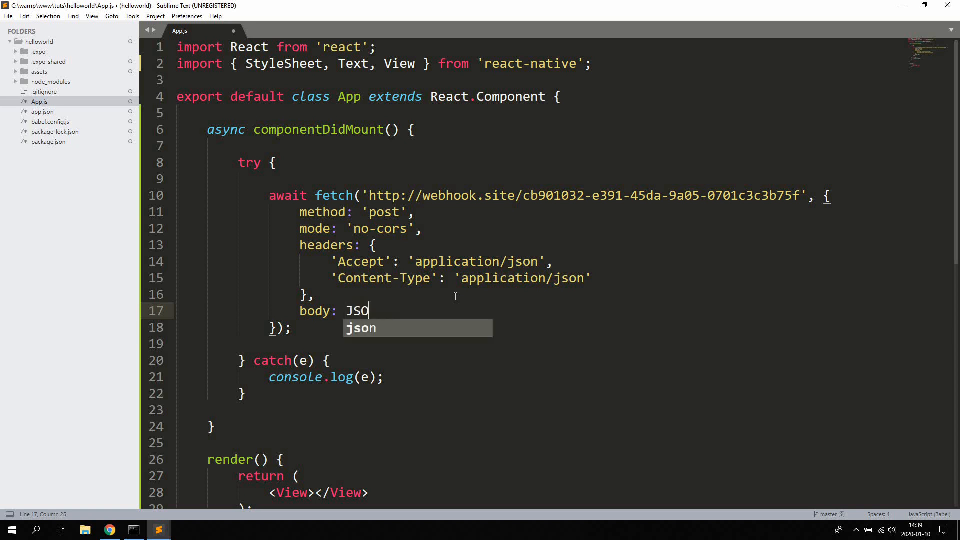
pyautogui.write('N.s')
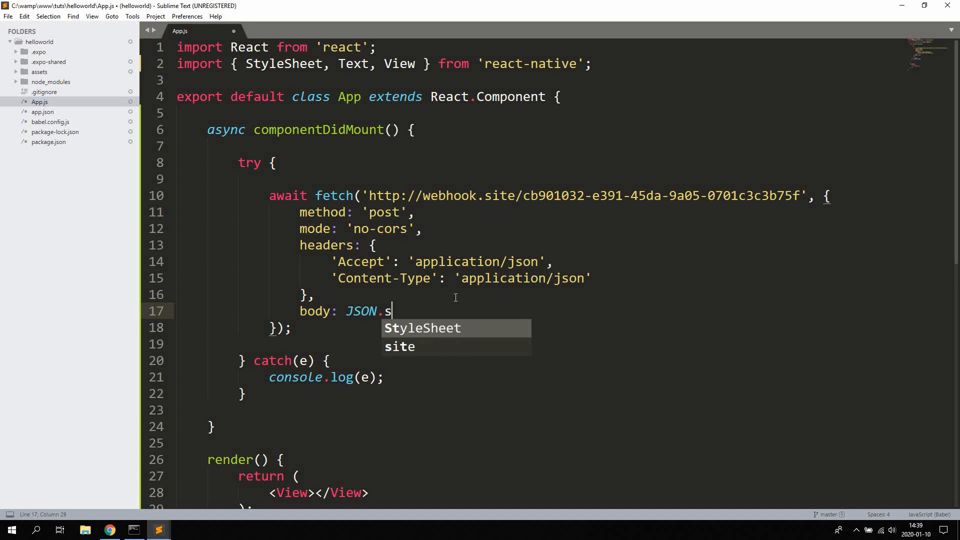
pyautogui.write('tringify')
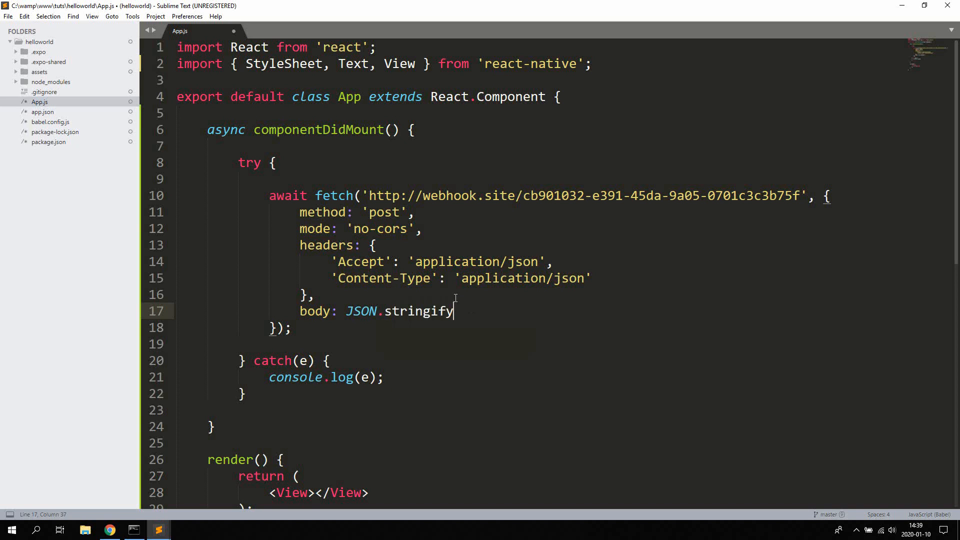
pyautogui.write('({})')
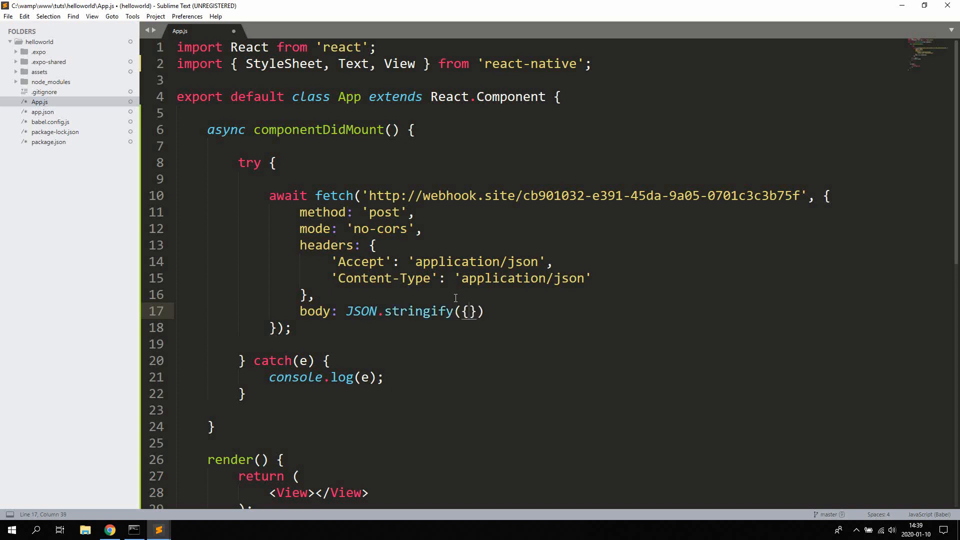
pyautogui.press('enter')
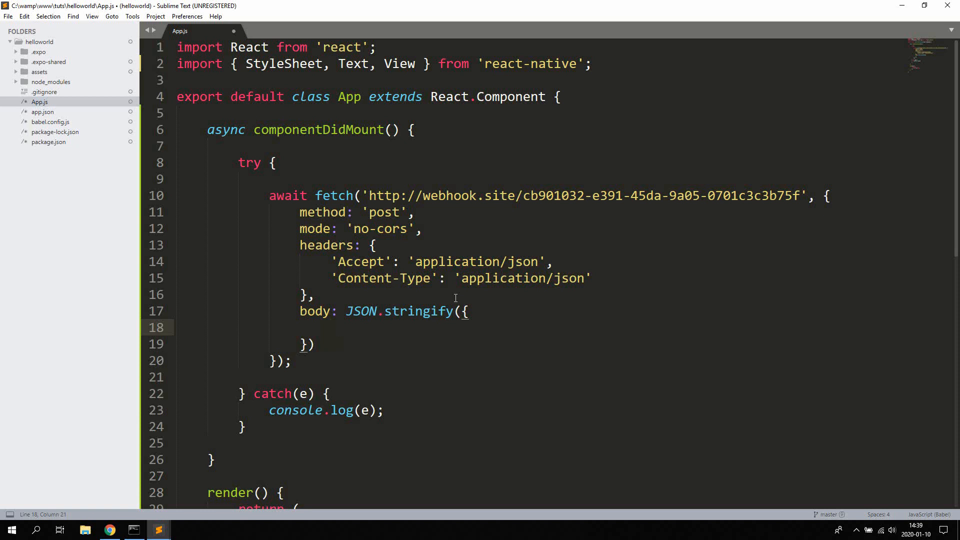
pyautogui.write("username: ''")
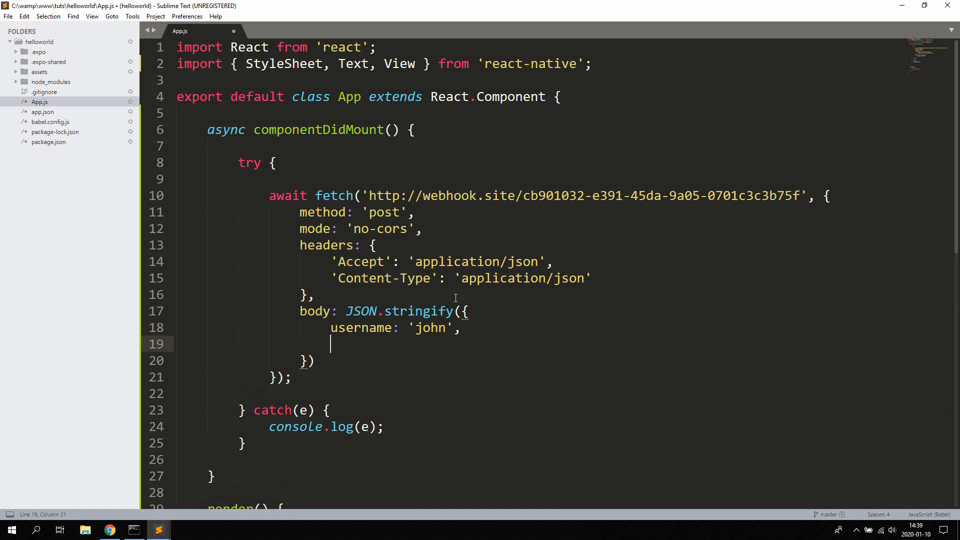
pyautogui.write('password:')
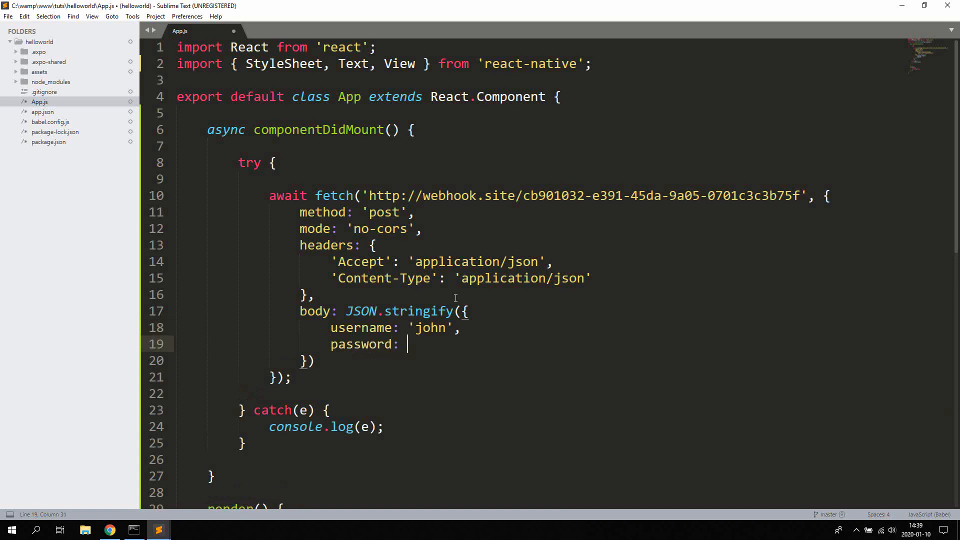
pyautogui.write("'doe'")
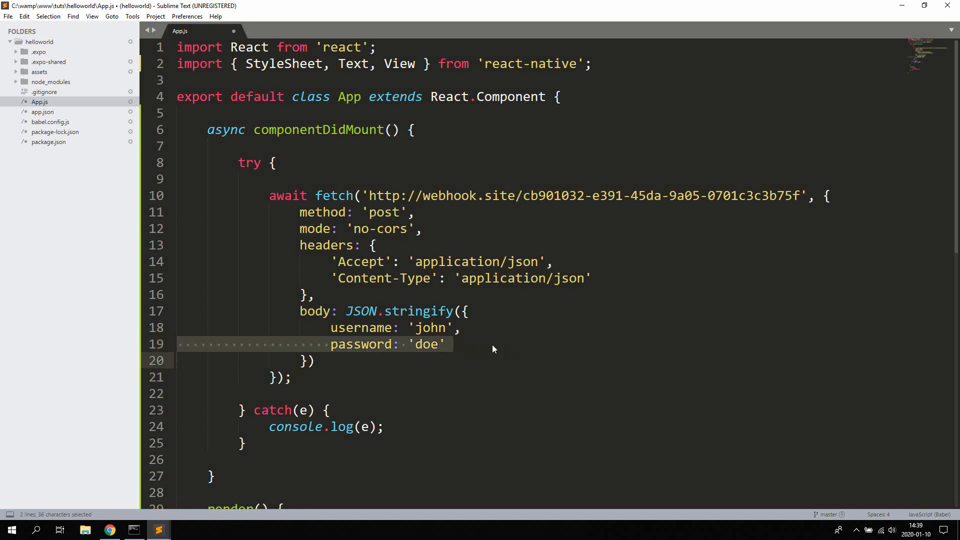
pyautogui.press('Delete')
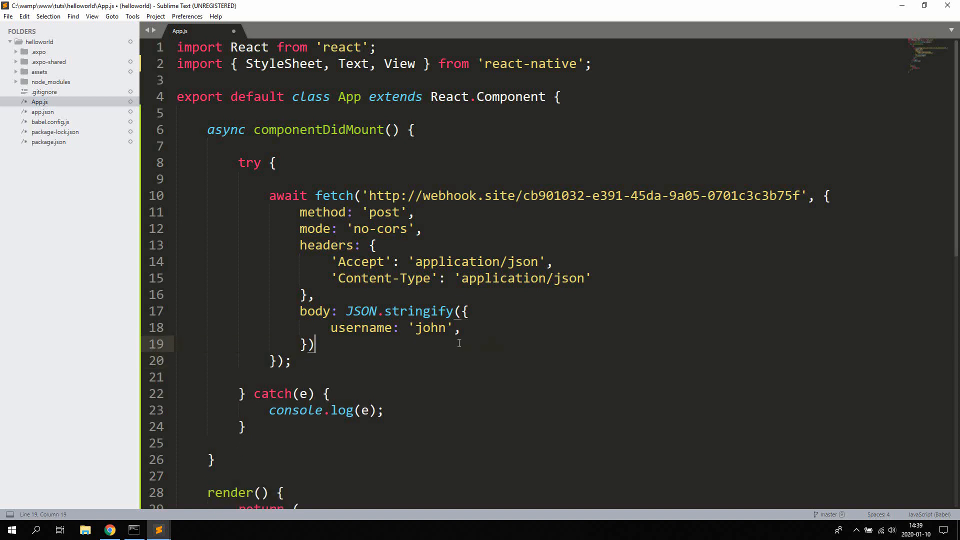
pyautogui.moveTo(416, 347)
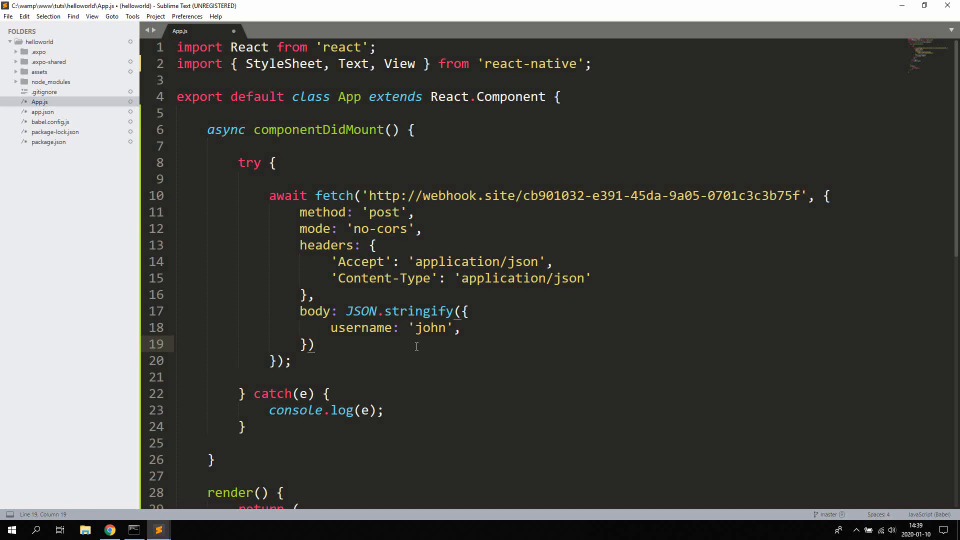
pyautogui.moveTo(445, 292)
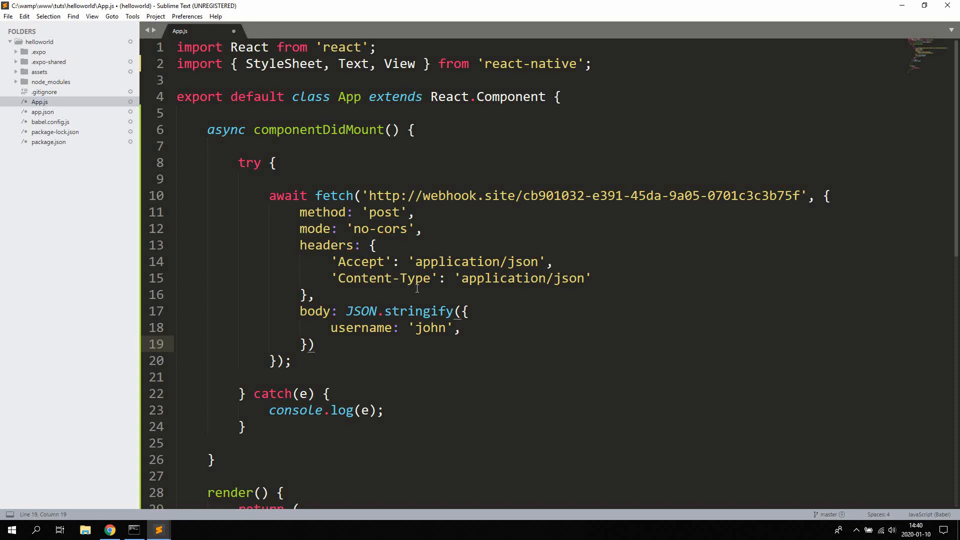
pyautogui.click(108, 530)
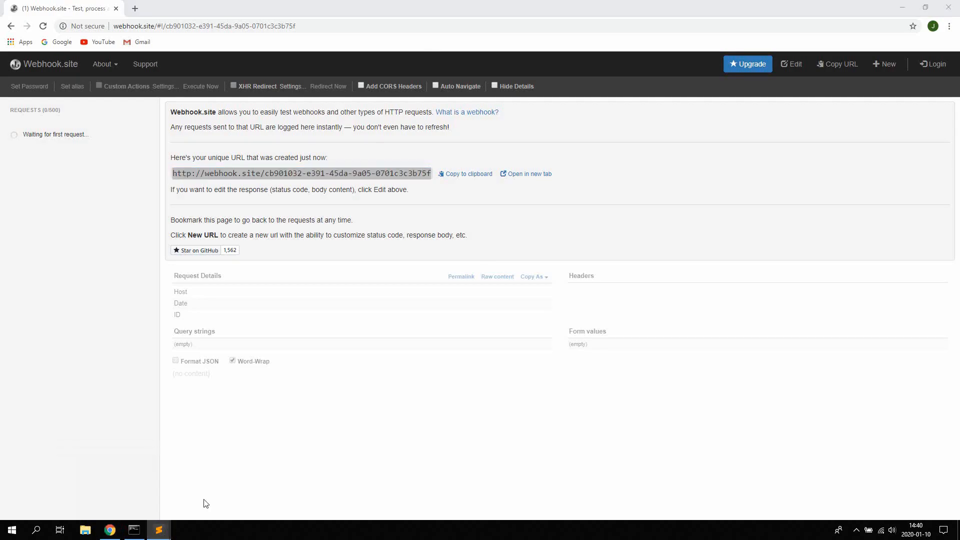
# Check the webhook URL in Chrome, save App.js and scroll through the finished fetch code.
pyautogui.click(158, 530)
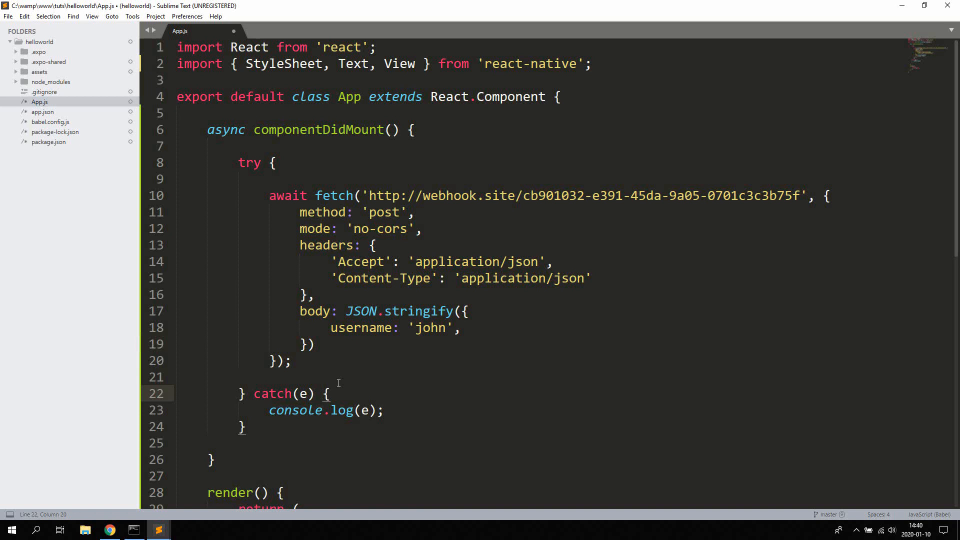
pyautogui.click(109, 530)
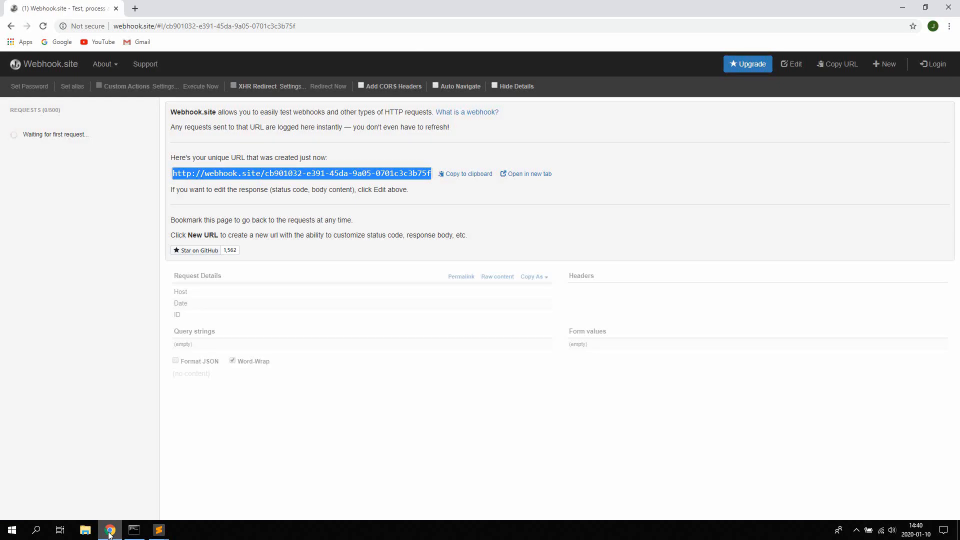
pyautogui.click(158, 530)
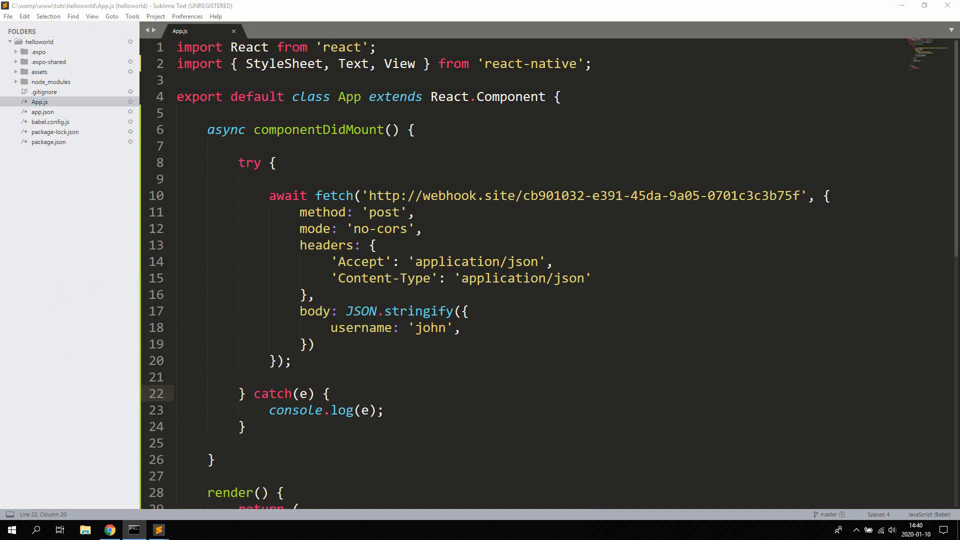
pyautogui.click(422, 328)
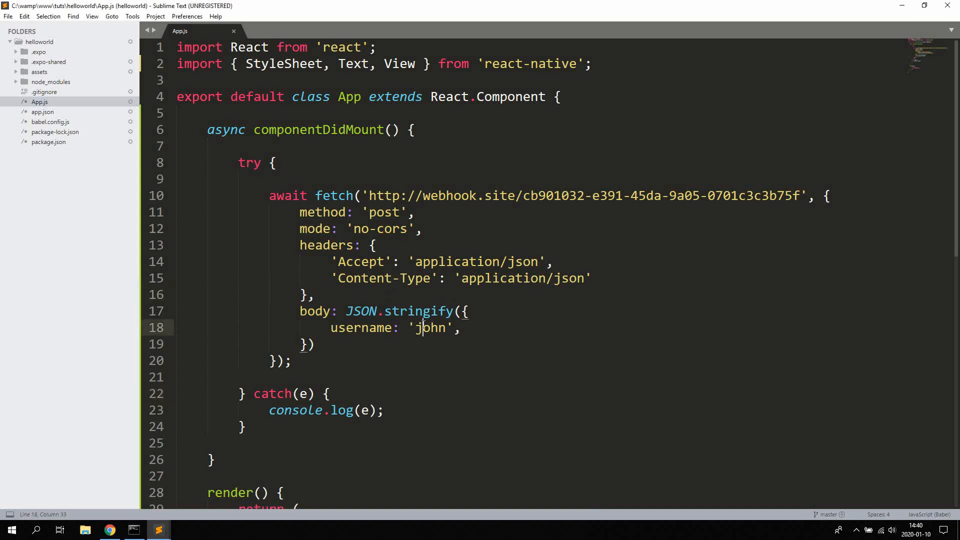
pyautogui.press('ctrl+s')
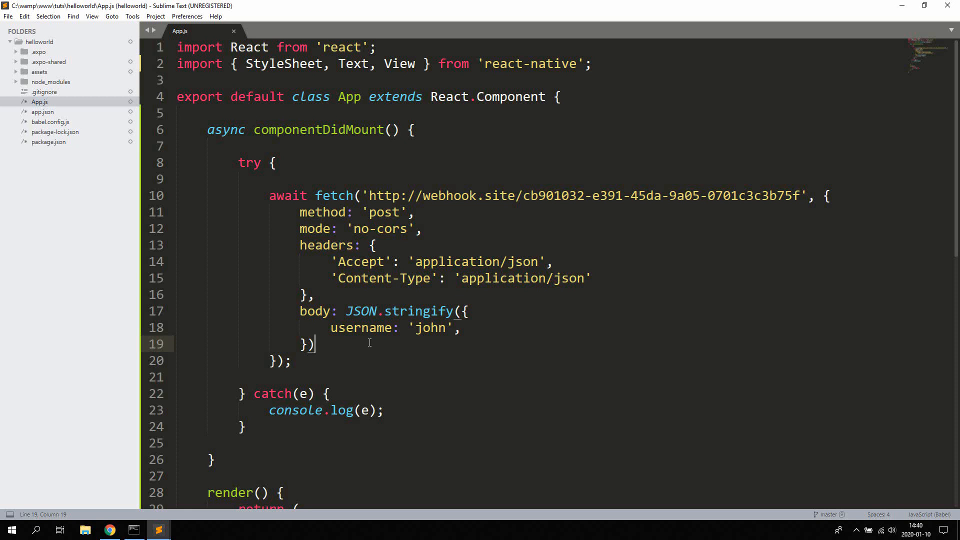
pyautogui.scroll(-3)
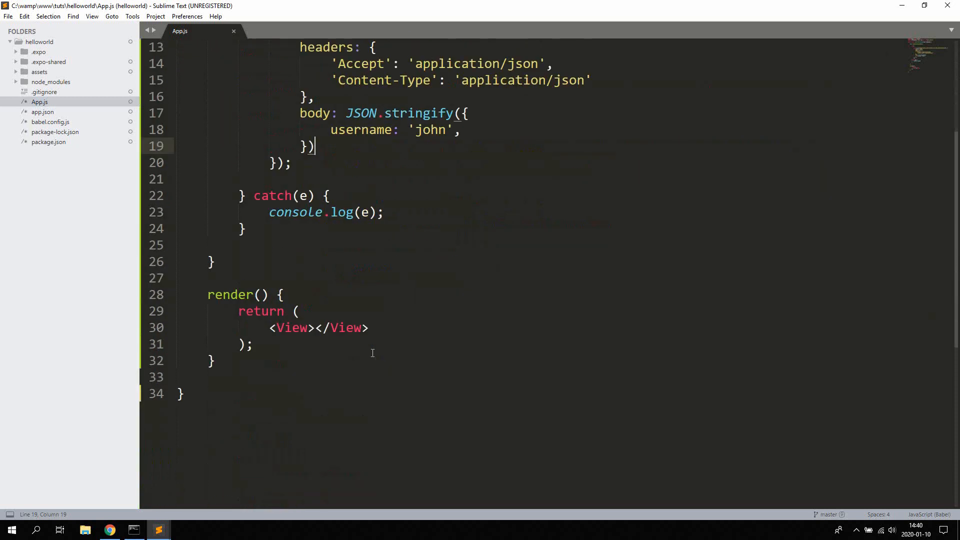
pyautogui.scroll(3)
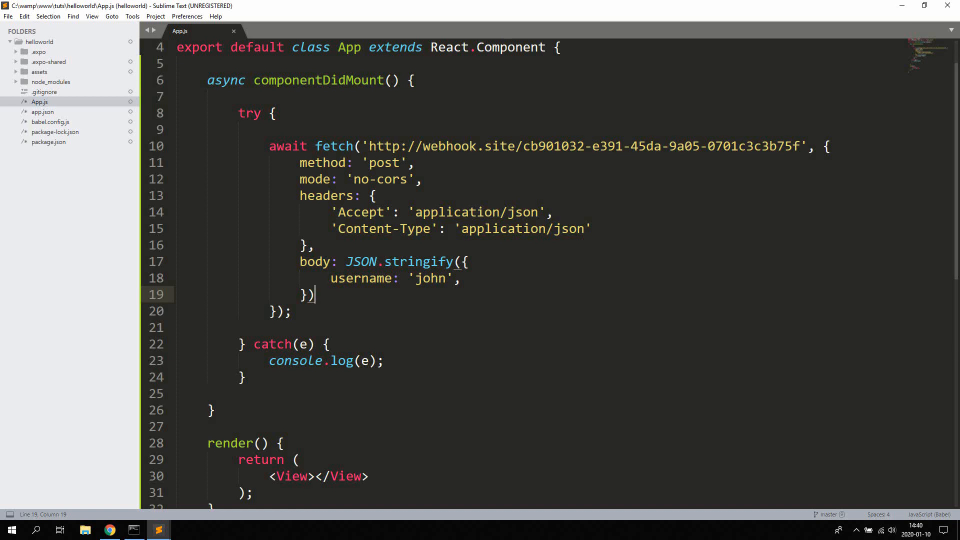
pyautogui.scroll(3)
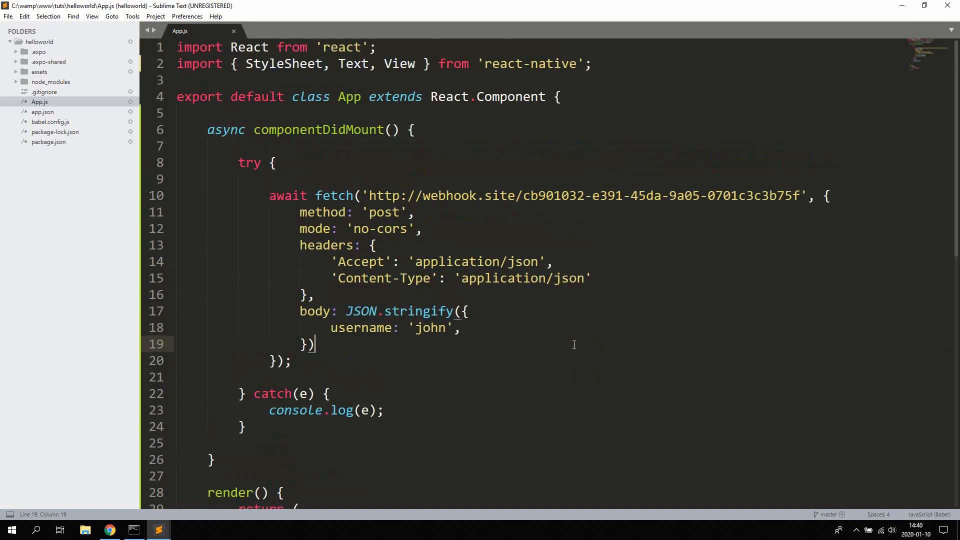
pyautogui.moveTo(446, 195)
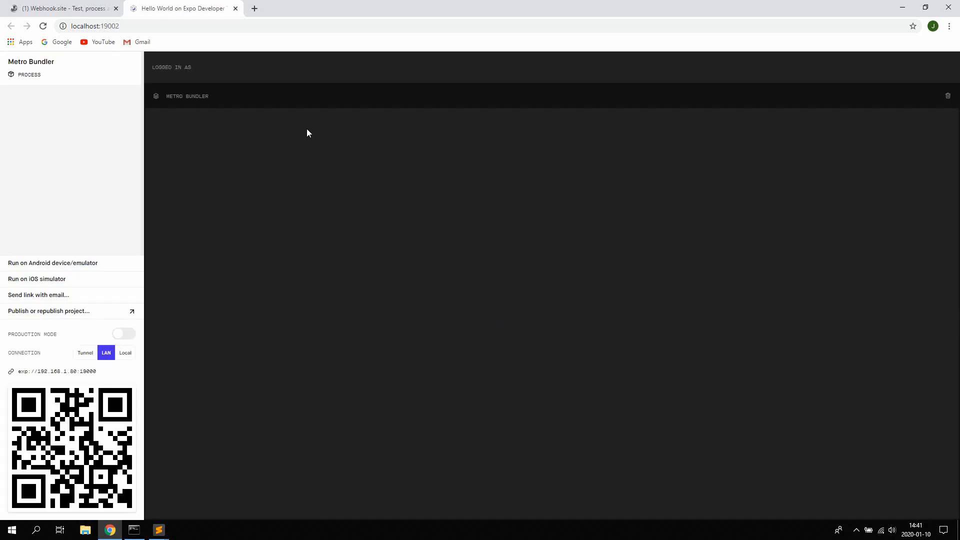
# Check the npm console shows Metro Bundler running, then return to App.js in Sublime Text.
pyautogui.click(133, 530)
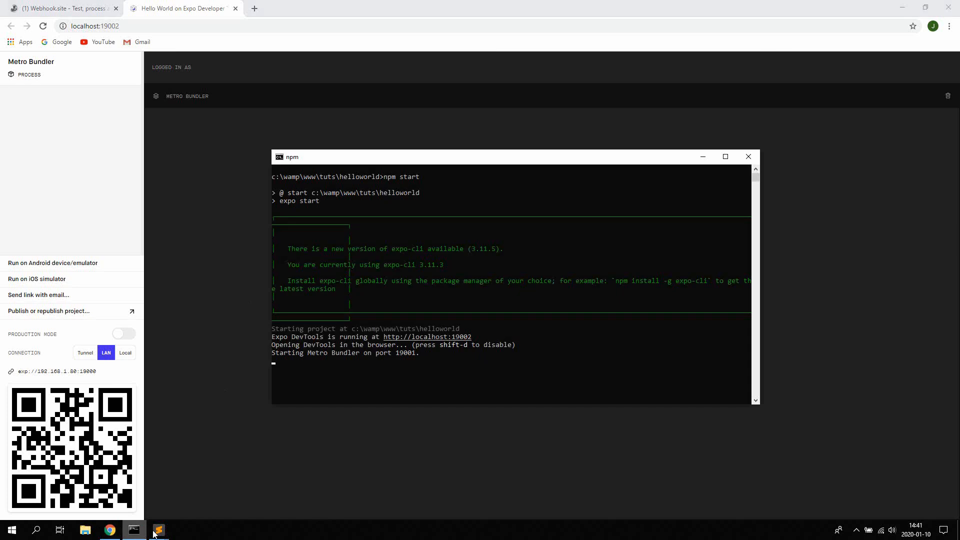
pyautogui.click(158, 530)
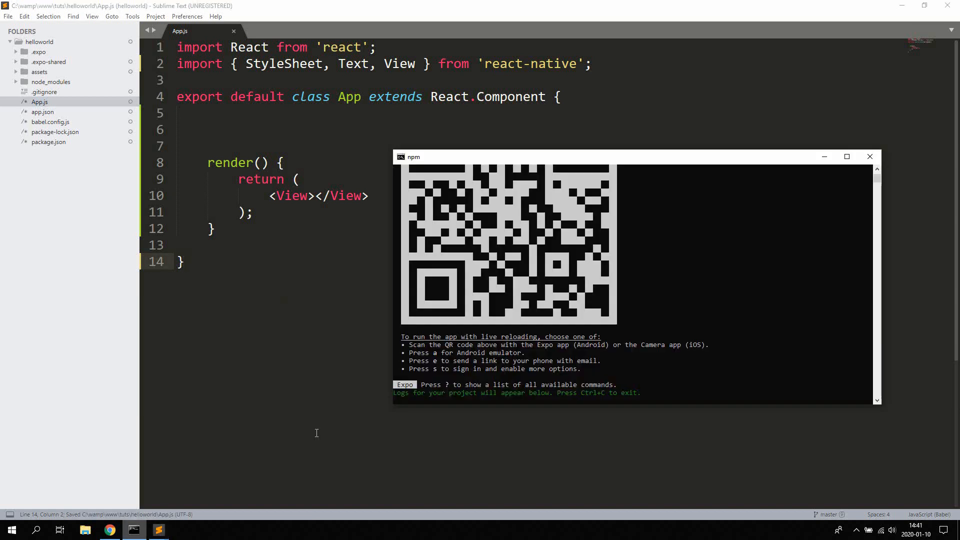
pyautogui.moveTo(597, 323)
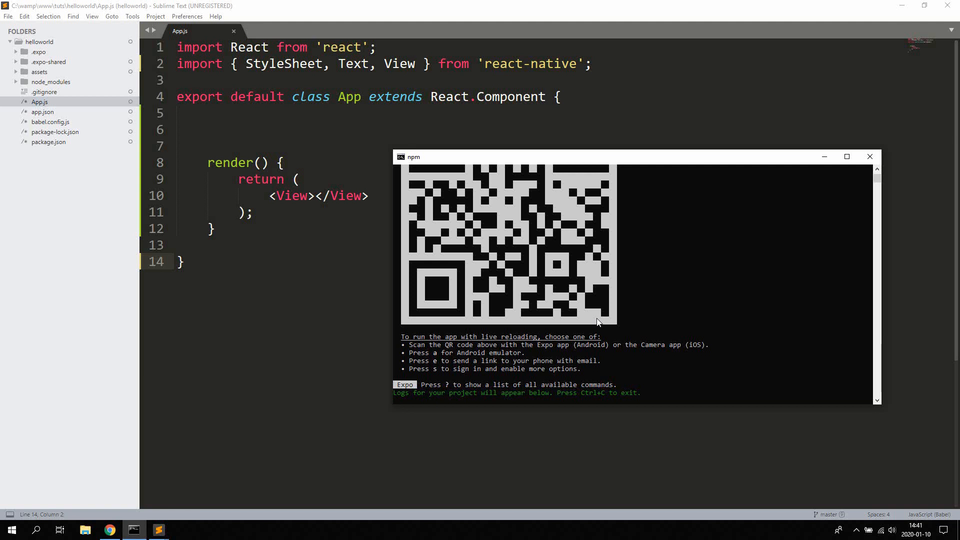
pyautogui.moveTo(644, 291)
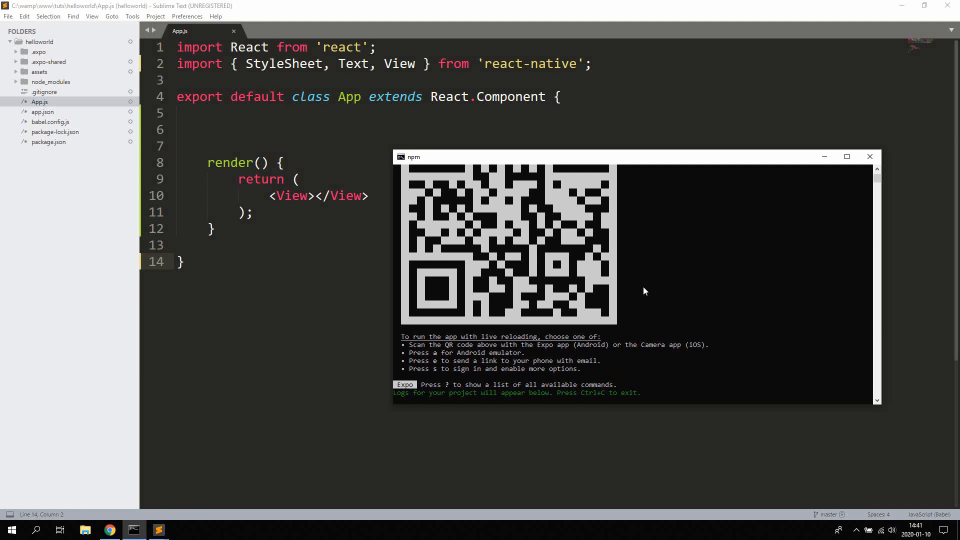
pyautogui.moveTo(658, 323)
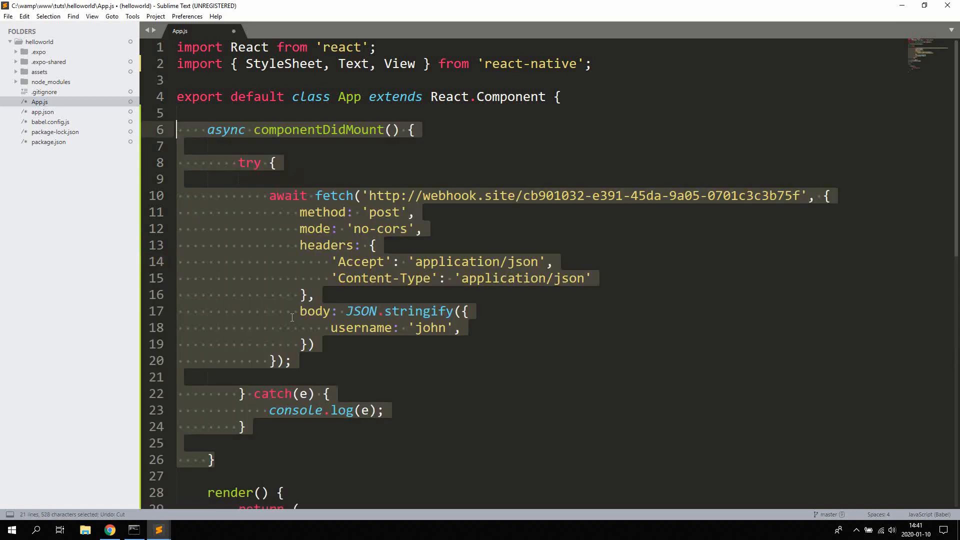
pyautogui.click(268, 460)
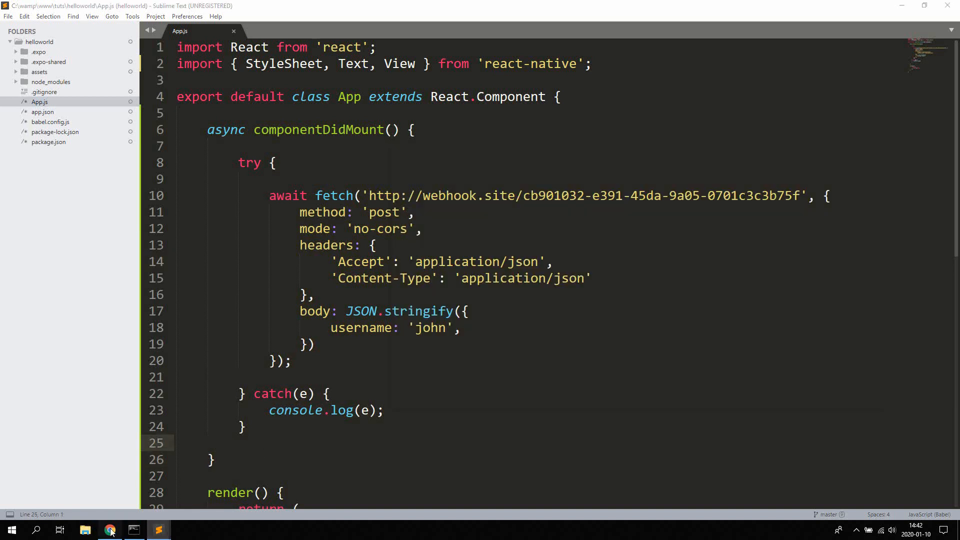
pyautogui.click(110, 530)
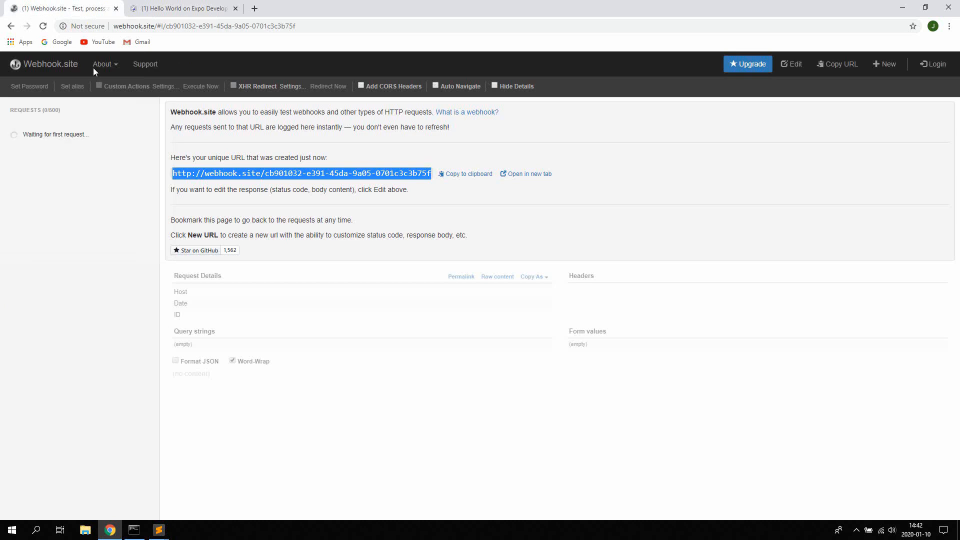
pyautogui.click(159, 531)
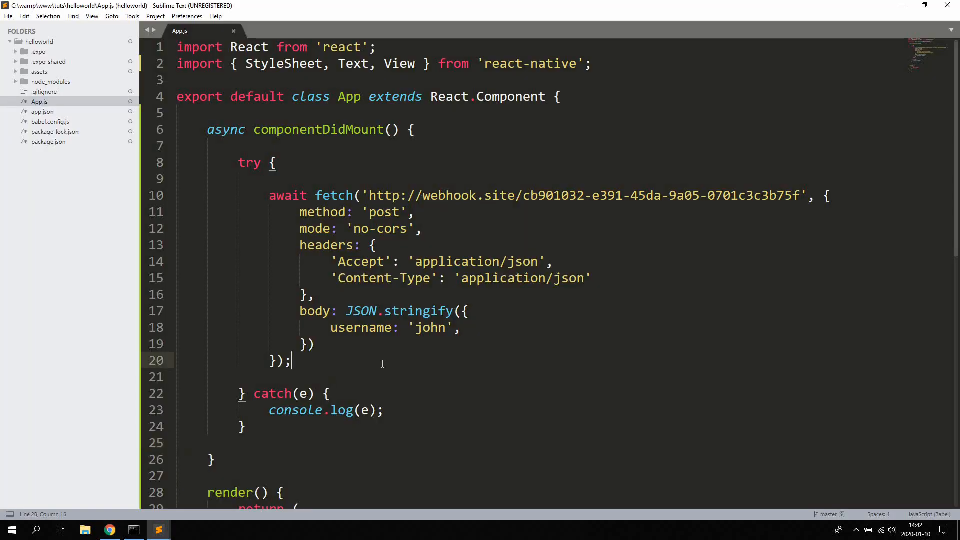
pyautogui.click(108, 530)
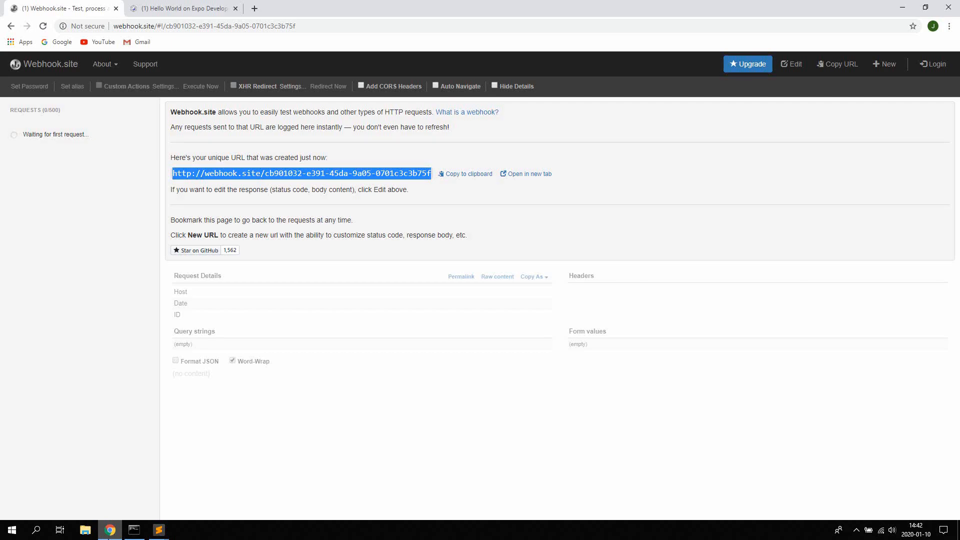
pyautogui.click(158, 530)
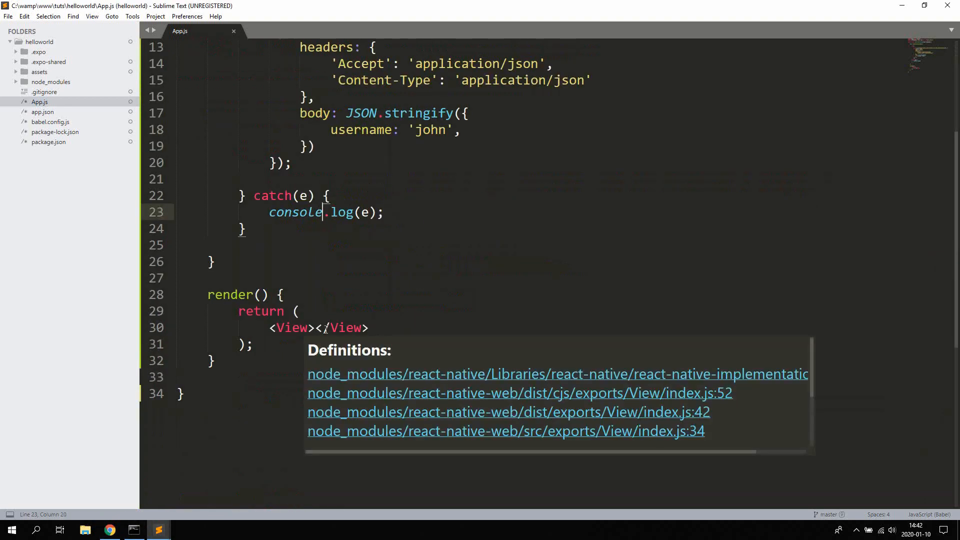
# Add <Text>Hello</Text> inside the View returned by render().
pyautogui.write('Text><7Text<')
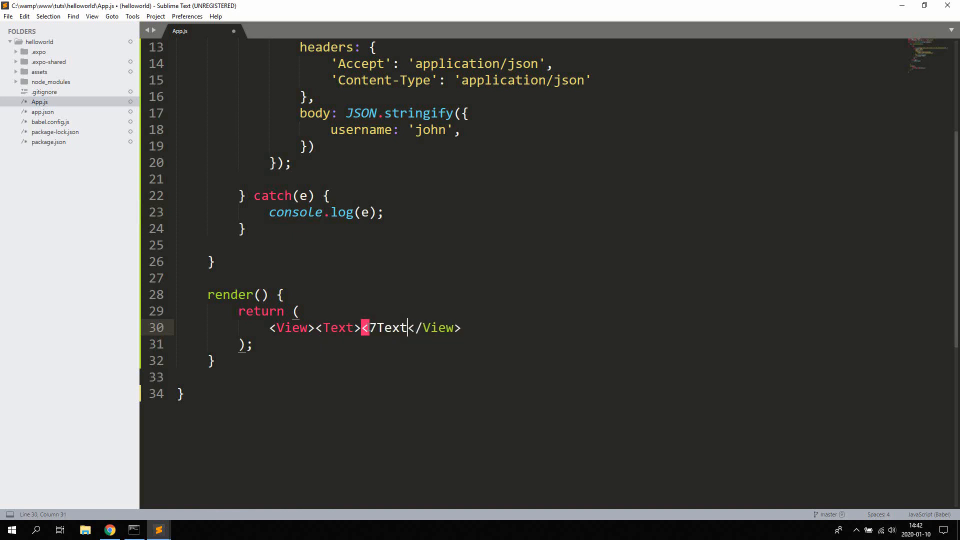
pyautogui.press('BackSpace')
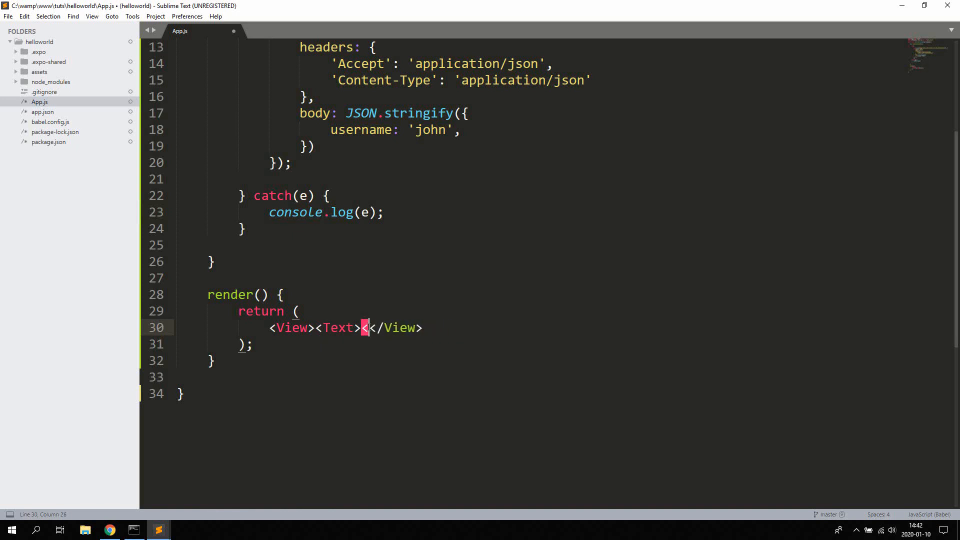
pyautogui.write('/Text>')
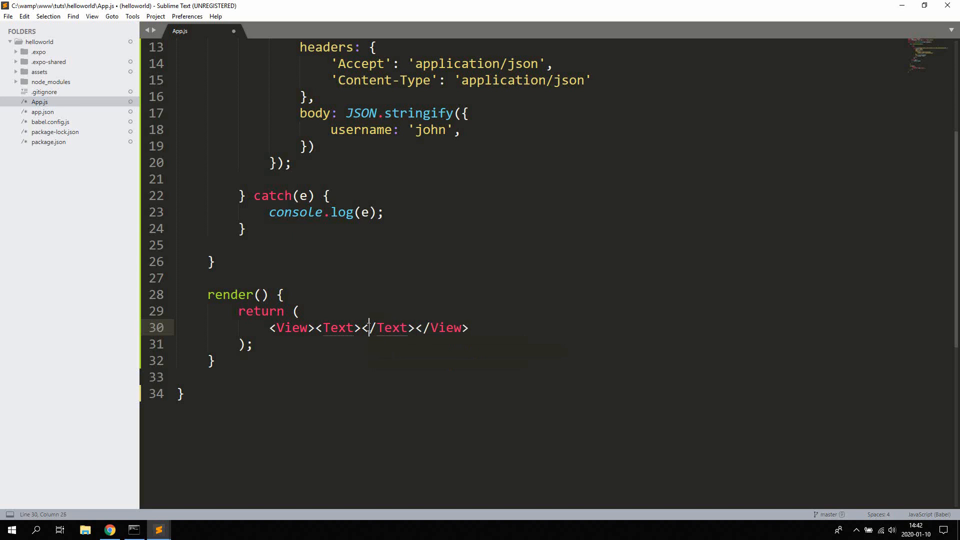
pyautogui.write('Hello')
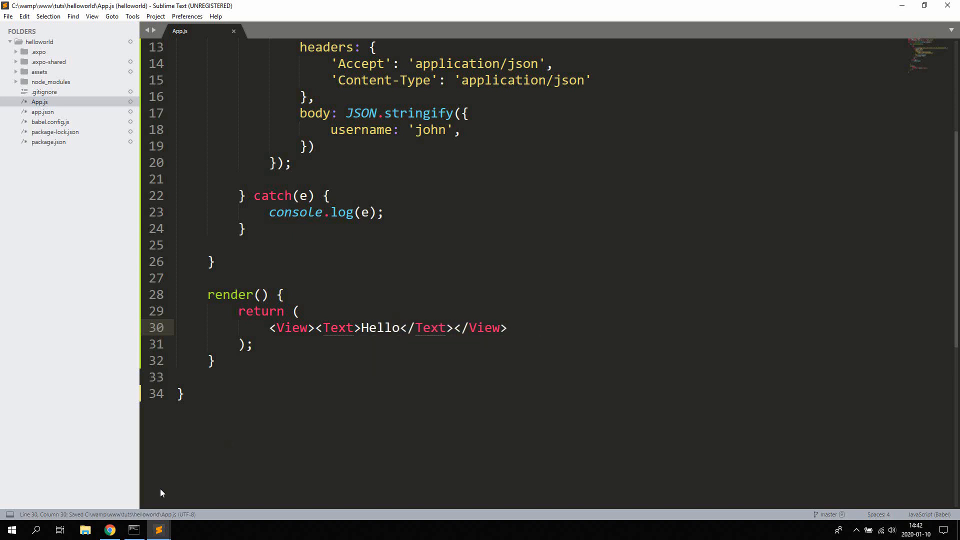
# Check webhook.site for incoming requests between edits, then save App.js.
pyautogui.click(109, 530)
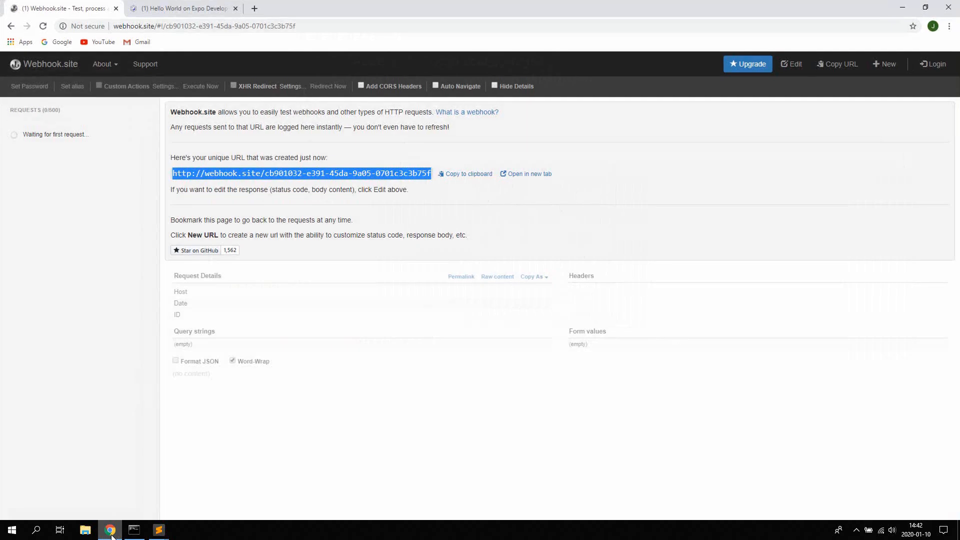
pyautogui.click(158, 530)
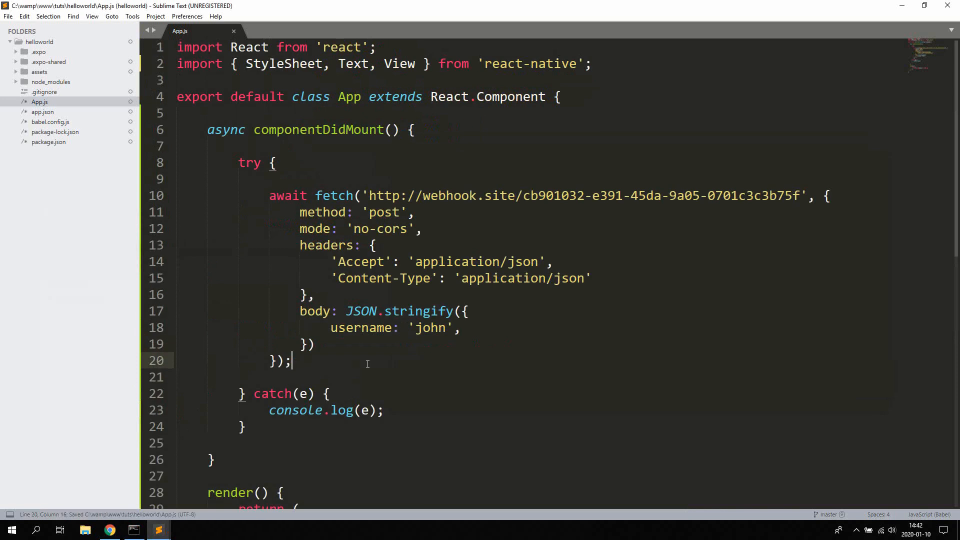
pyautogui.click(357, 295)
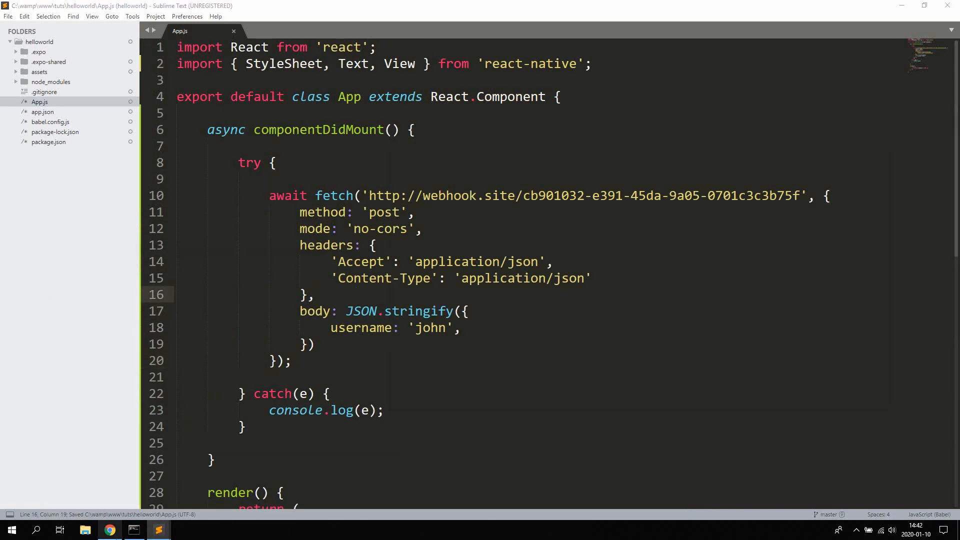
pyautogui.click(108, 530)
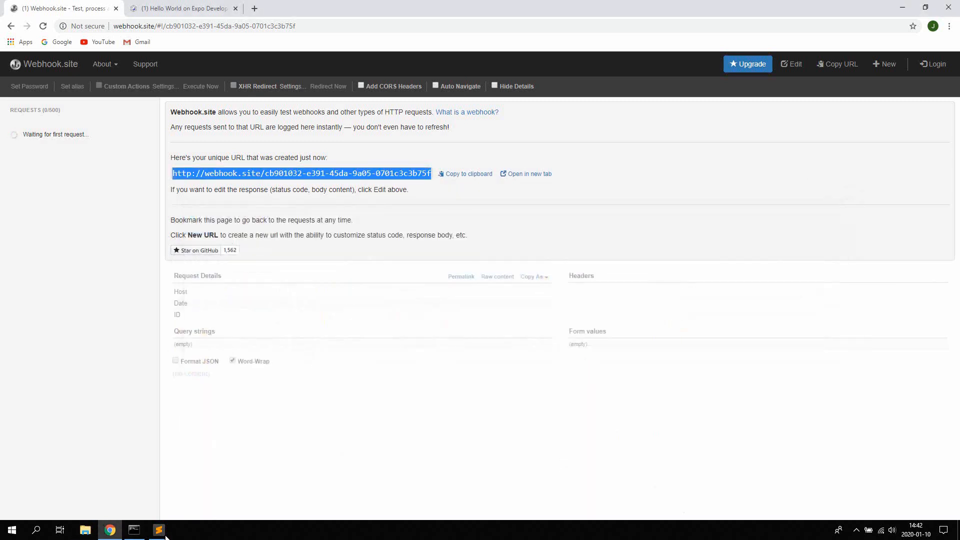
pyautogui.click(159, 530)
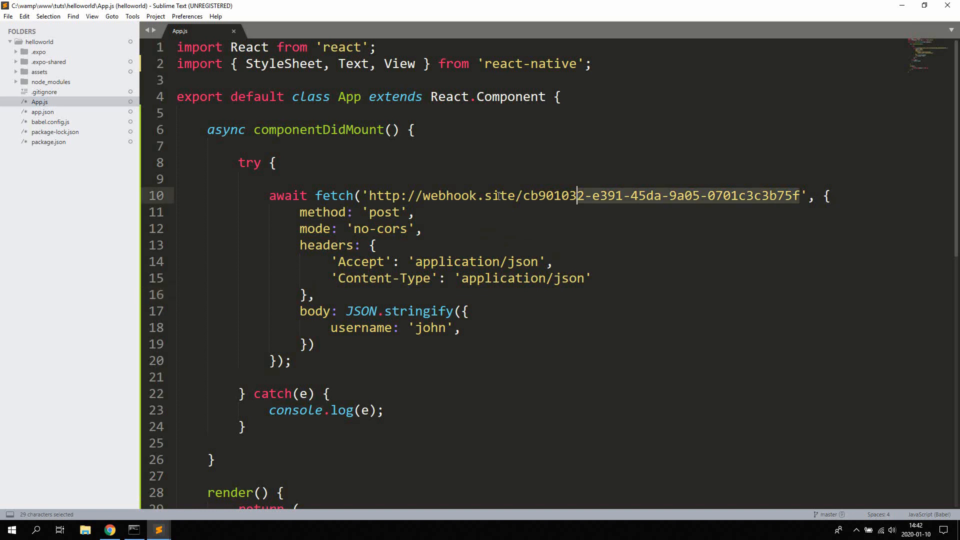
pyautogui.press('ctrl+s')
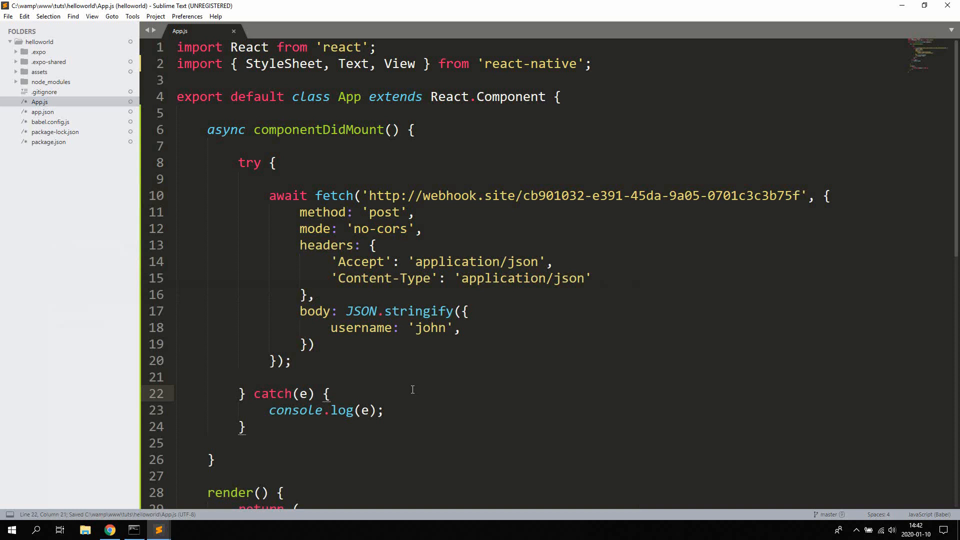
pyautogui.click(133, 530)
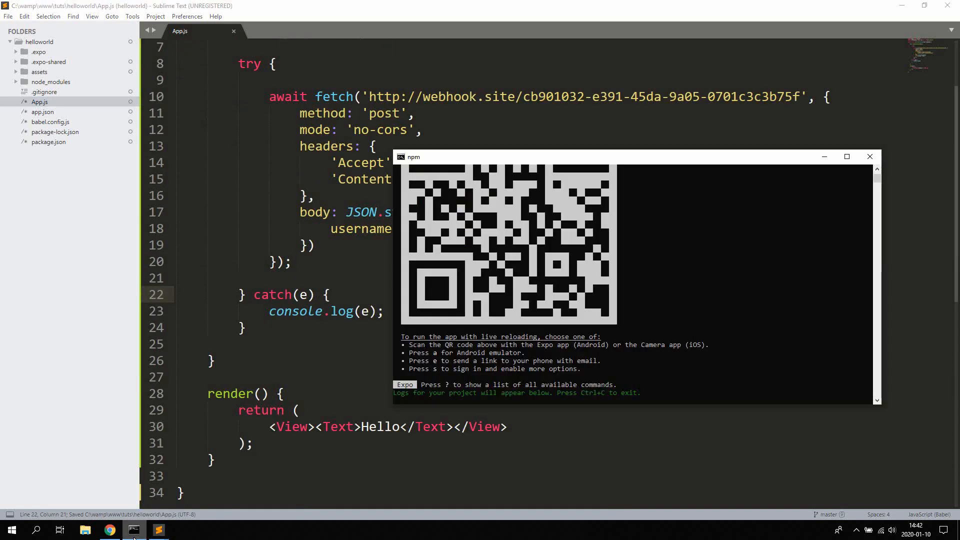
pyautogui.moveTo(575, 360)
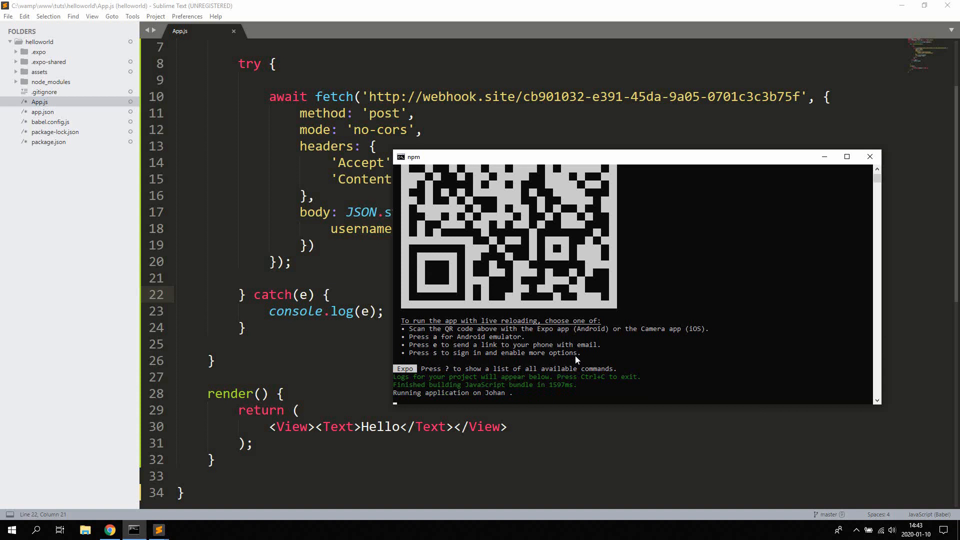
pyautogui.moveTo(427, 437)
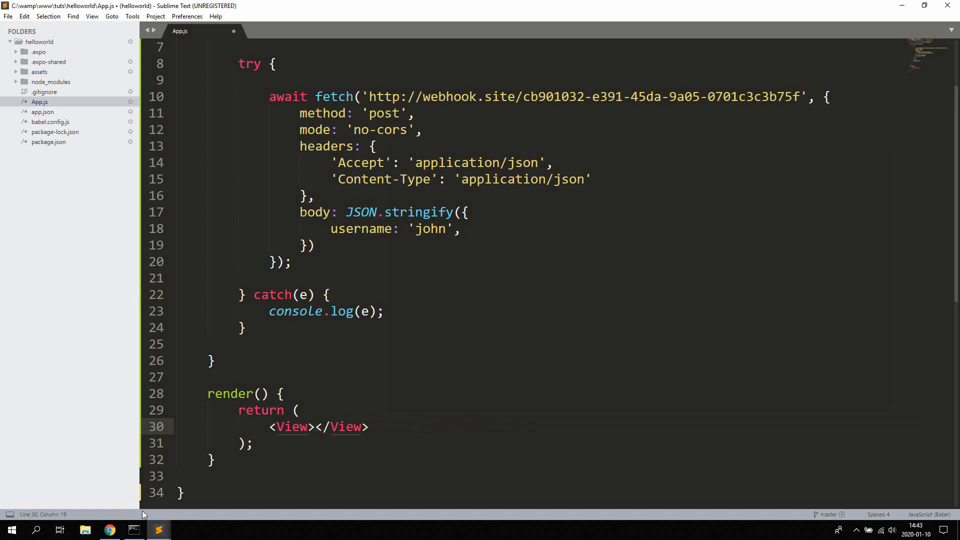
# Save App.js with render returning an empty View so the app reloads.
pyautogui.press('ctrl+s')
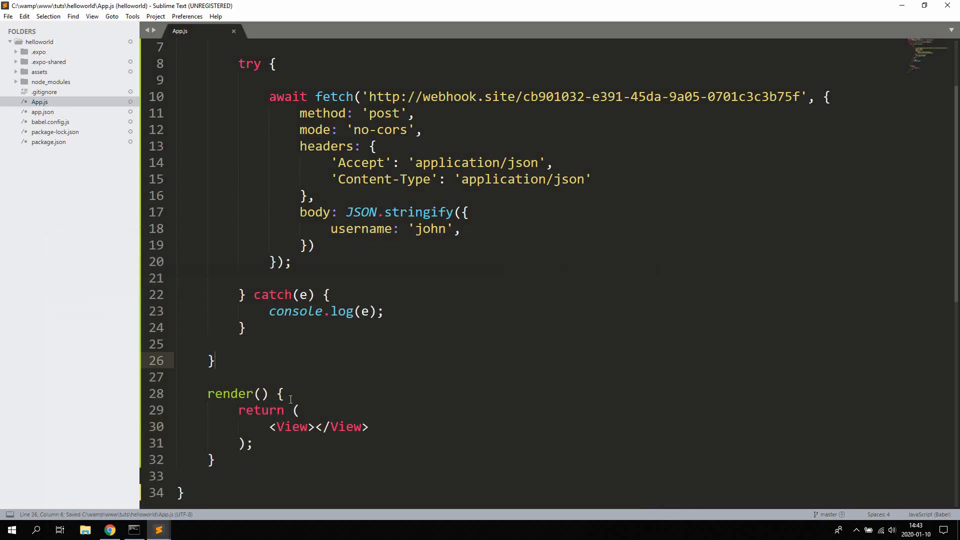
# View the received POST request with body {"username":"john"} on webhook.site, glancing back at App.js.
pyautogui.click(109, 530)
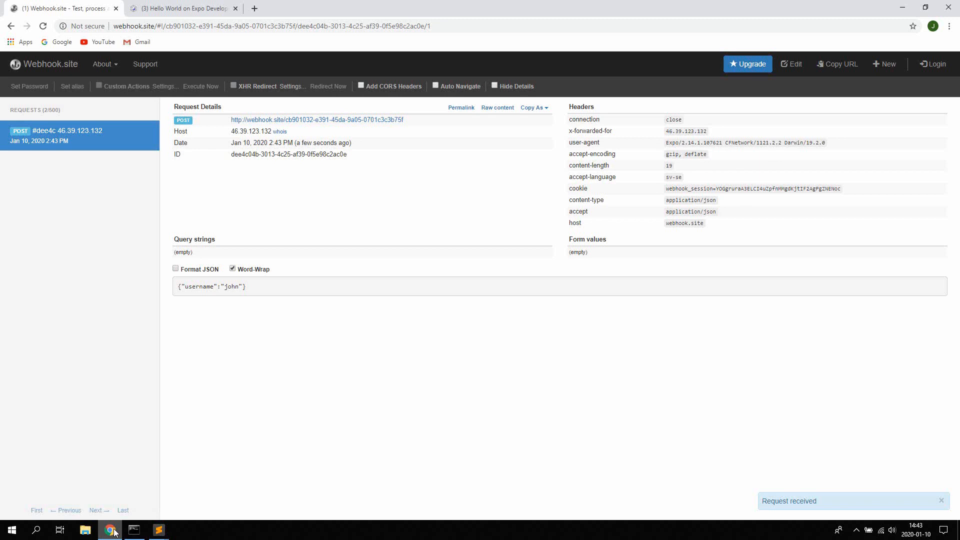
pyautogui.click(158, 530)
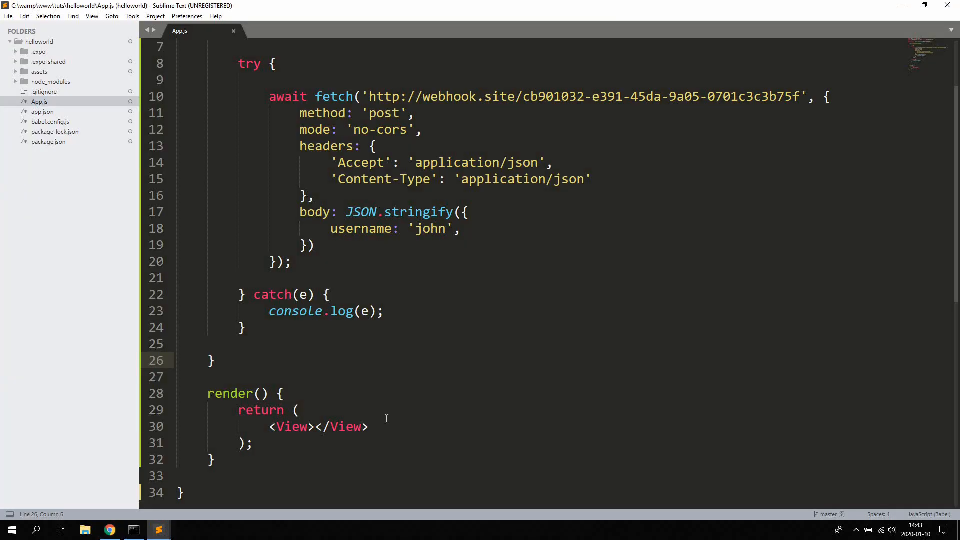
pyautogui.scroll(3)
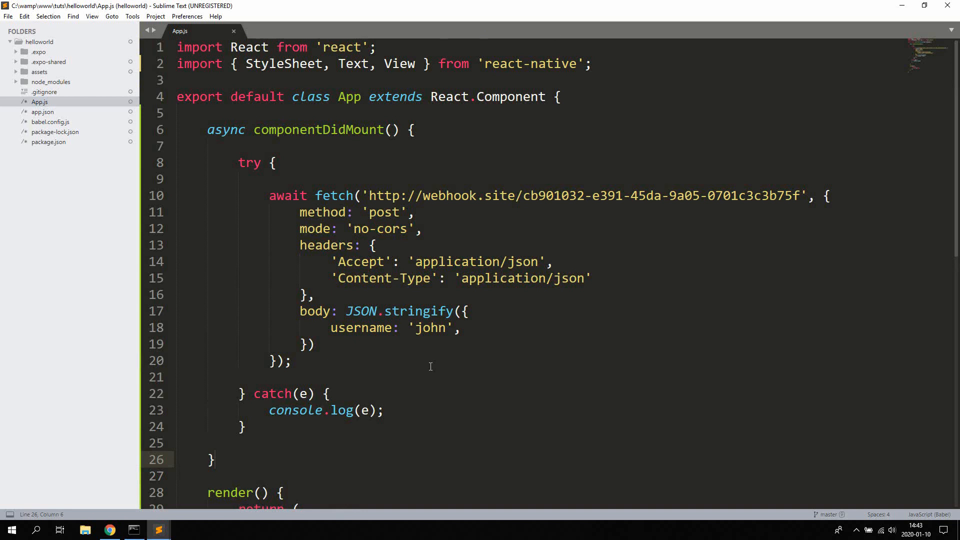
pyautogui.click(211, 460)
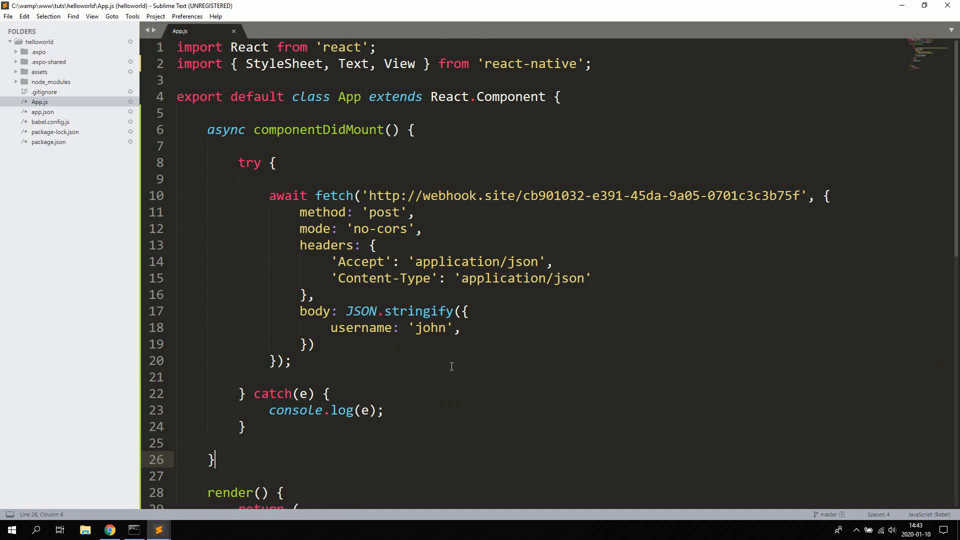
pyautogui.moveTo(331, 136)
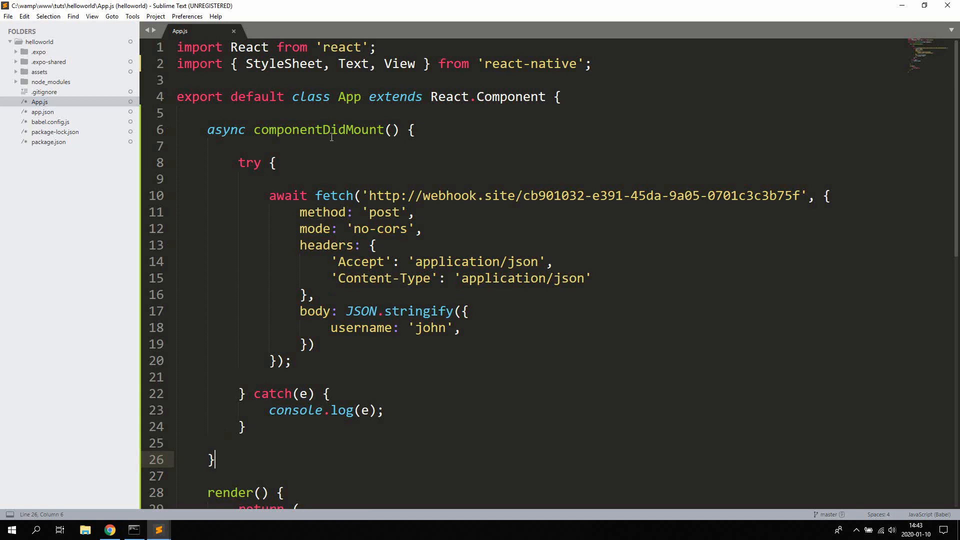
pyautogui.moveTo(377, 231)
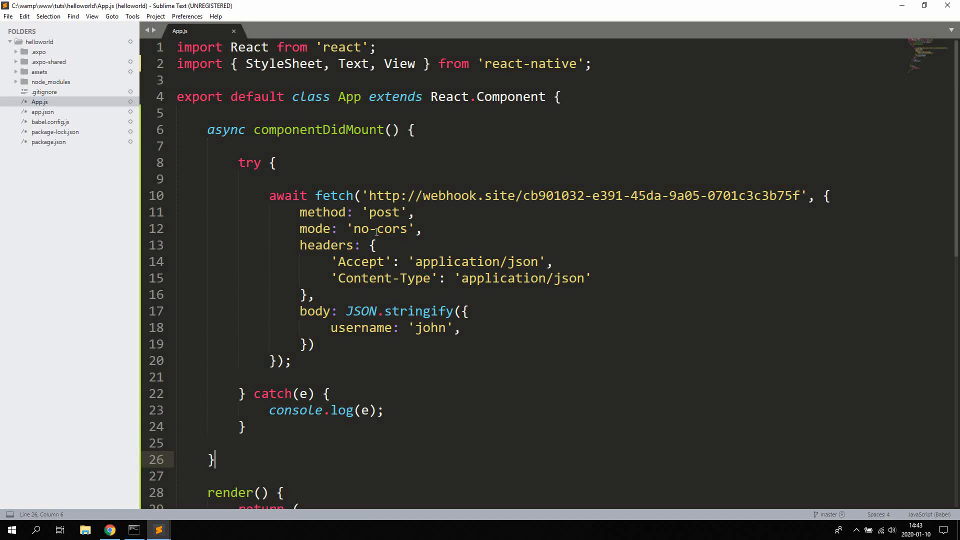
pyautogui.moveTo(133, 497)
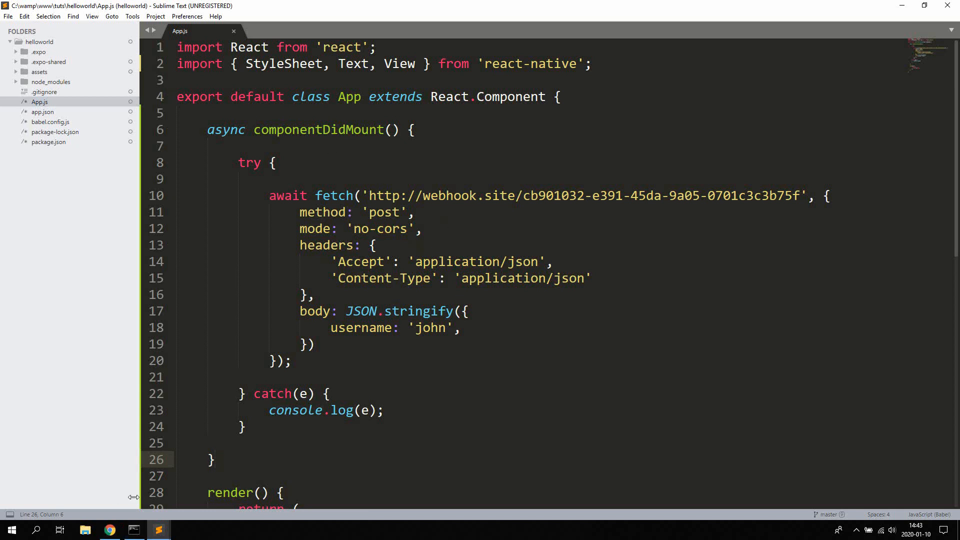
pyautogui.click(108, 535)
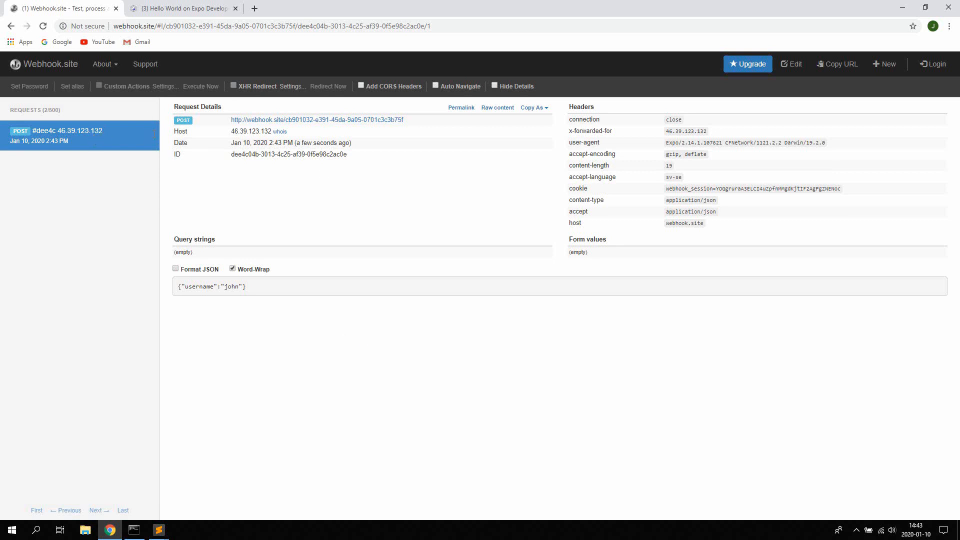
pyautogui.moveTo(343, 204)
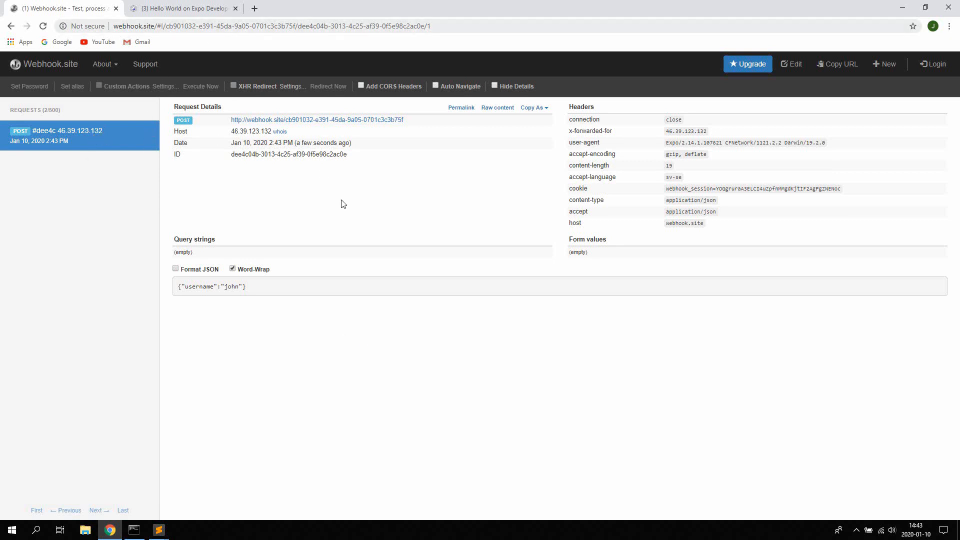
pyautogui.moveTo(291, 253)
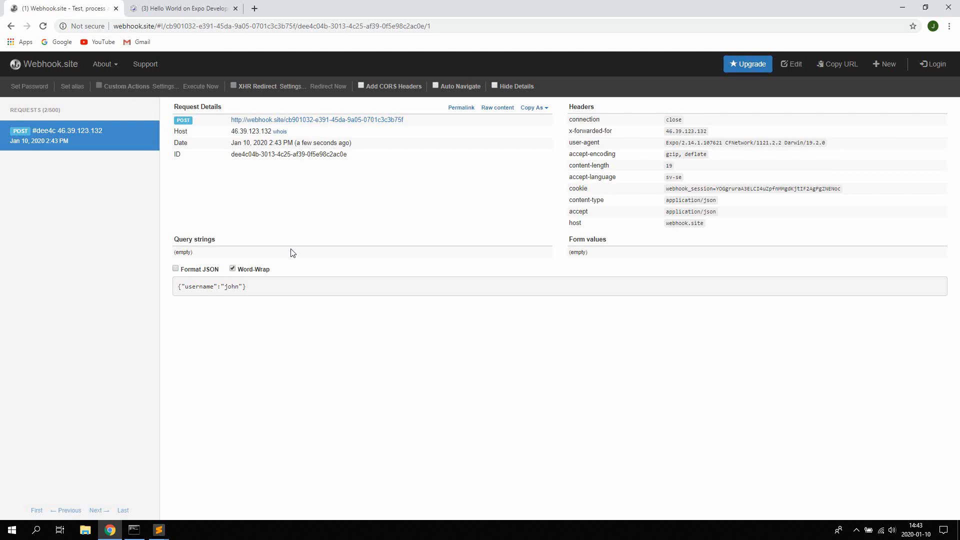
pyautogui.moveTo(707, 151)
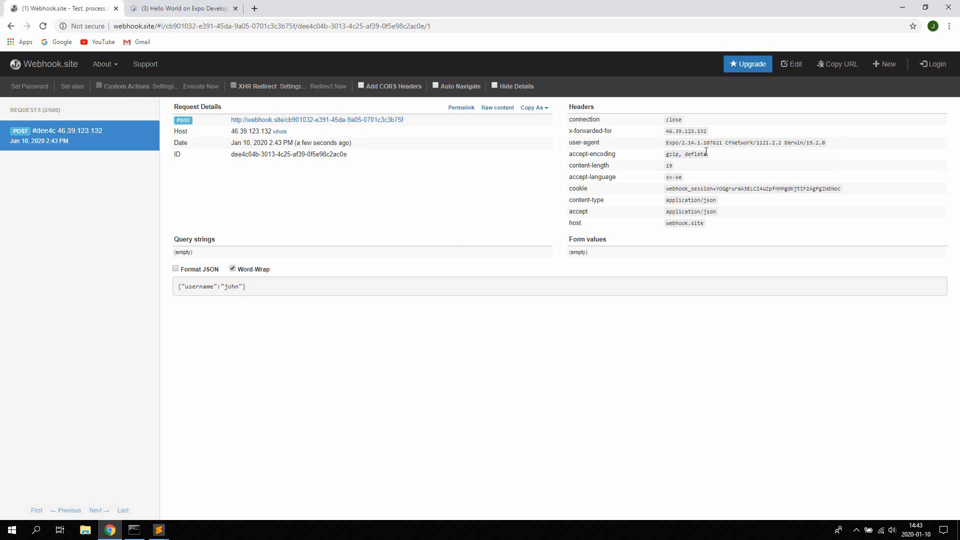
pyautogui.moveTo(684, 170)
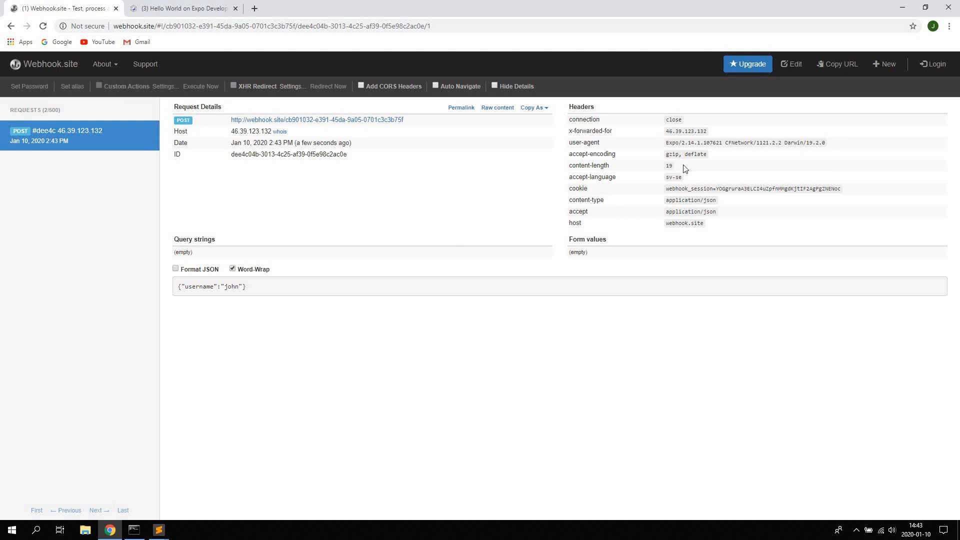
# Show the request body as formatted JSON with word-wrap turned off.
pyautogui.doubleClick(691, 200)
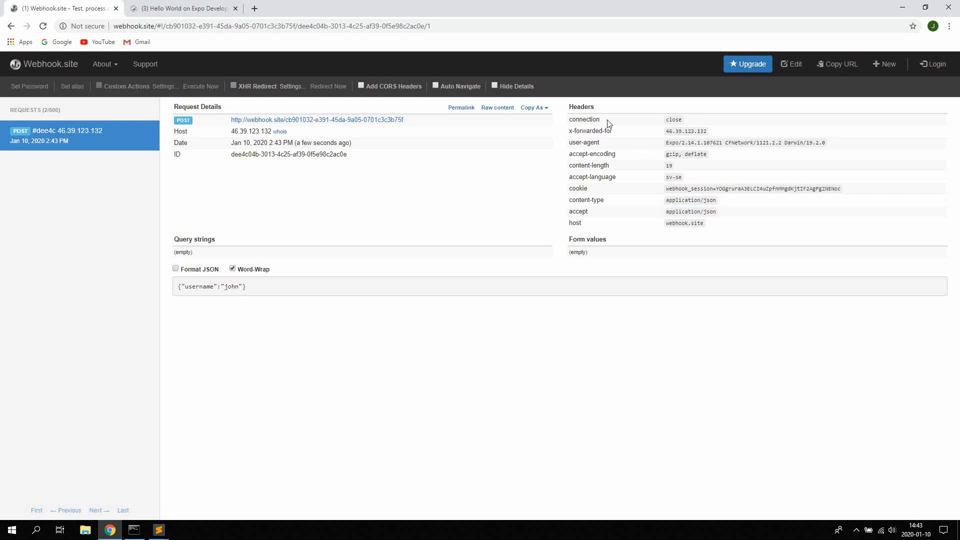
pyautogui.moveTo(606, 143)
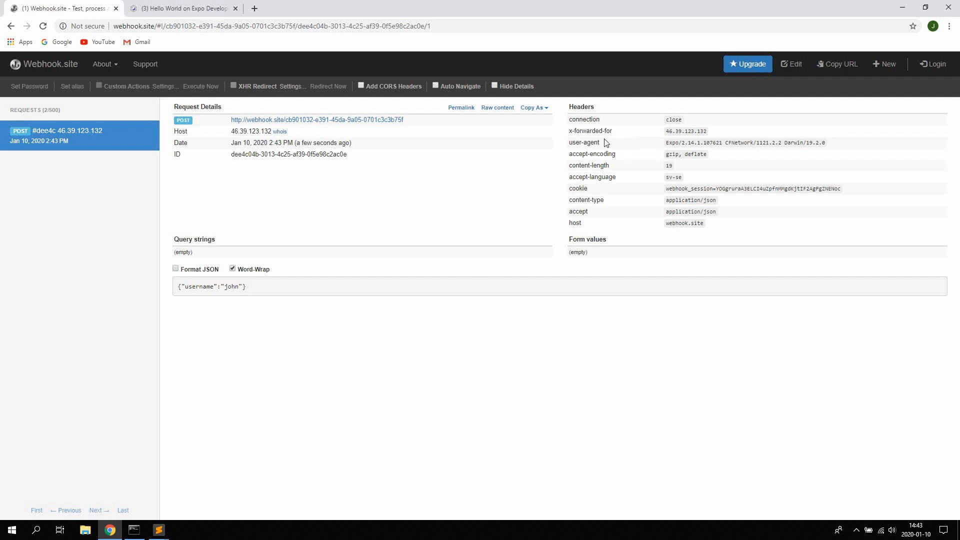
pyautogui.moveTo(609, 150)
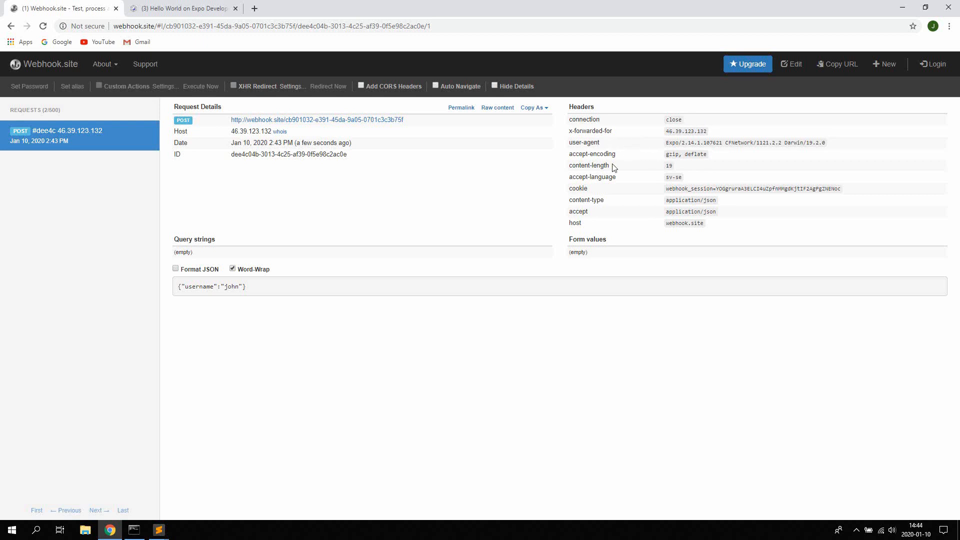
pyautogui.moveTo(577, 142)
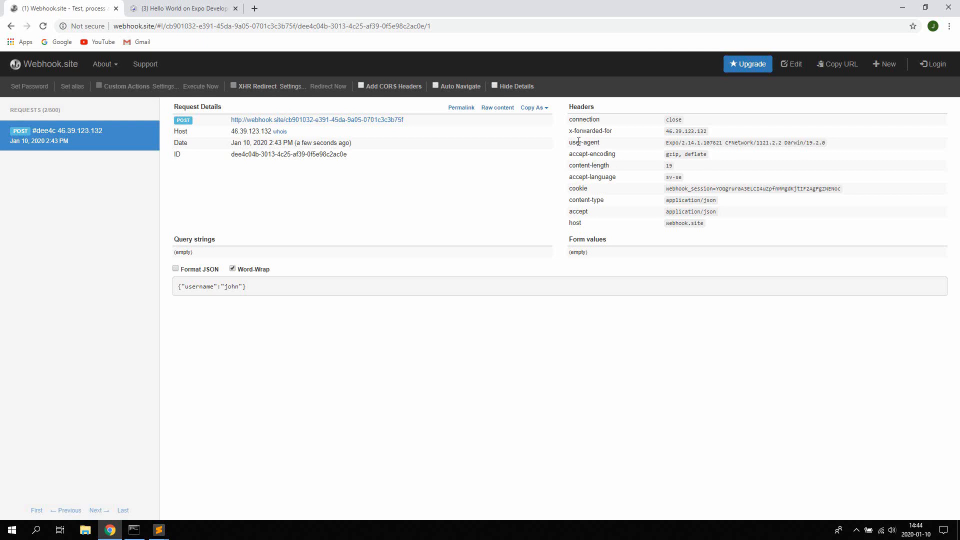
pyautogui.moveTo(700, 189)
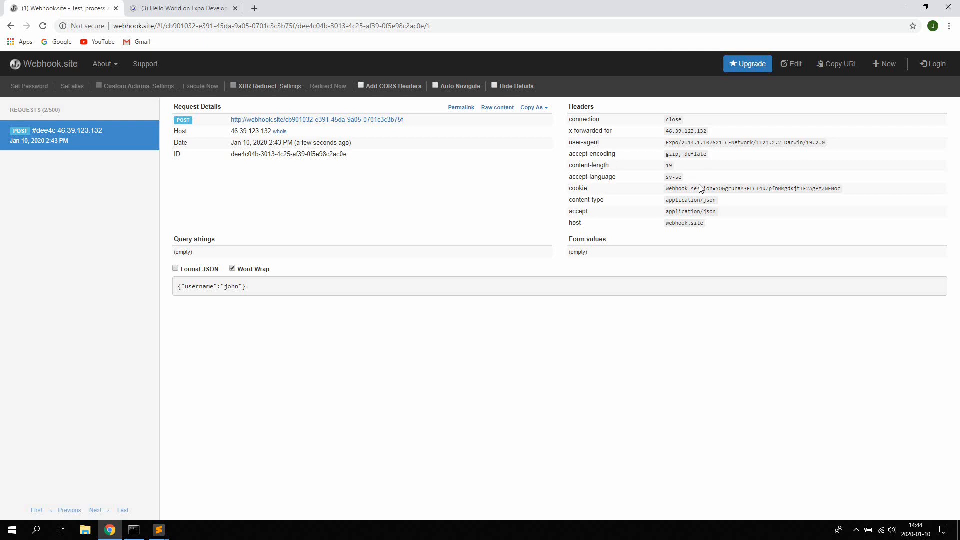
pyautogui.moveTo(470, 259)
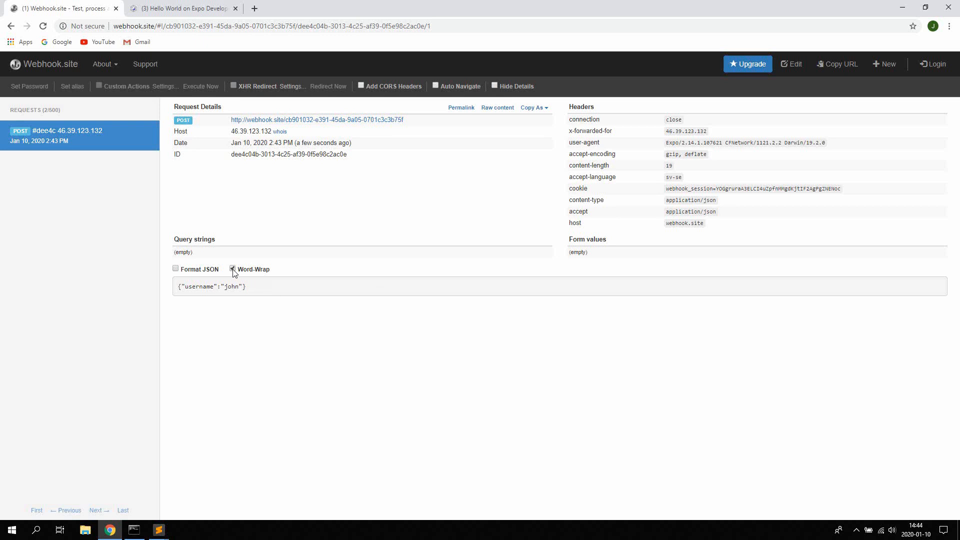
pyautogui.click(176, 269)
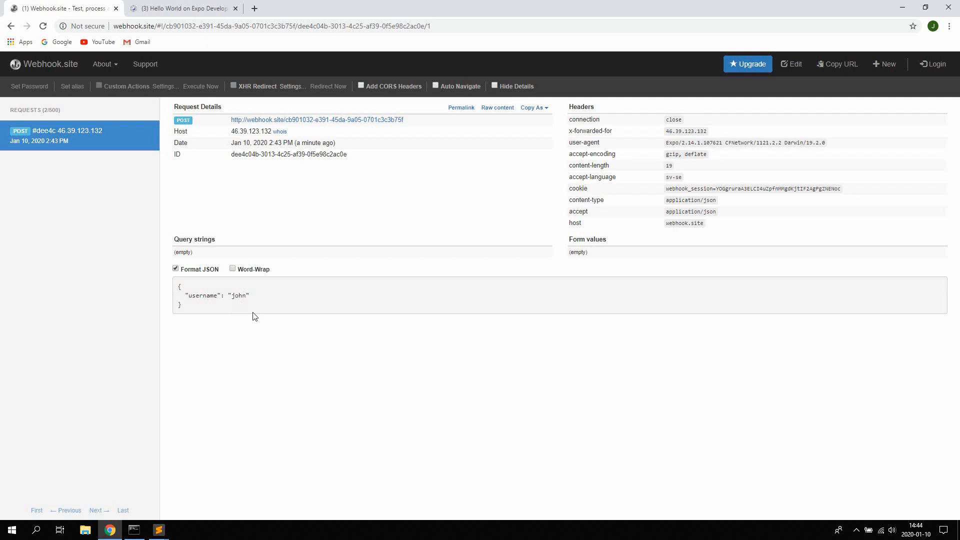
pyautogui.click(158, 531)
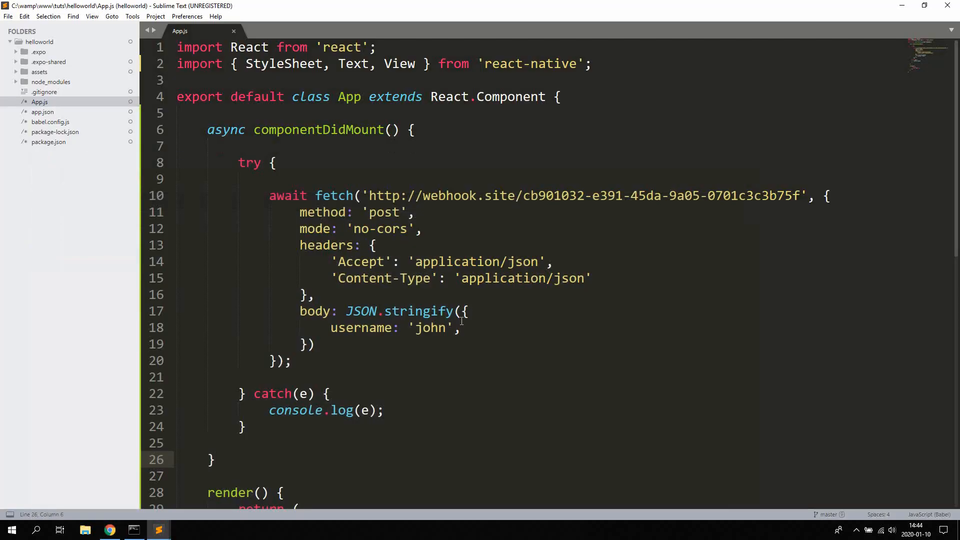
pyautogui.write('passw')
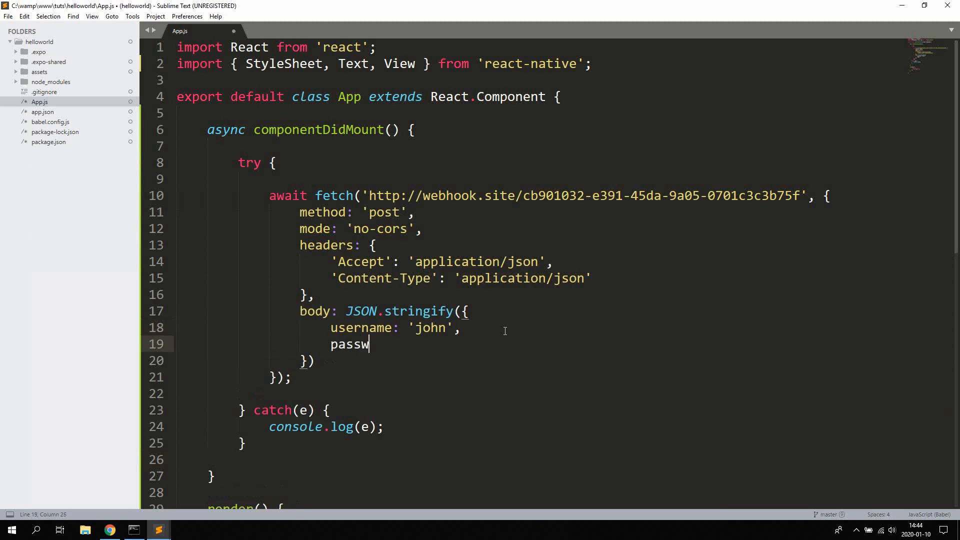
pyautogui.write("ord: 'doe'")
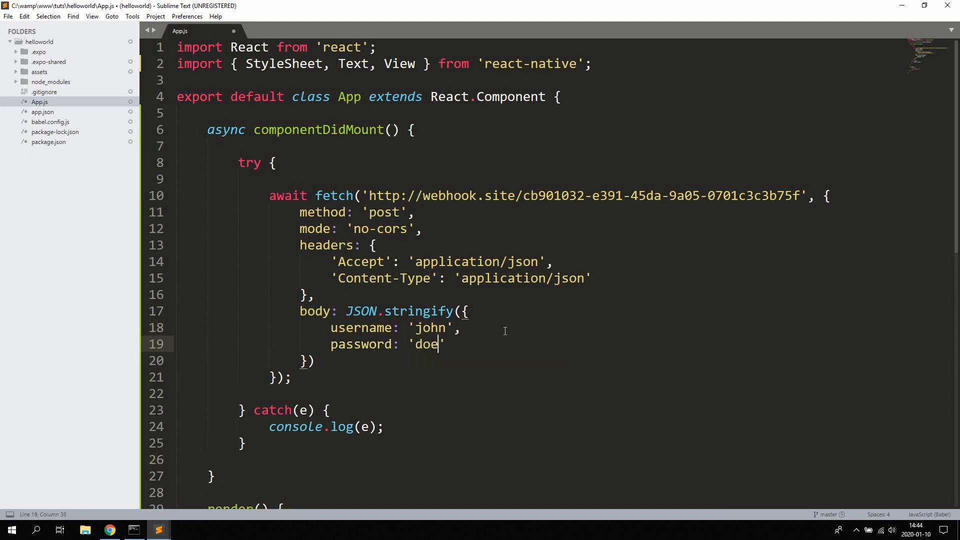
pyautogui.press('ctrl+s')
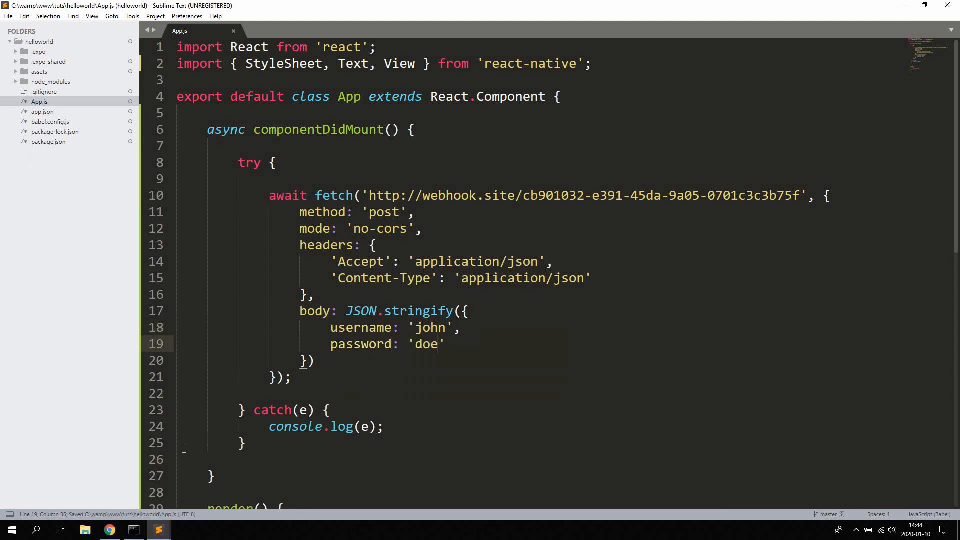
pyautogui.click(108, 530)
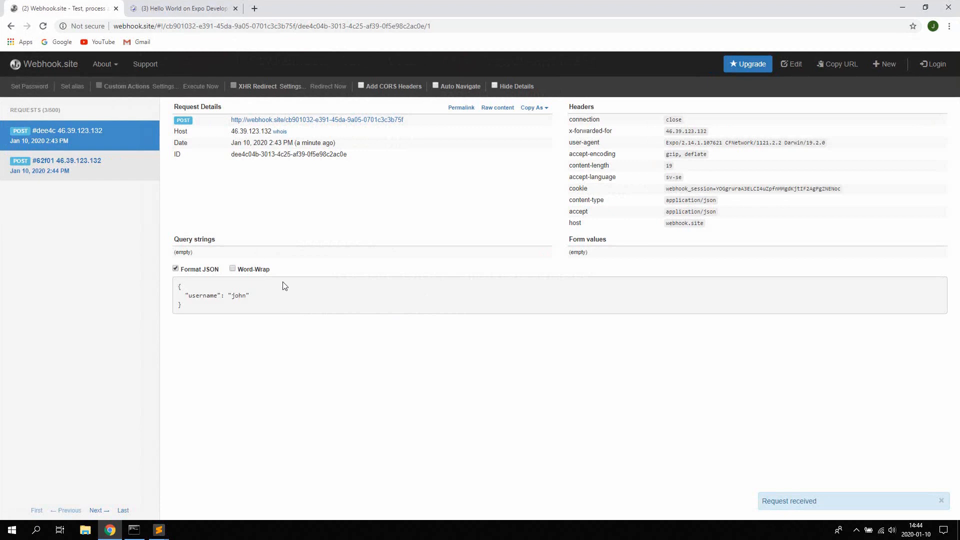
pyautogui.moveTo(93, 174)
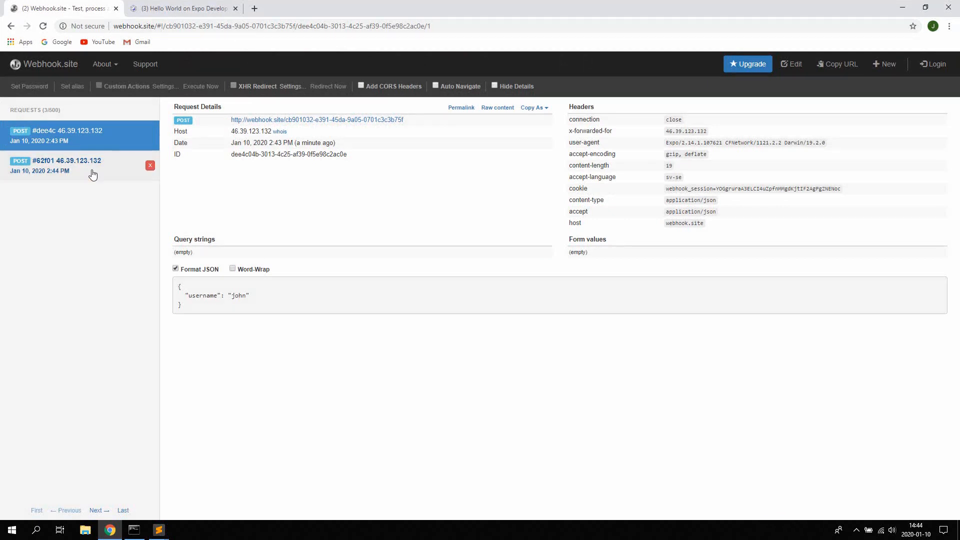
pyautogui.click(67, 165)
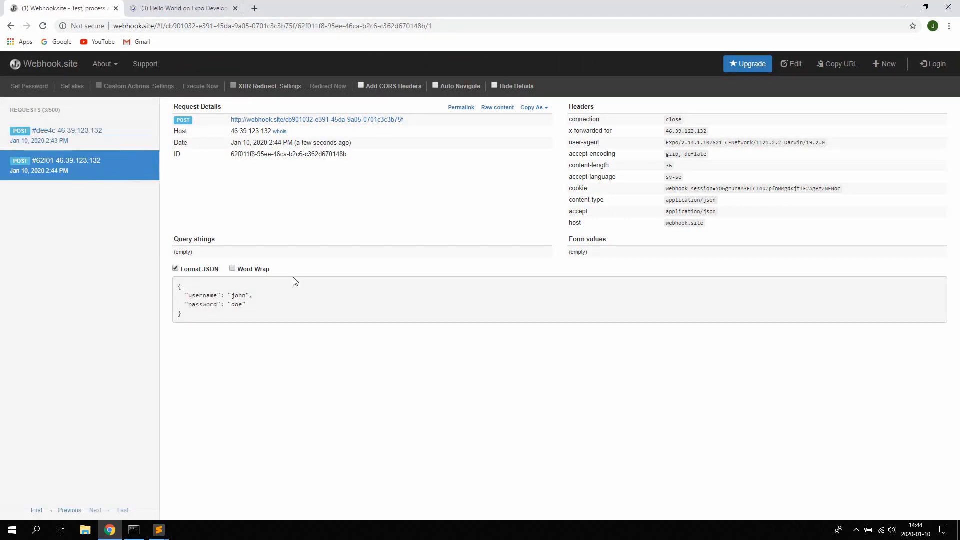
pyautogui.moveTo(211, 306)
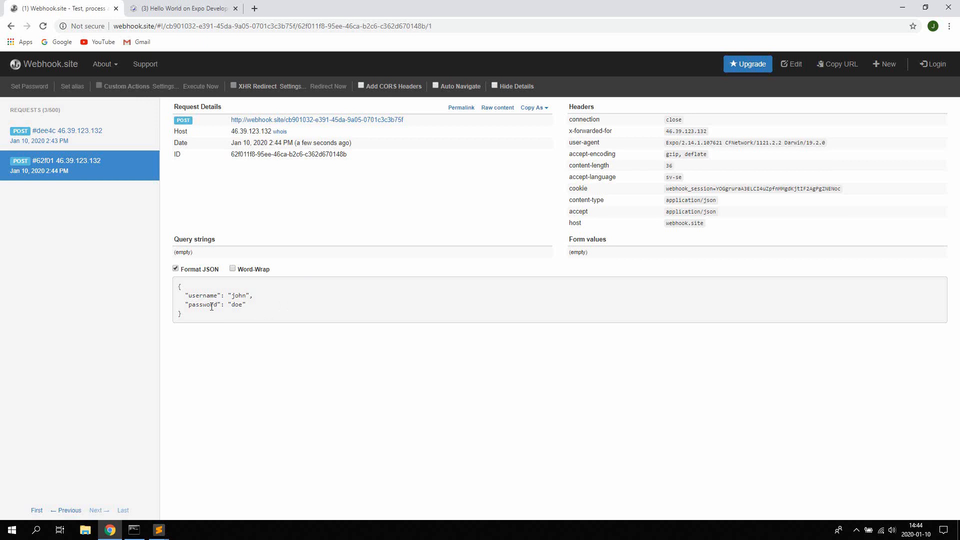
pyautogui.moveTo(326, 296)
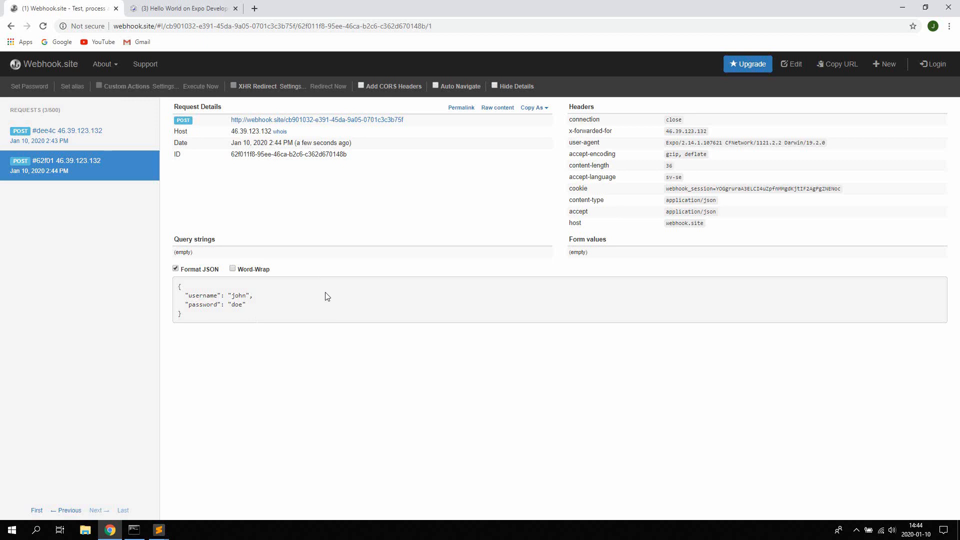
pyautogui.moveTo(391, 312)
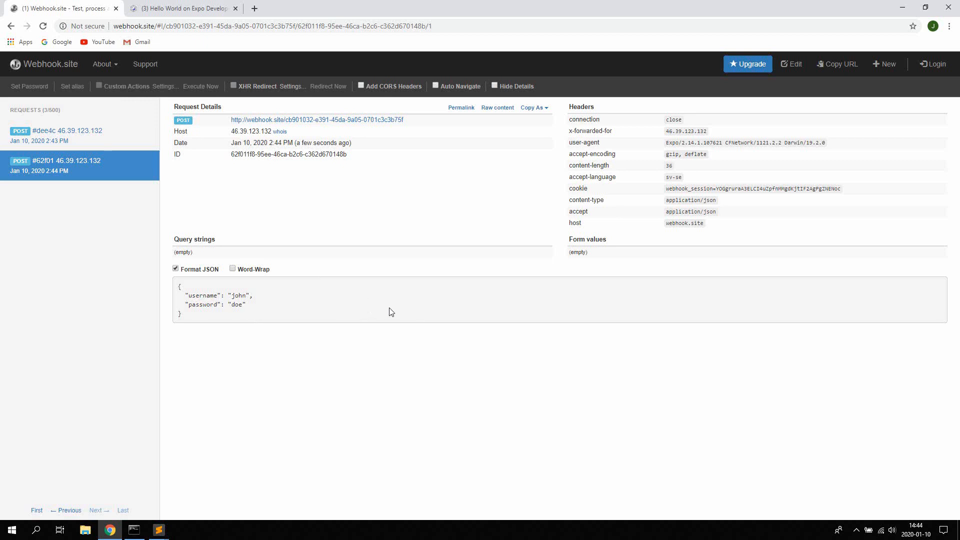
pyautogui.moveTo(267, 311)
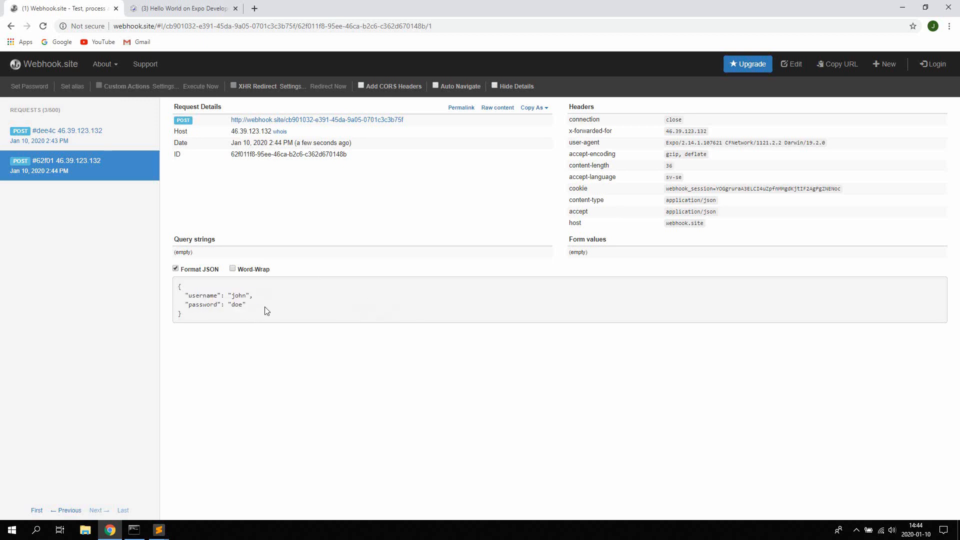
pyautogui.moveTo(244, 306)
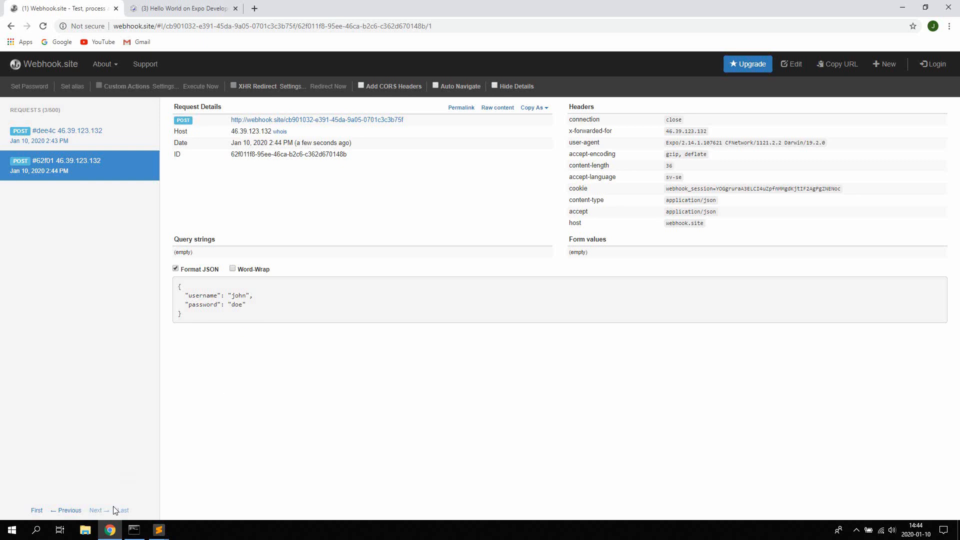
pyautogui.moveTo(110, 532)
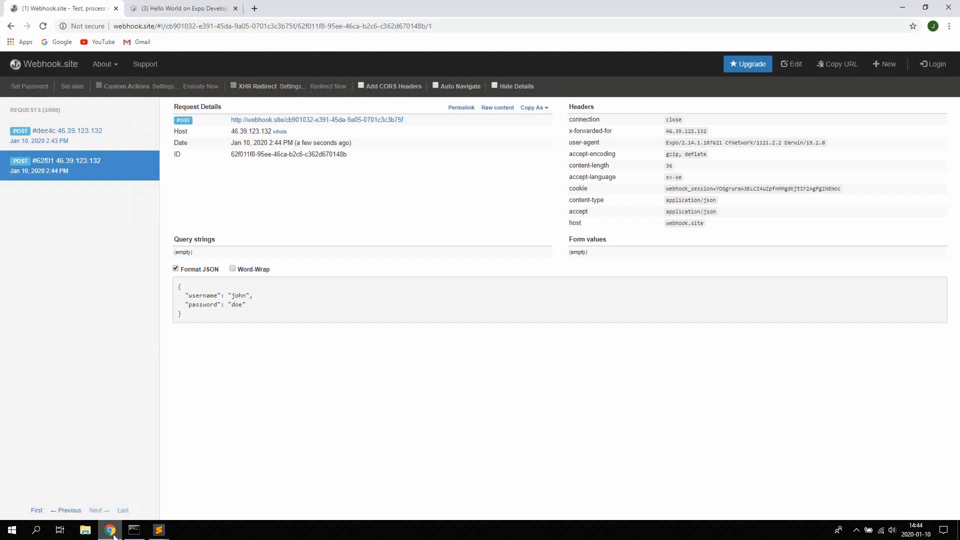
# Confirm the Expo console reports the application running, then return to App.js.
pyautogui.click(133, 529)
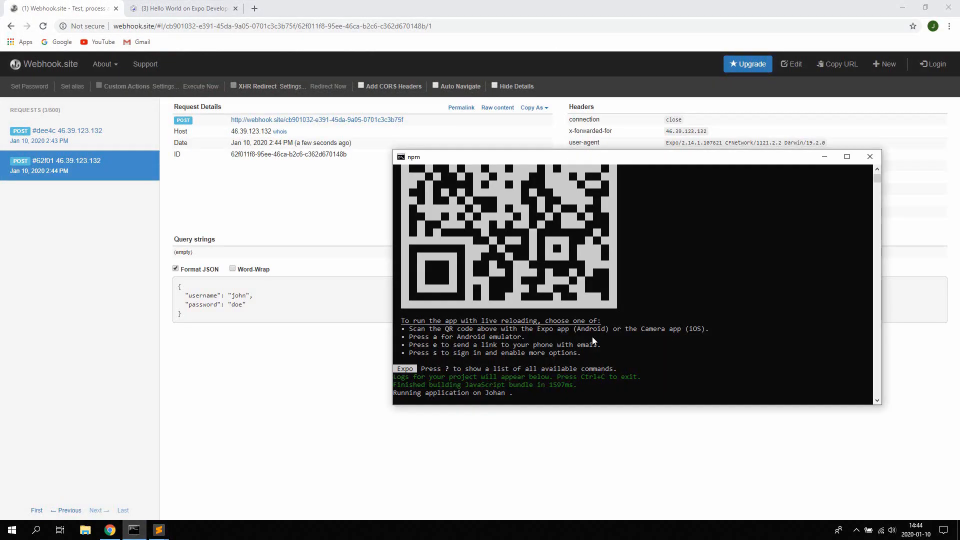
pyautogui.moveTo(214, 514)
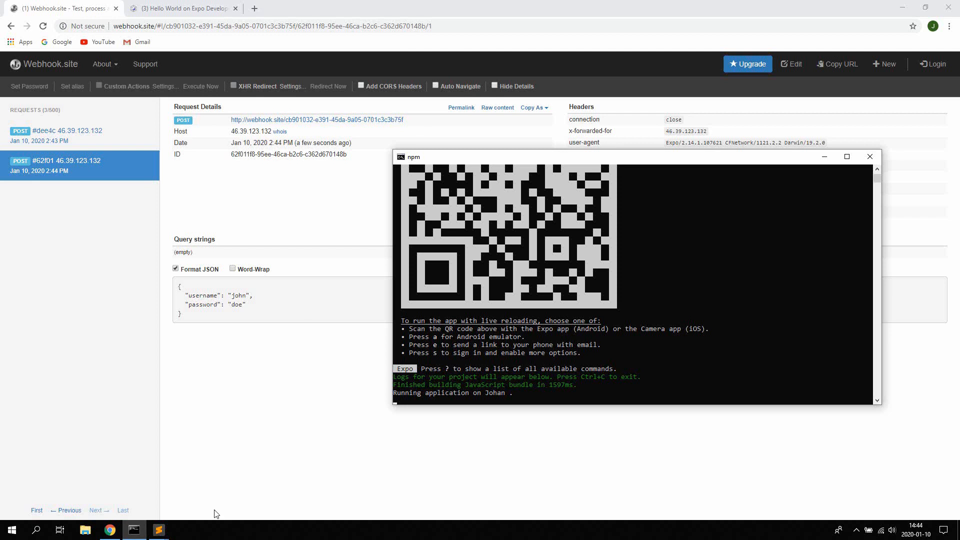
pyautogui.click(158, 530)
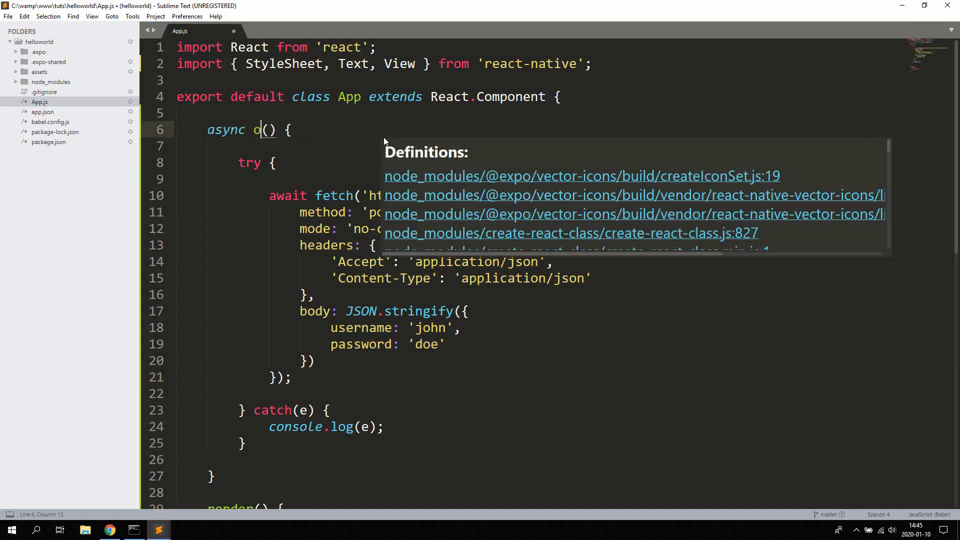
pyautogui.write('nButtonPress')
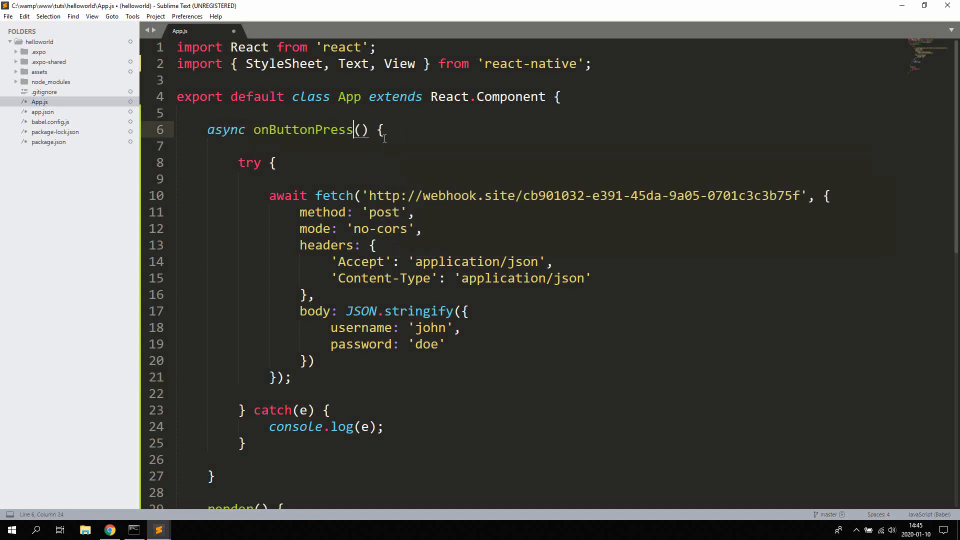
pyautogui.doubleClick(302, 129)
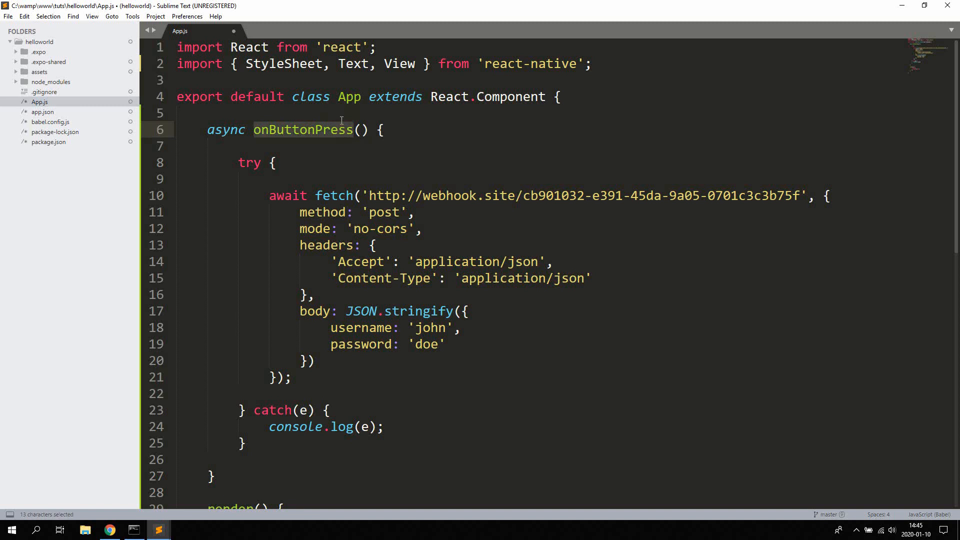
pyautogui.moveTo(378, 264)
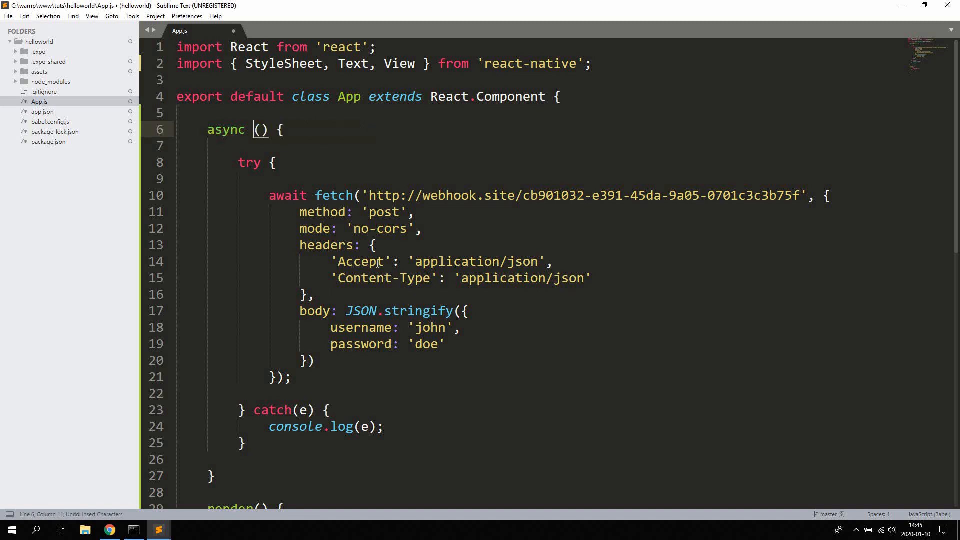
pyautogui.write('componentDidMount')
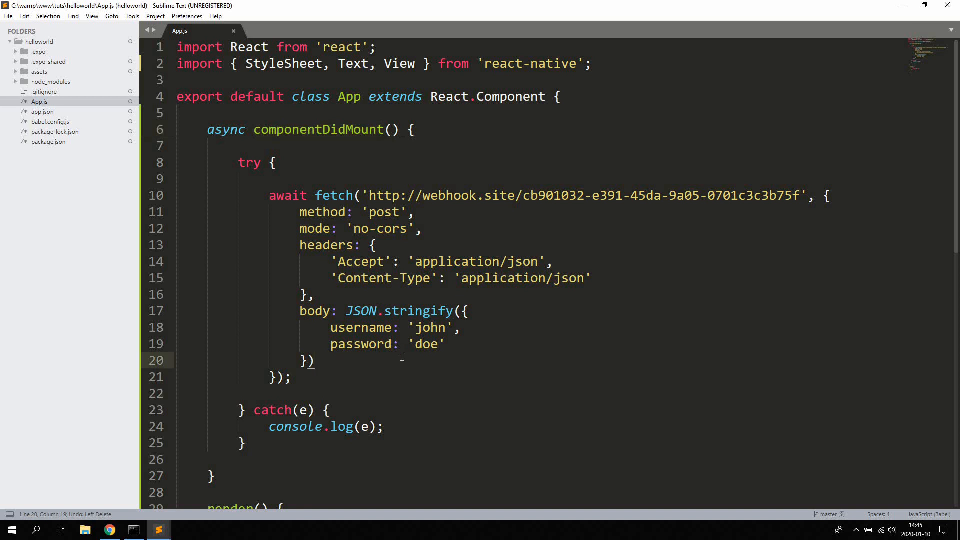
pyautogui.press('ctrl+s')
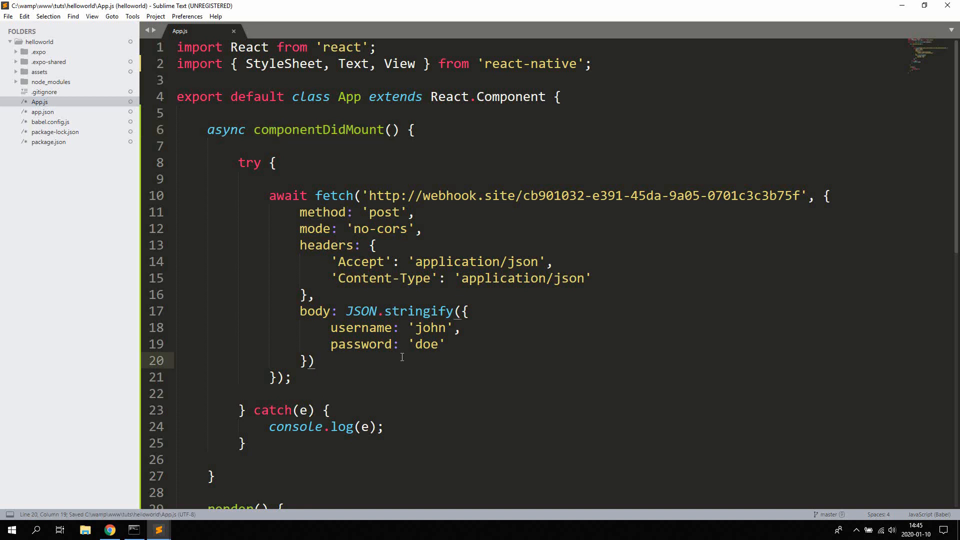
pyautogui.click(315, 361)
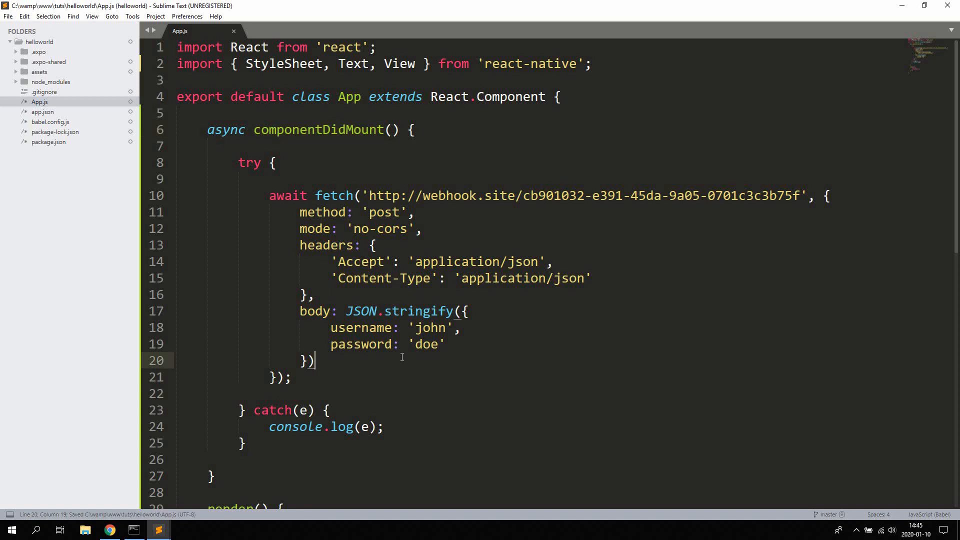
pyautogui.moveTo(335, 410)
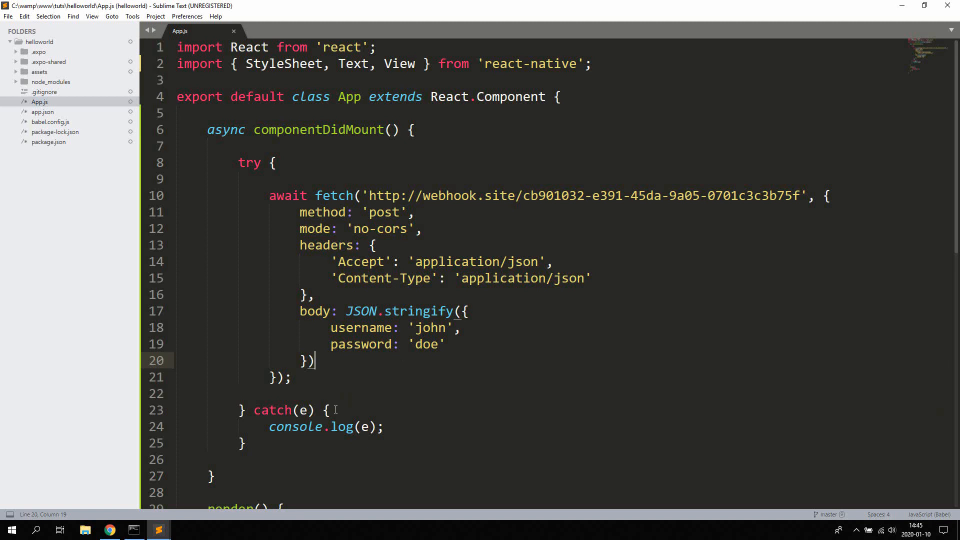